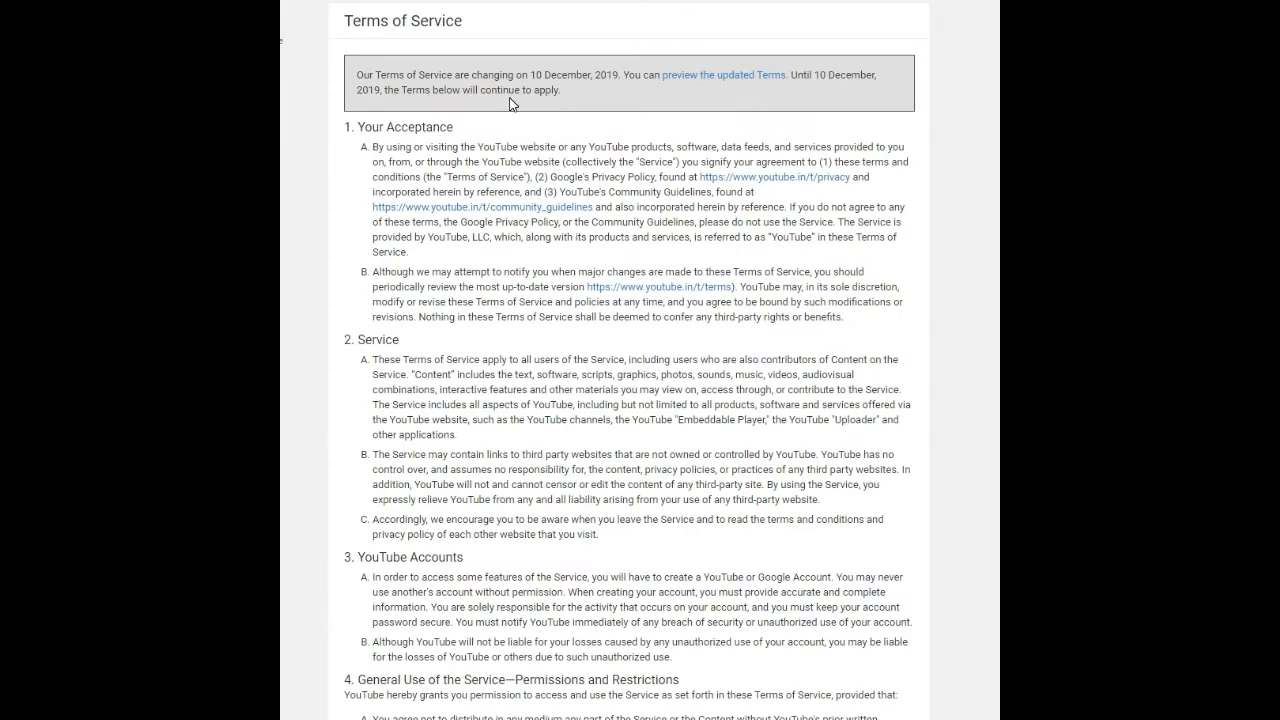
mouse_move(760, 98)
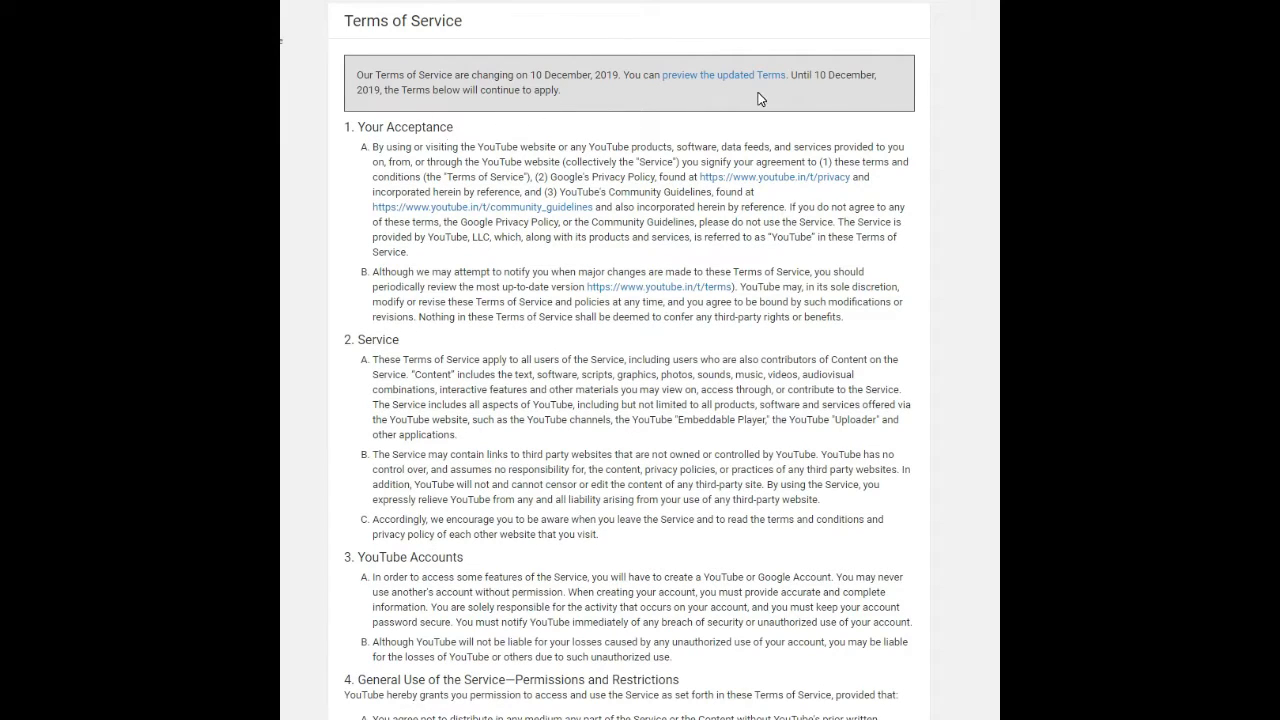
mouse_move(936, 256)
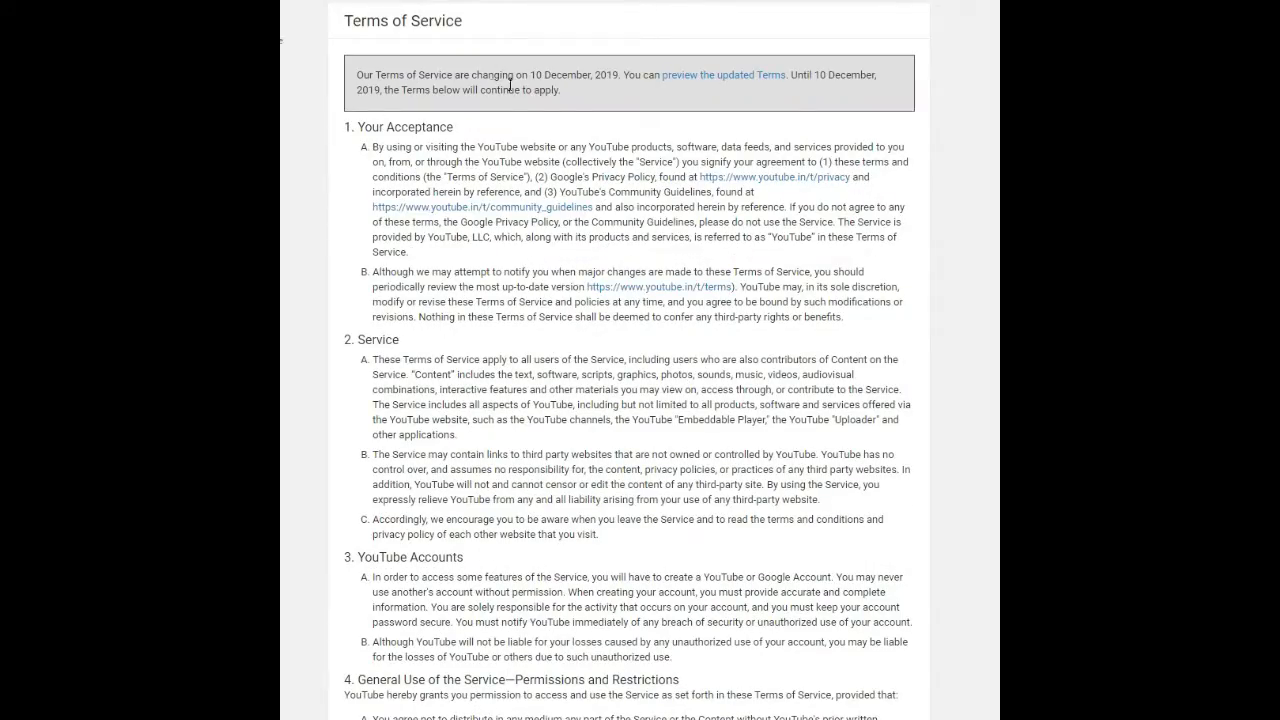
mouse_move(644, 88)
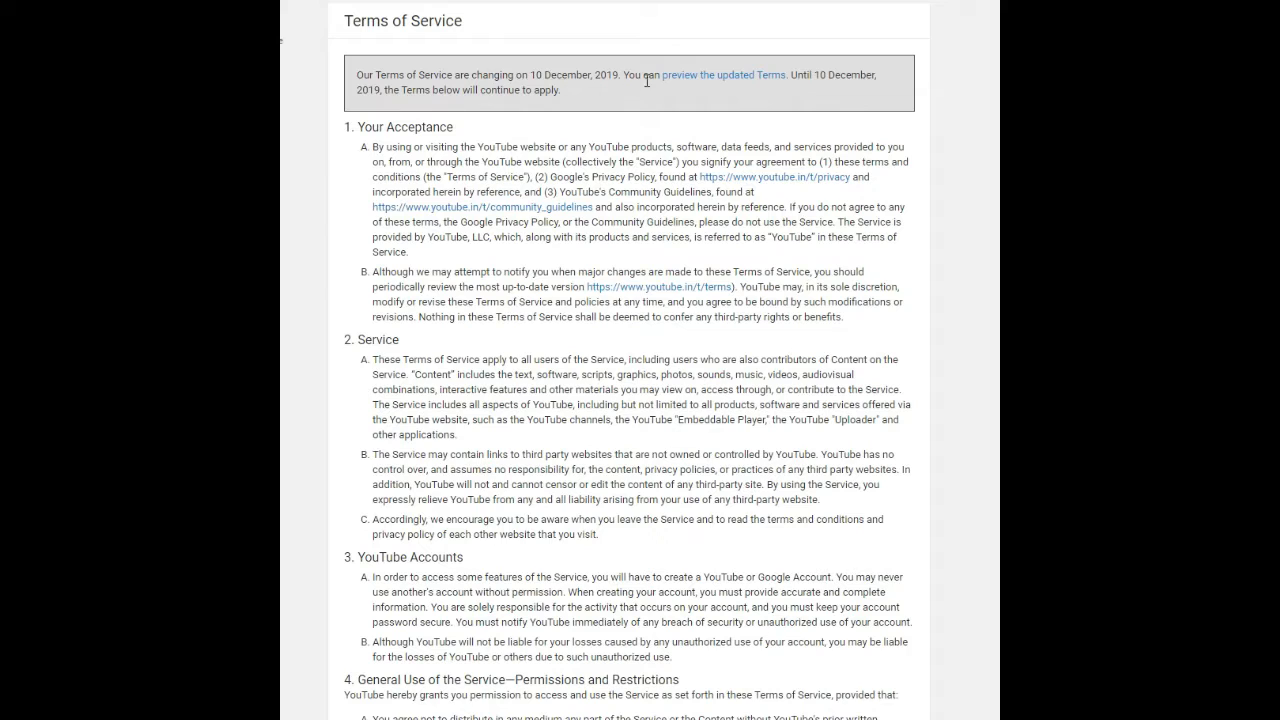
mouse_move(588, 90)
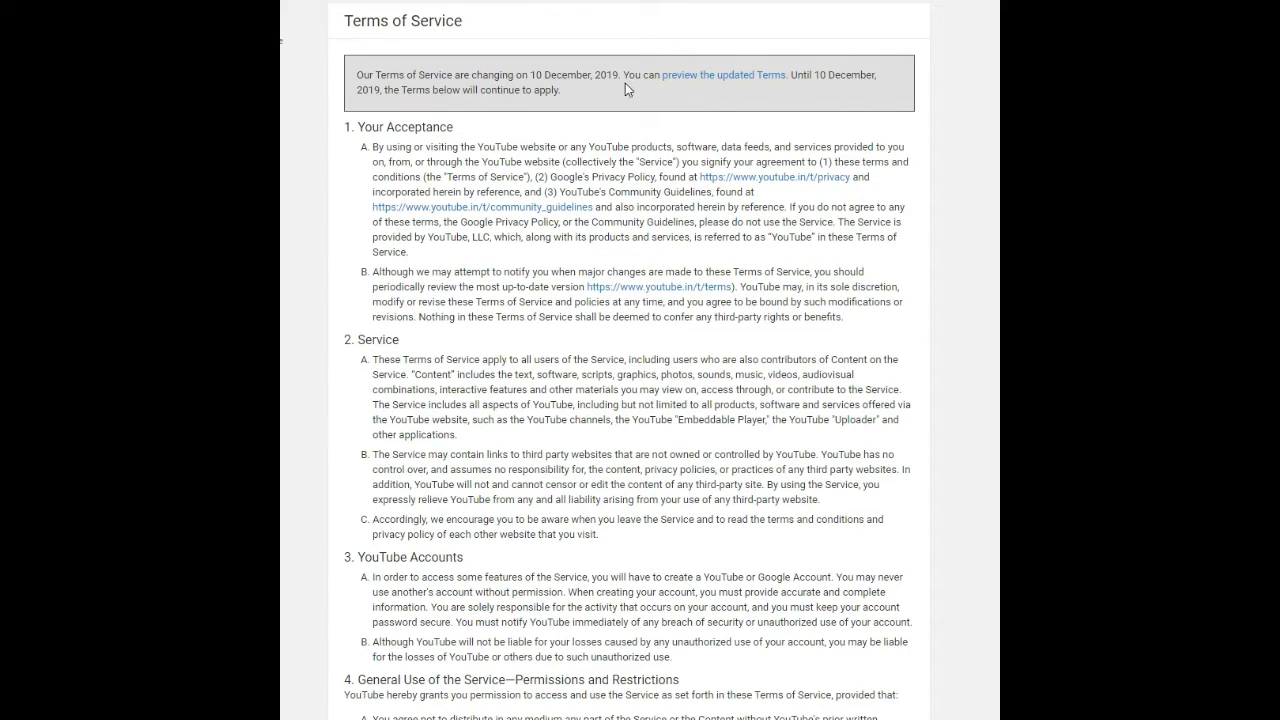
mouse_move(726, 84)
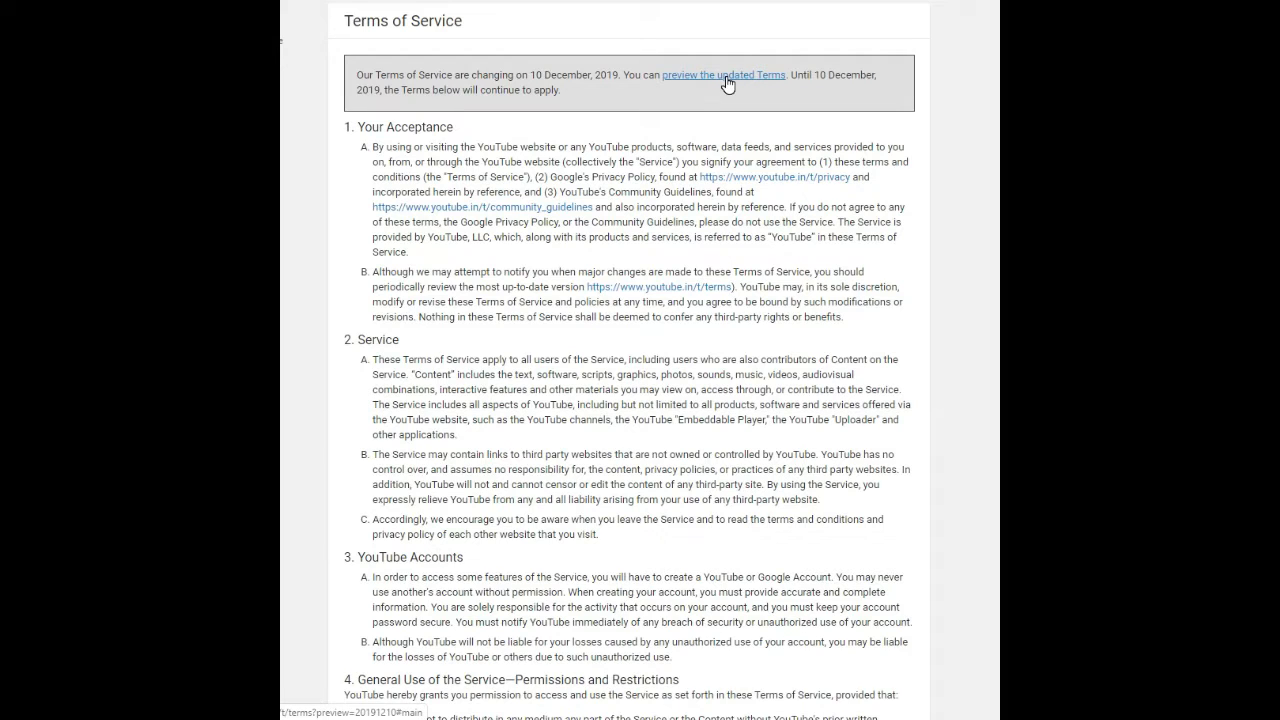
mouse_move(716, 92)
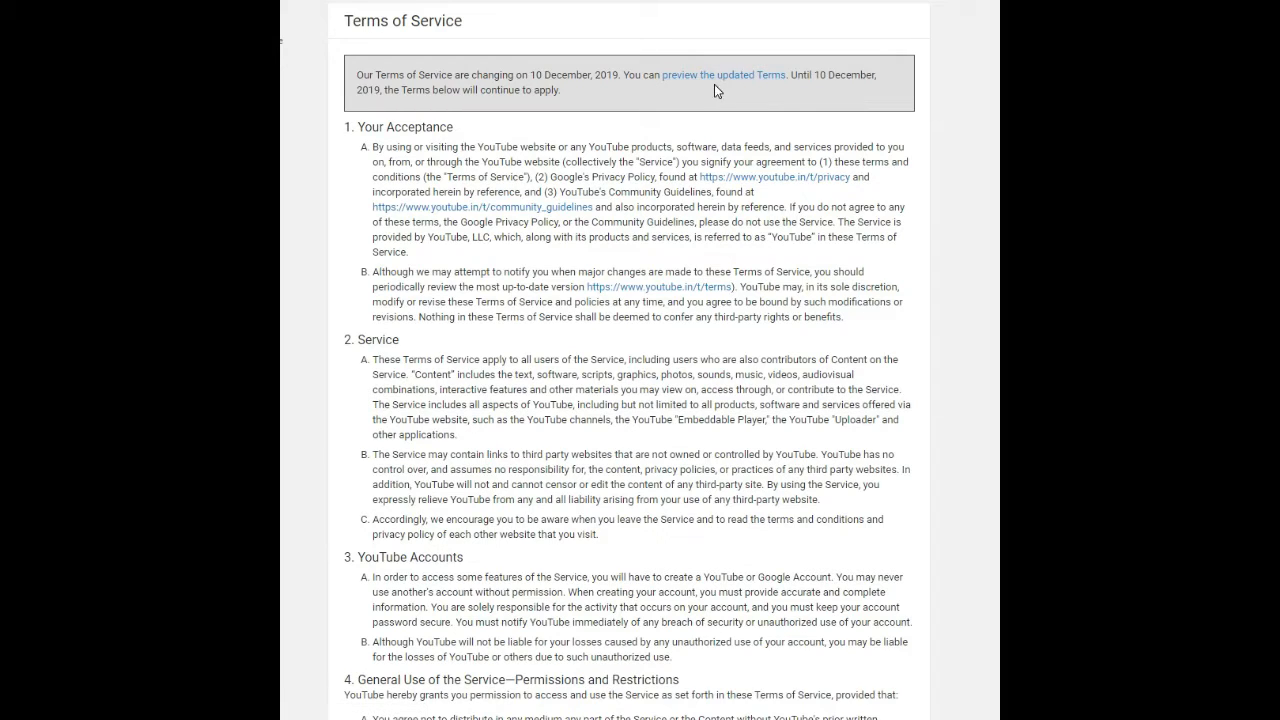
mouse_move(730, 80)
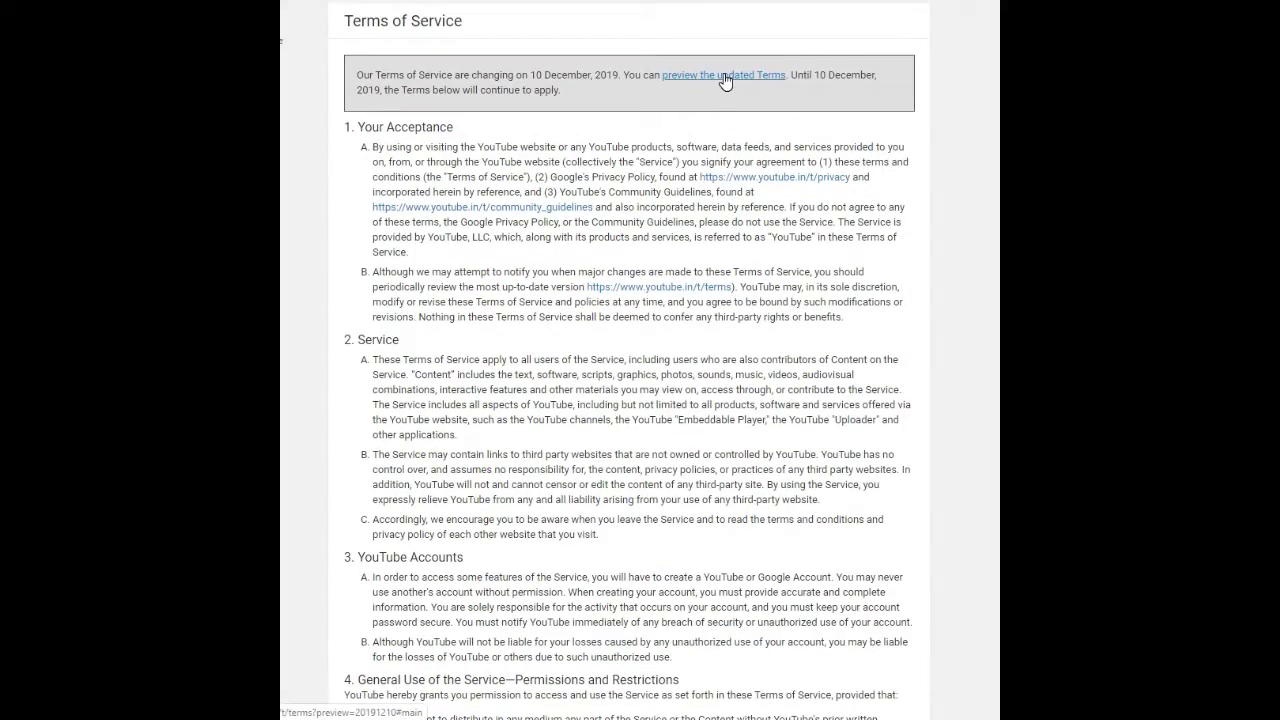
mouse_move(664, 444)
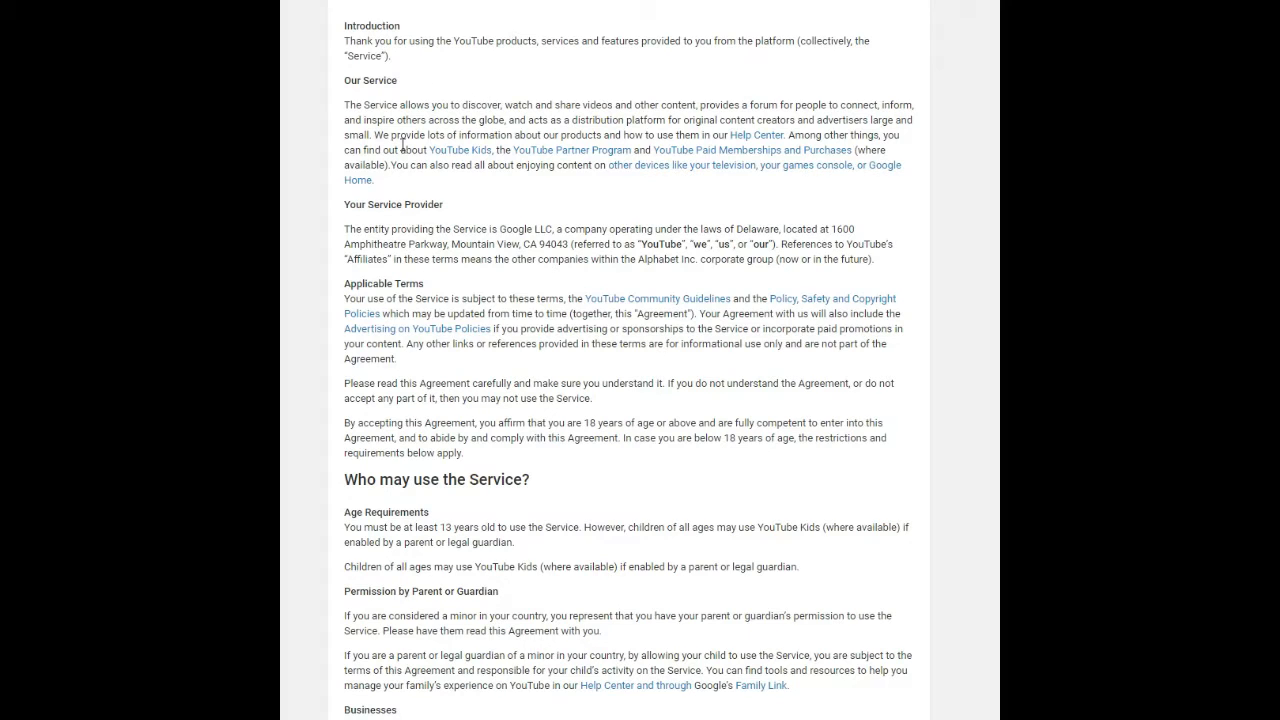
mouse_move(612, 62)
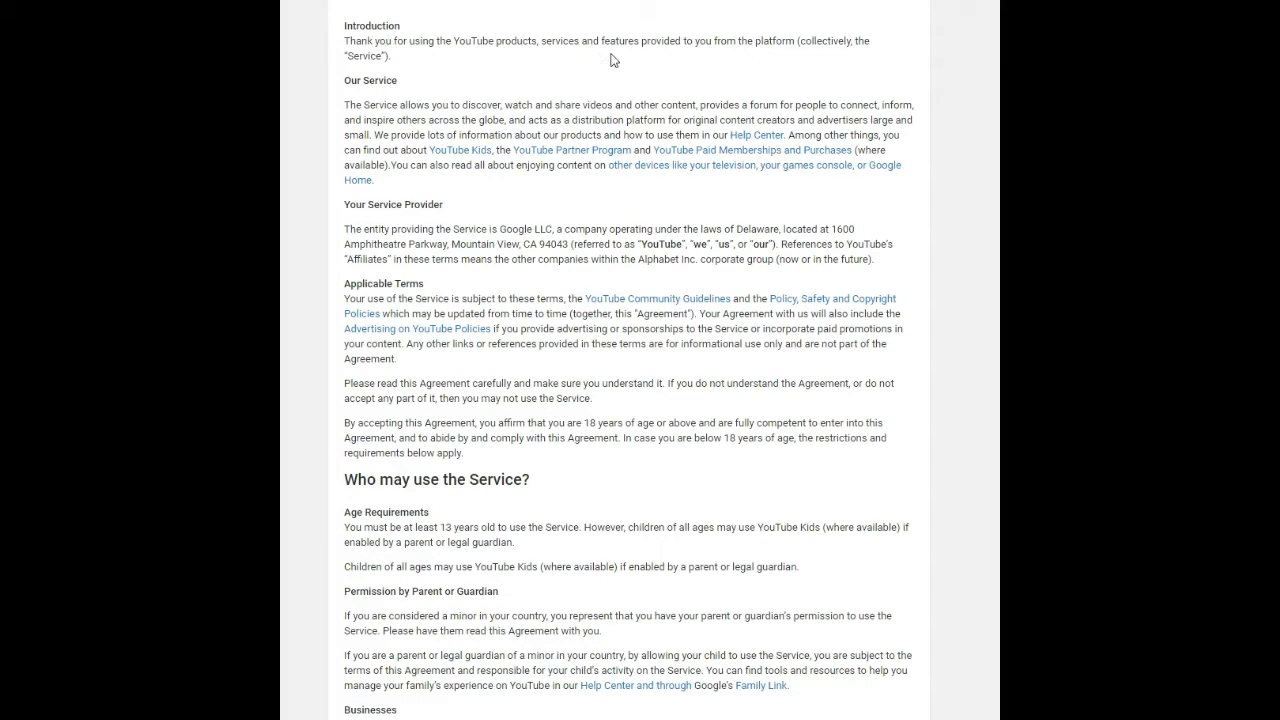
mouse_move(726, 68)
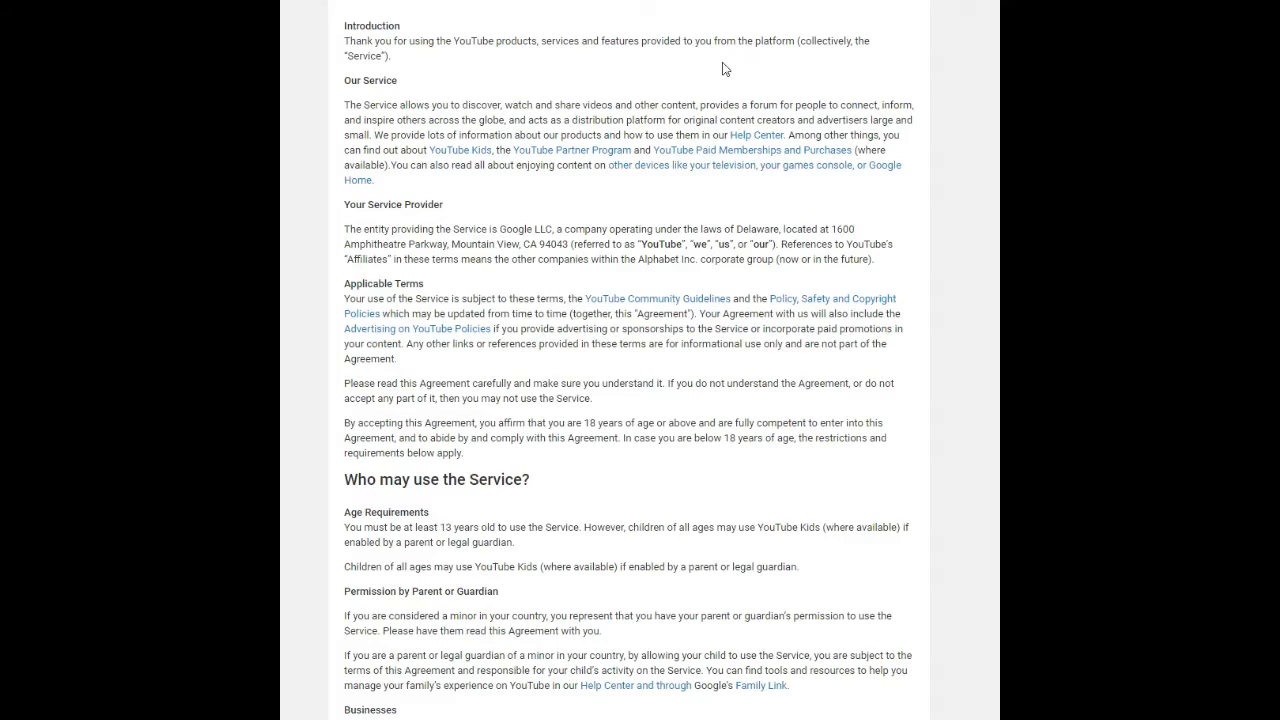
Scroll through the Introduction and 'Who may use the Service?' down to Your Use of the Service
scroll(down, 3)
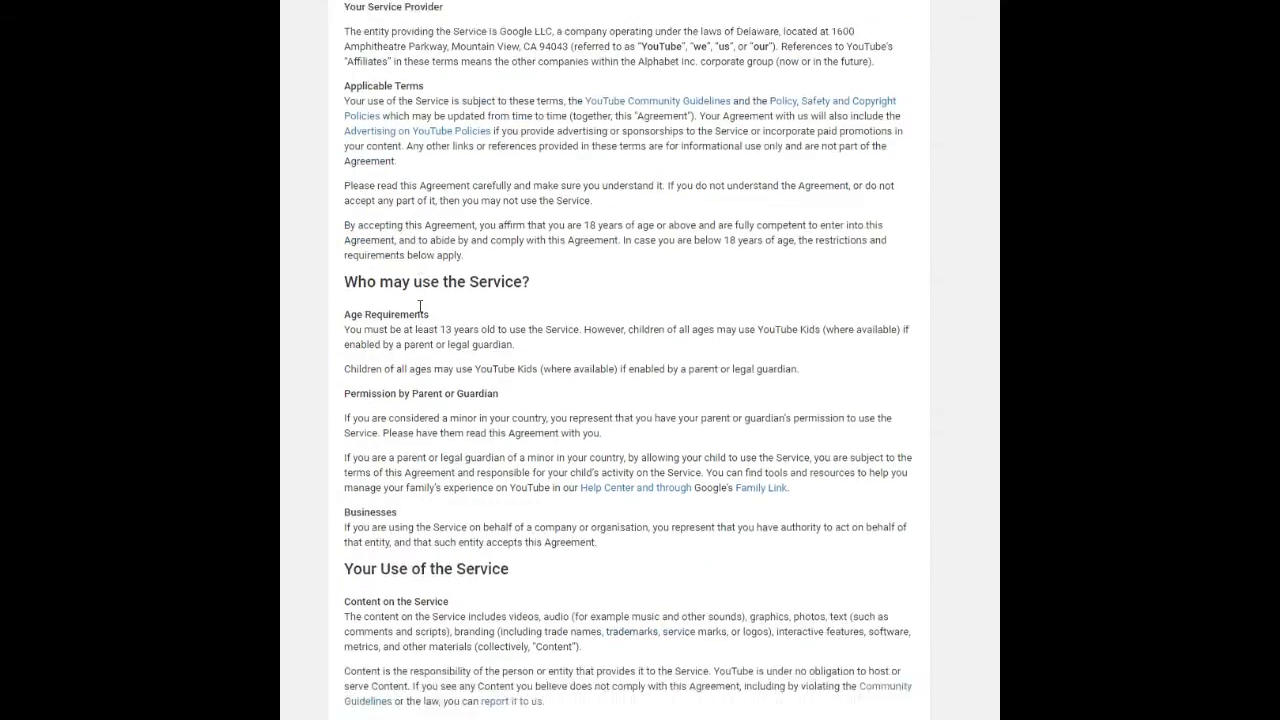
scroll(down, 3)
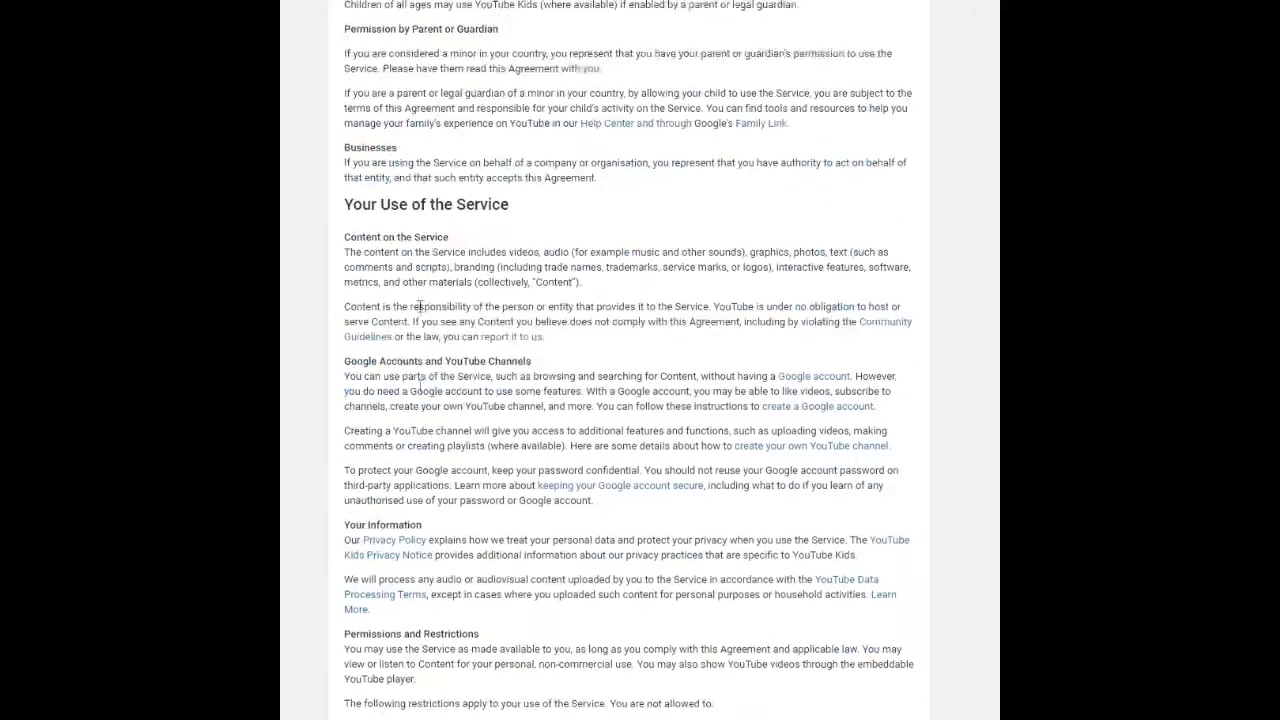
scroll(down, 3)
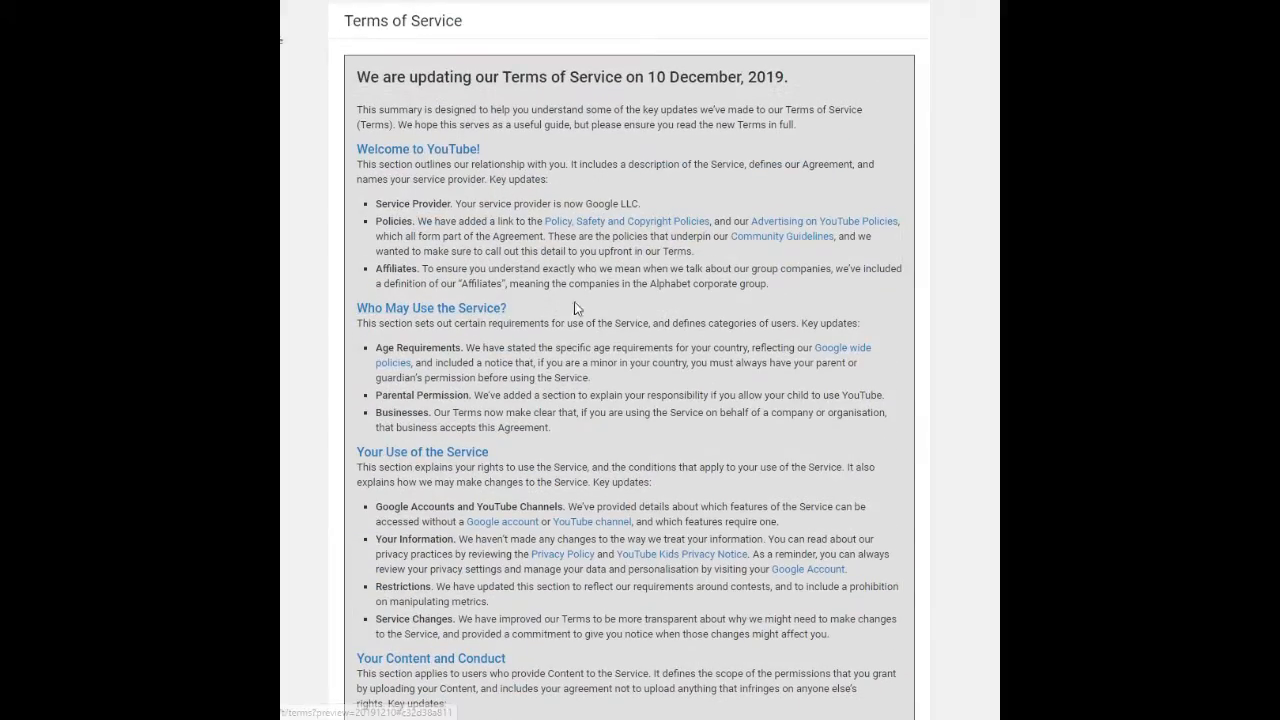
scroll(down, 3)
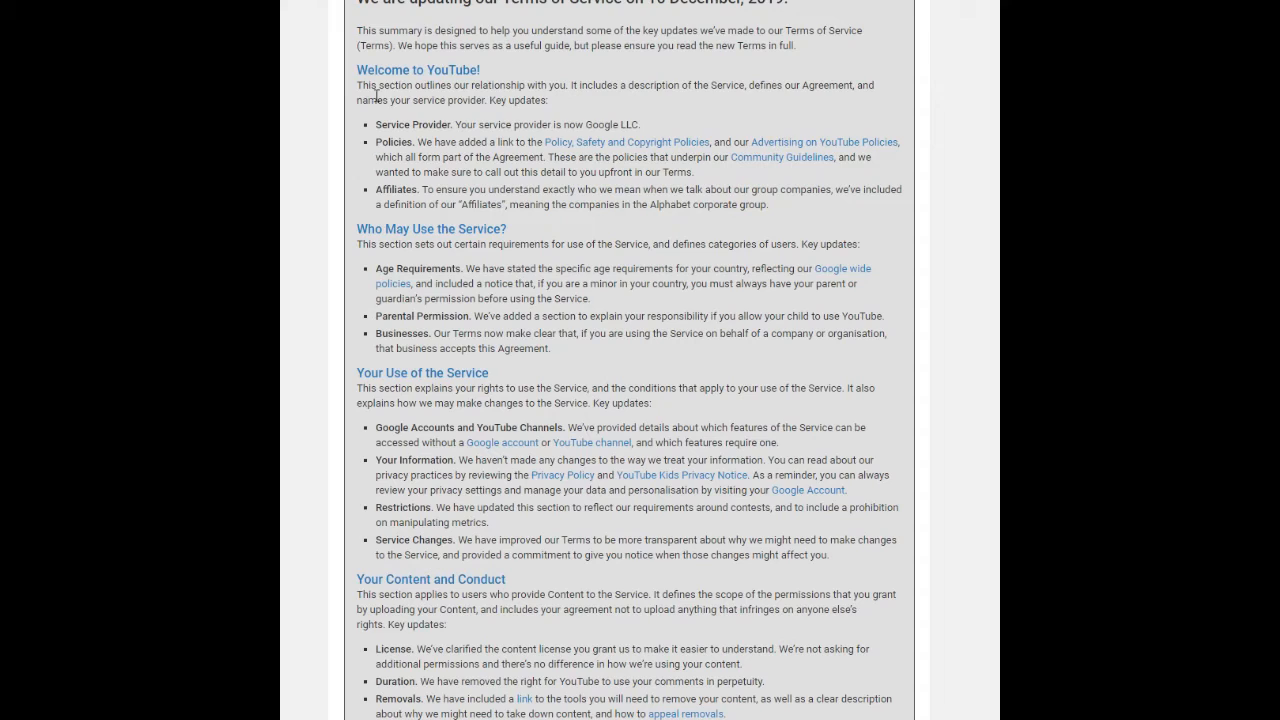
mouse_move(522, 244)
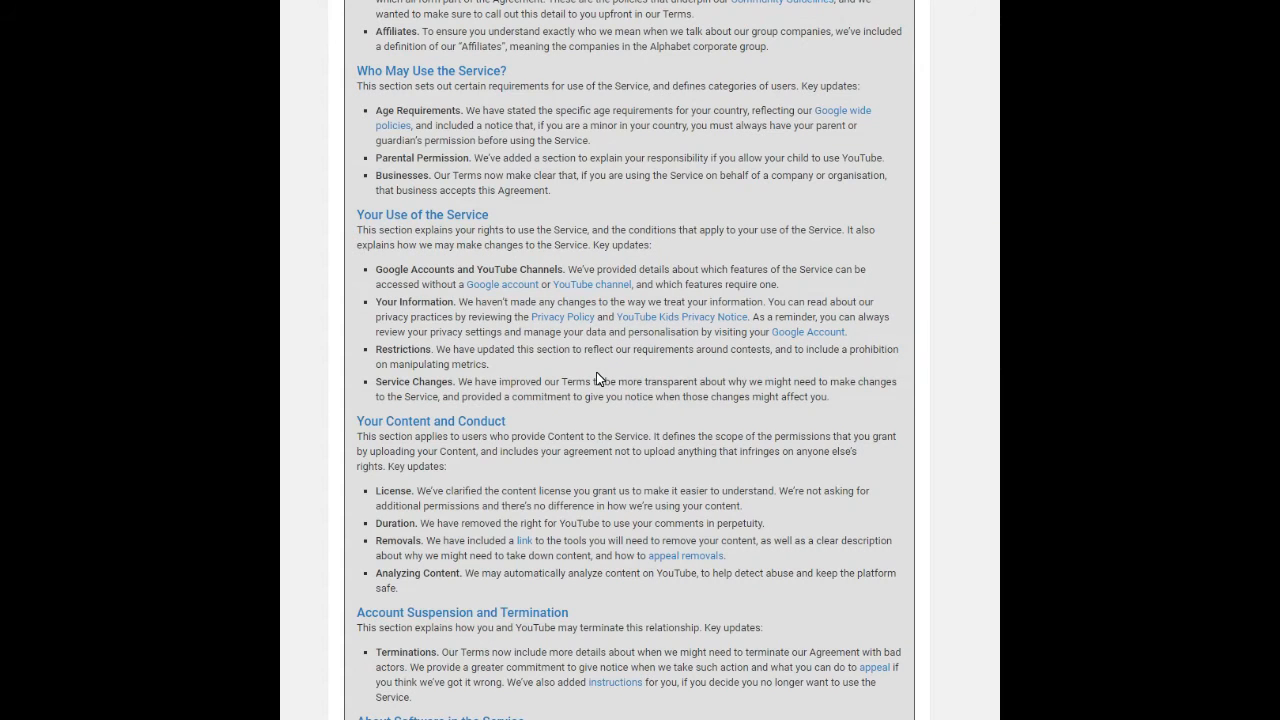
scroll(up, 3)
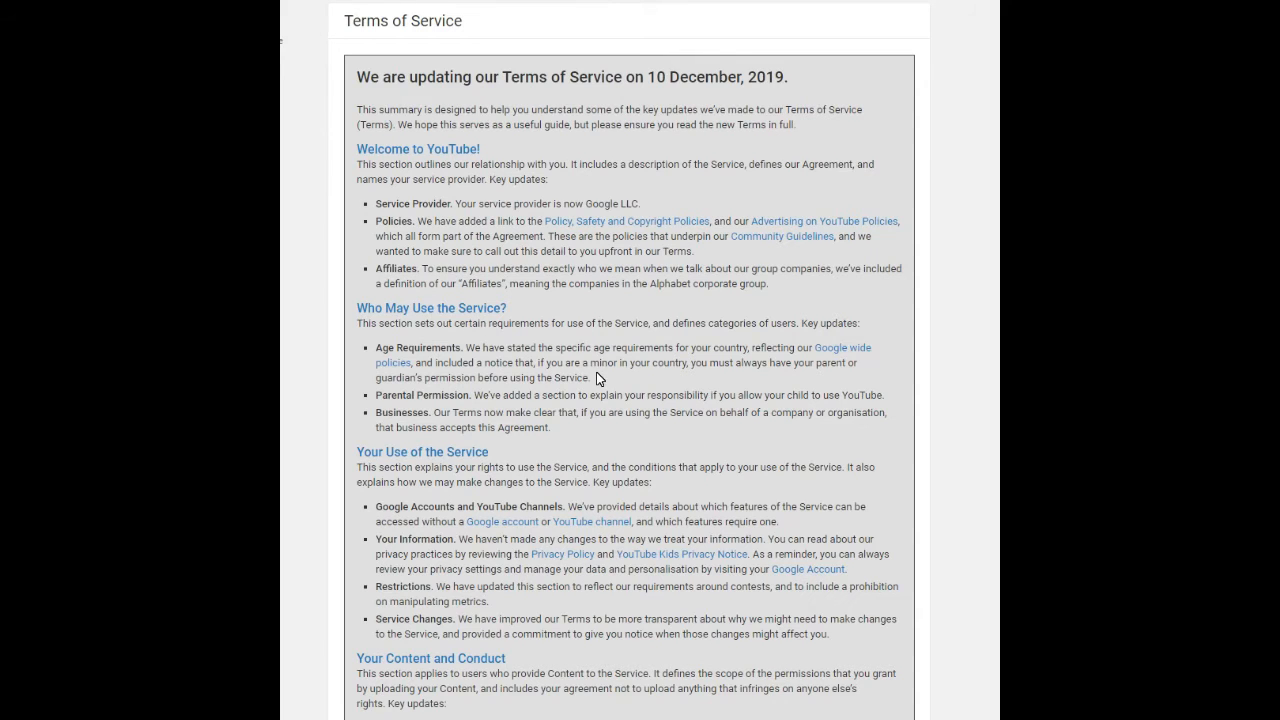
scroll(down, 3)
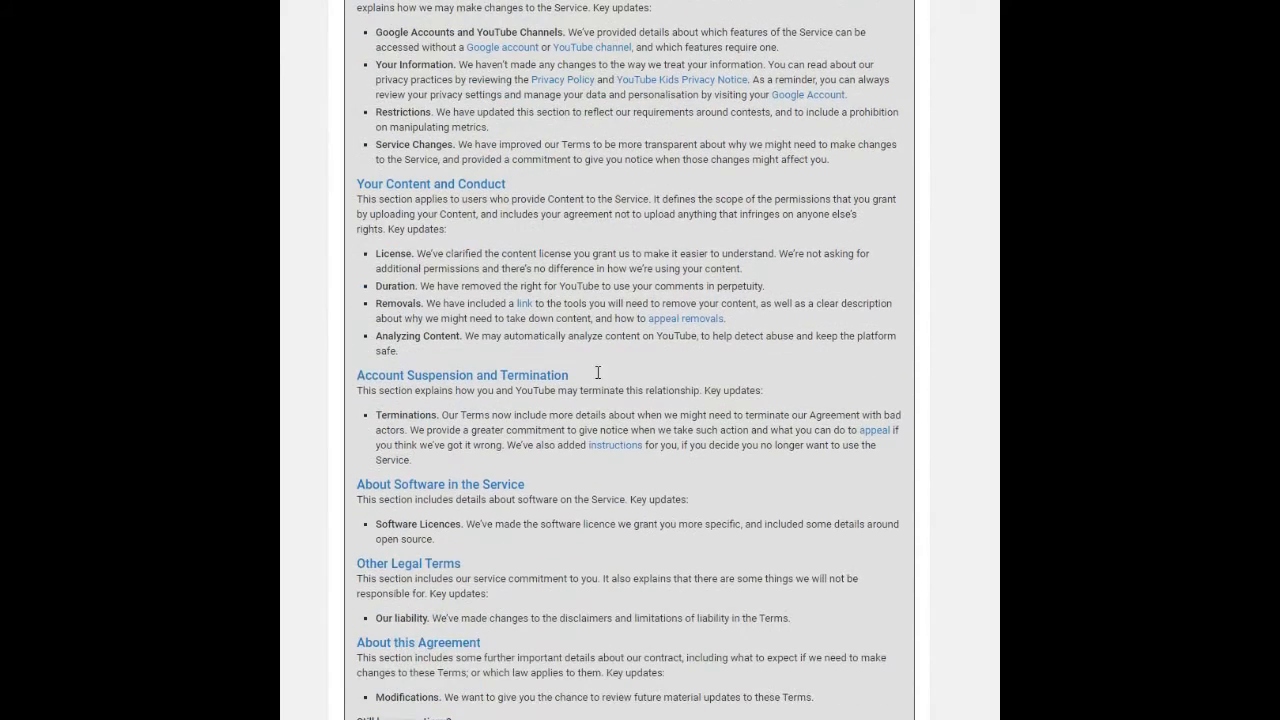
mouse_move(556, 234)
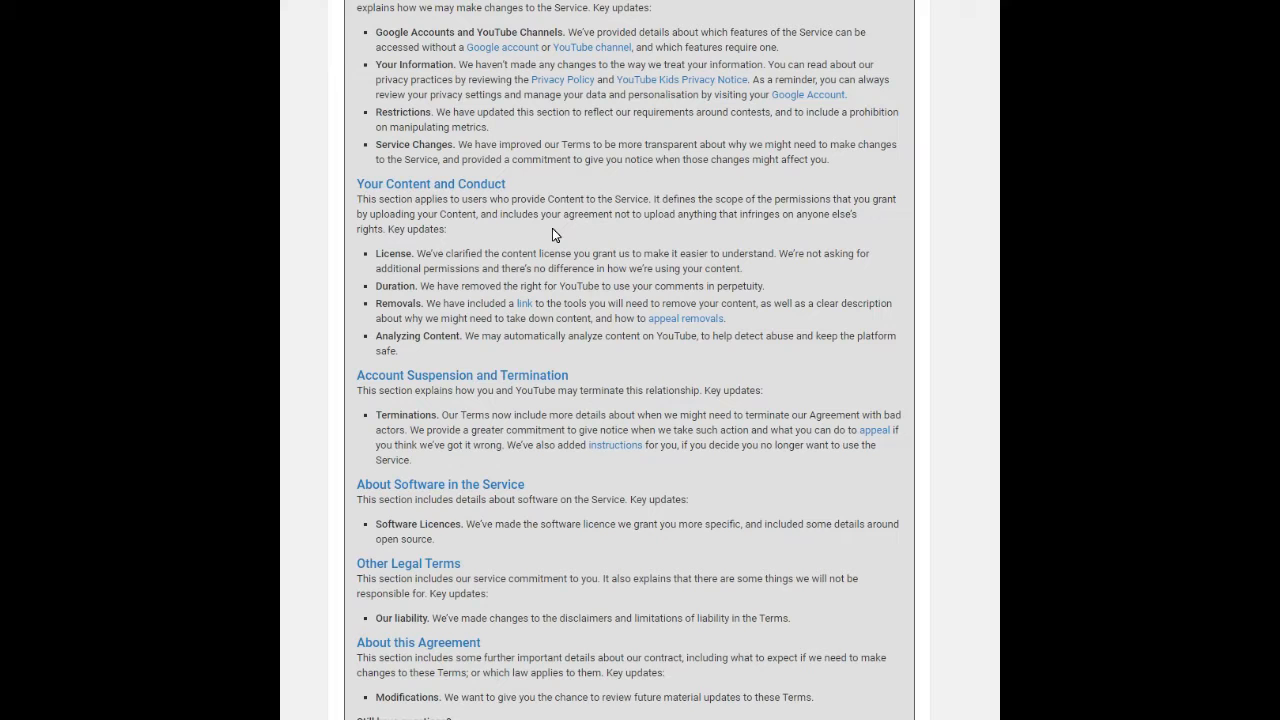
scroll(up, 3)
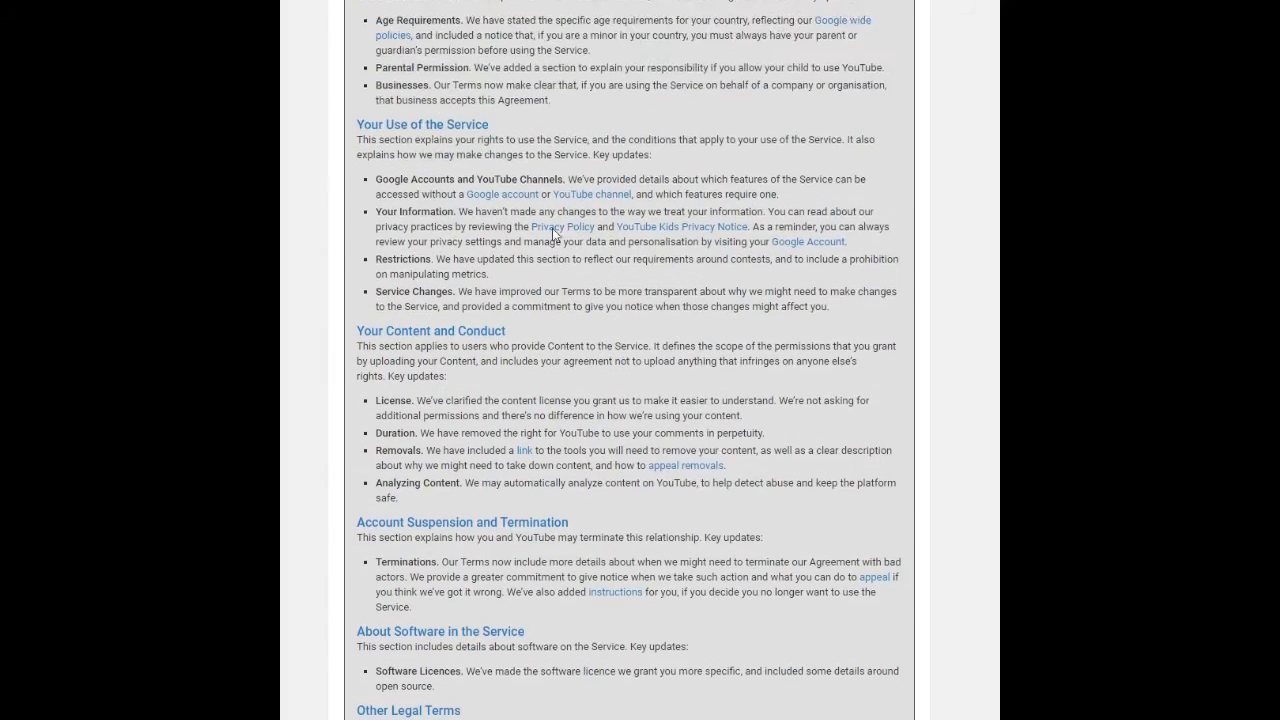
scroll(up, 3)
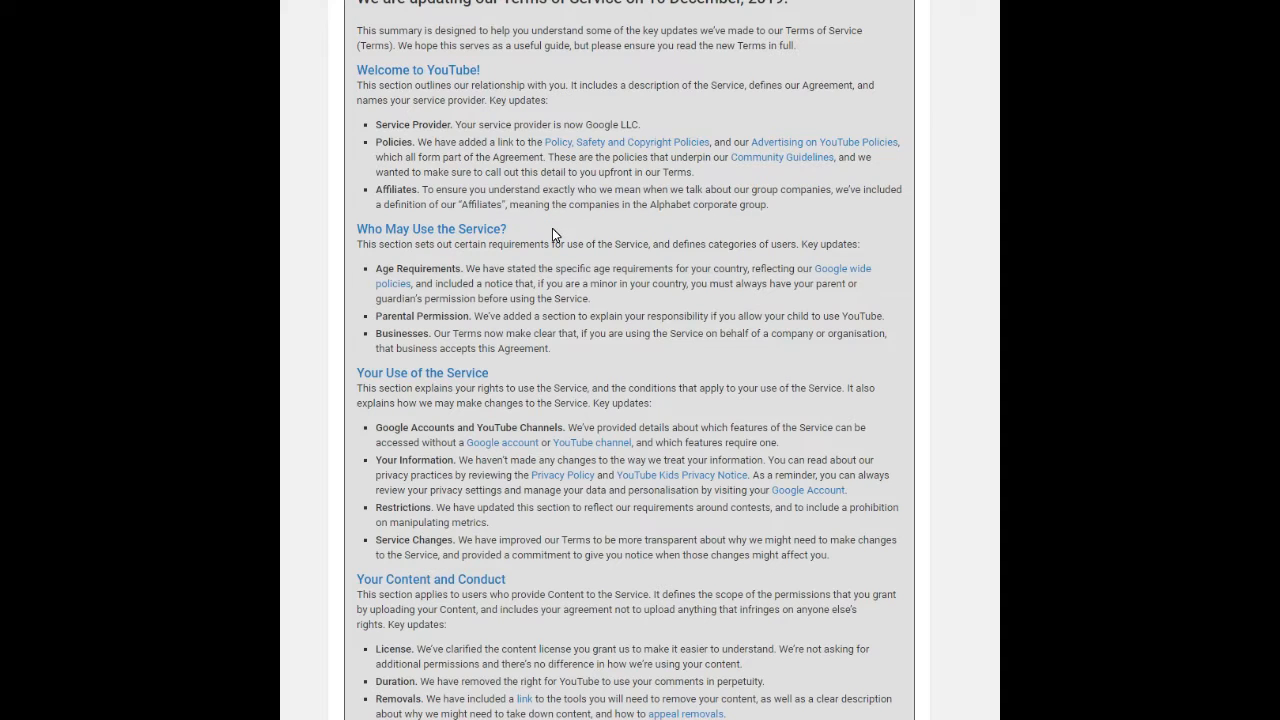
scroll(down, 3)
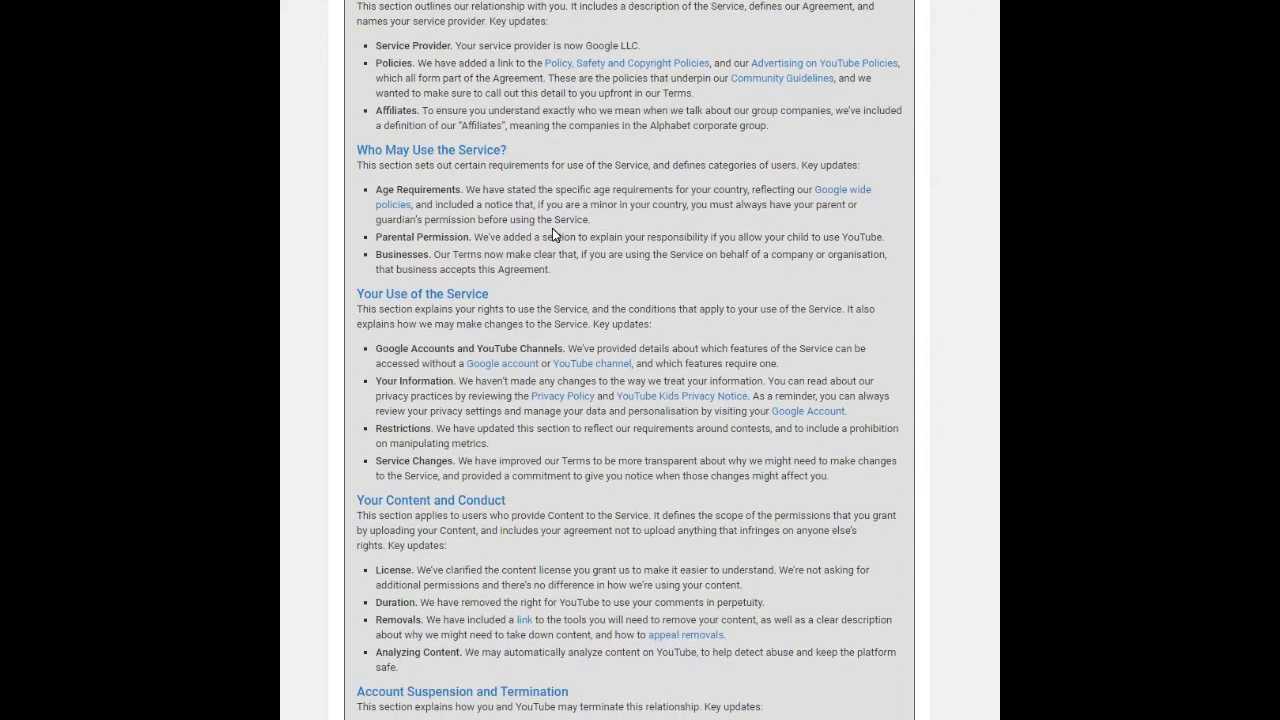
scroll(down, 3)
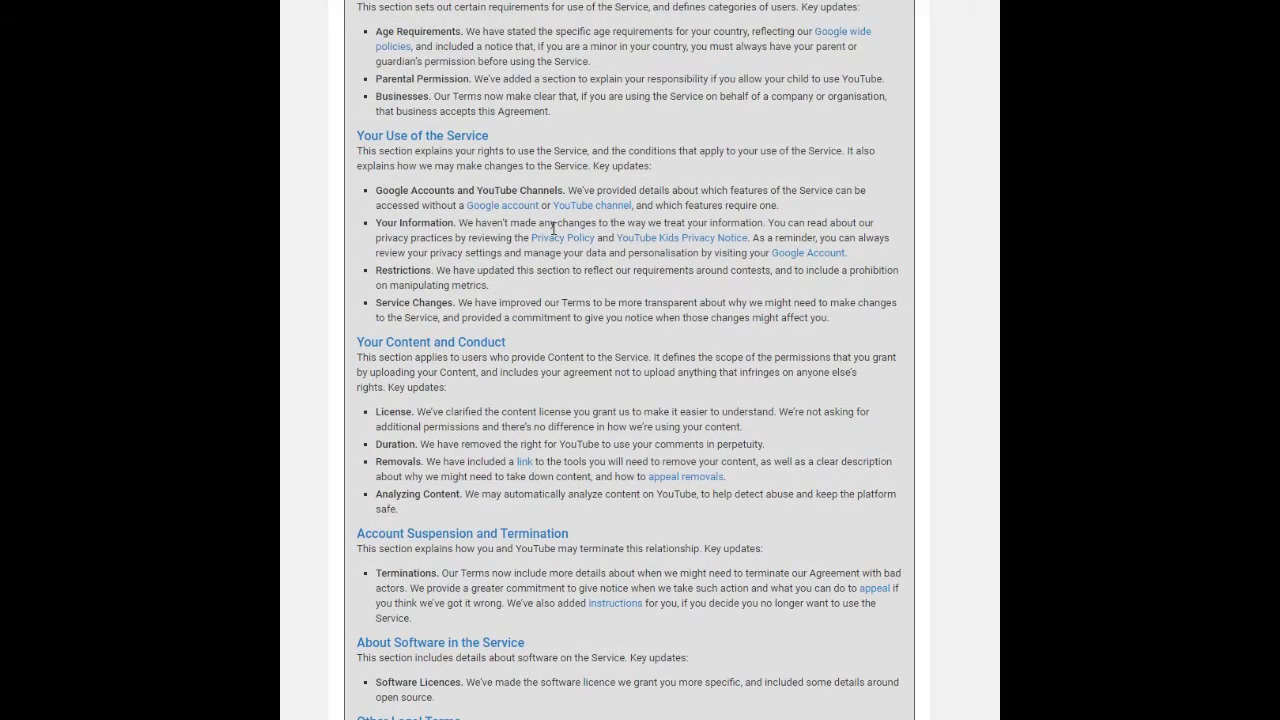
scroll(up, 3)
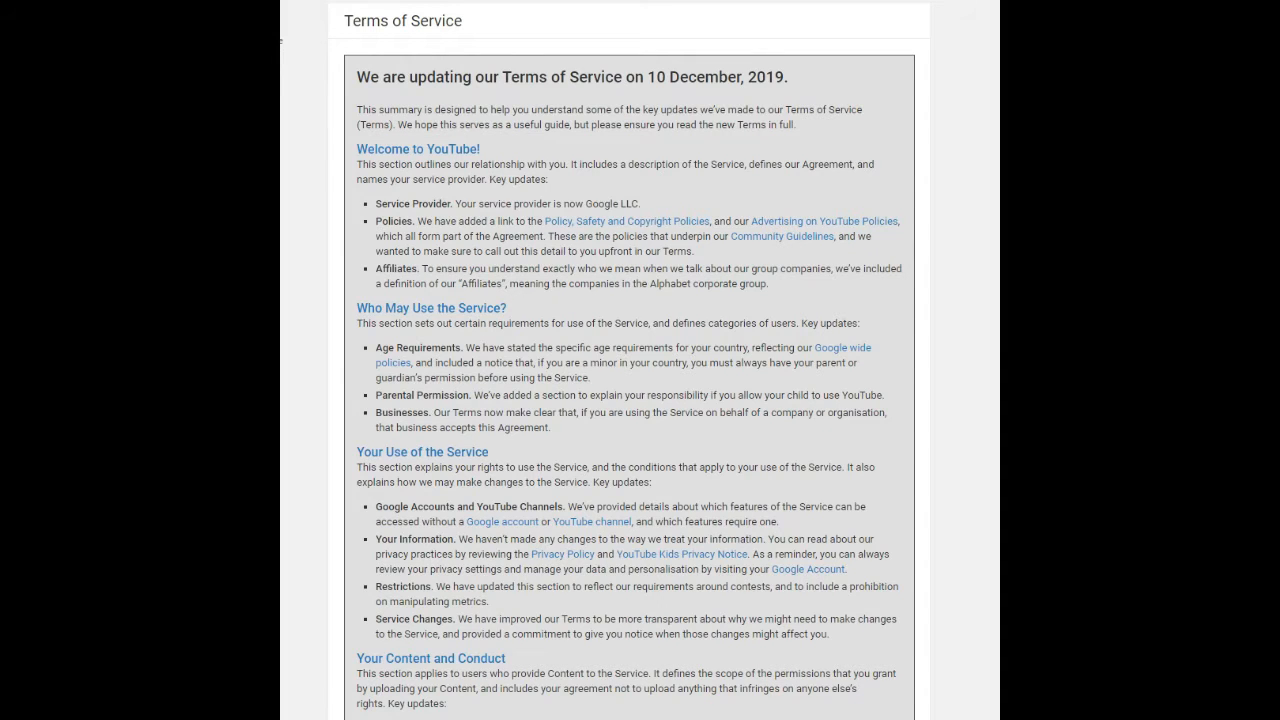
Scroll through the opening sections of the 10 December 2019 key updates summary
scroll(down, 3)
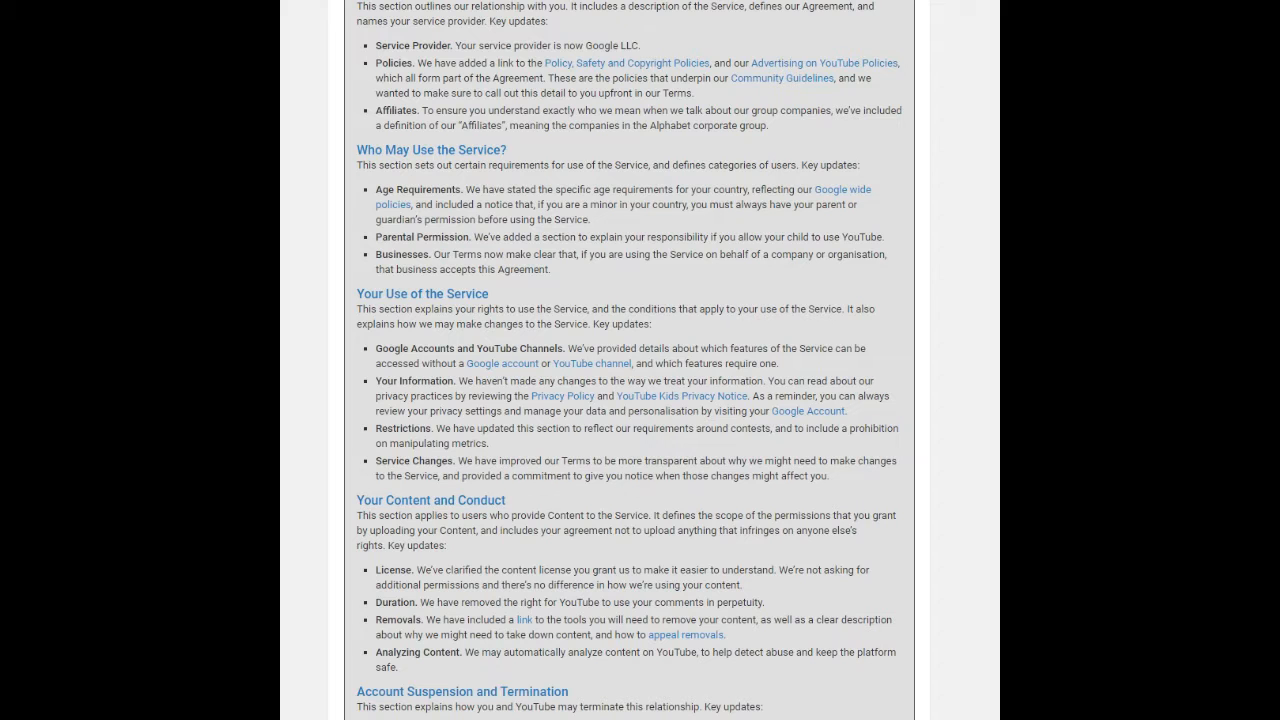
scroll(down, 3)
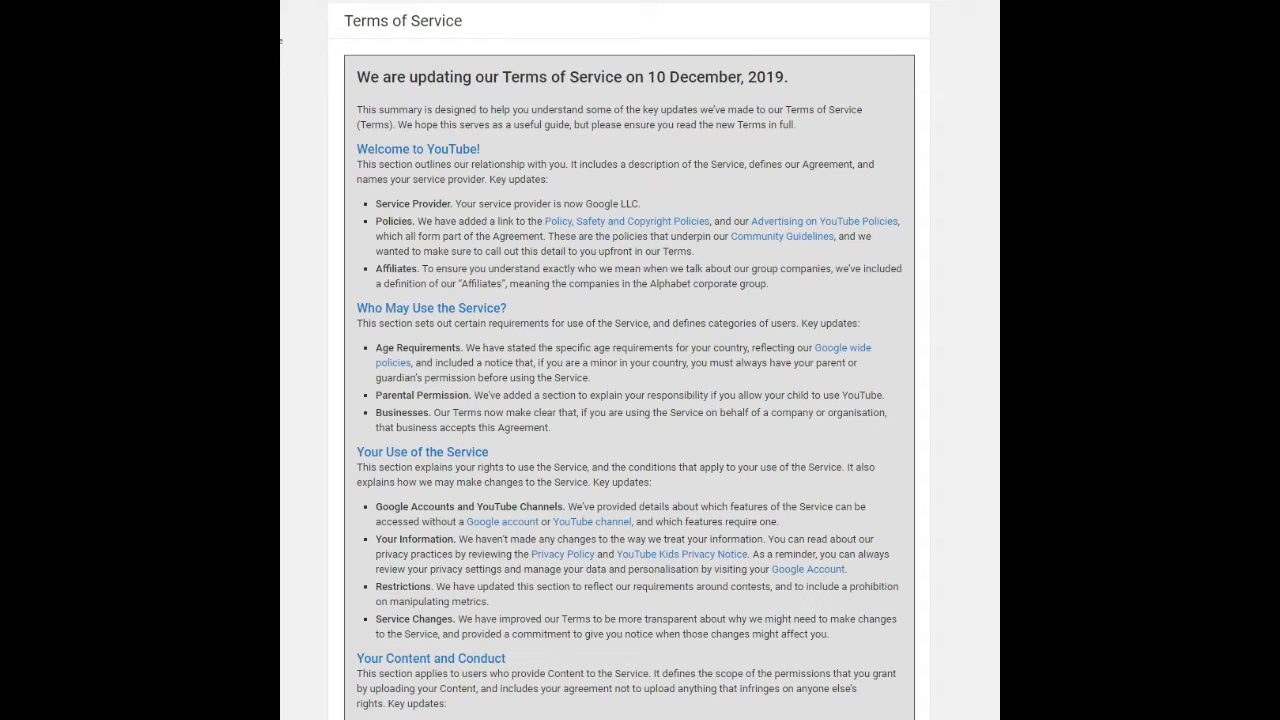
scroll(down, 3)
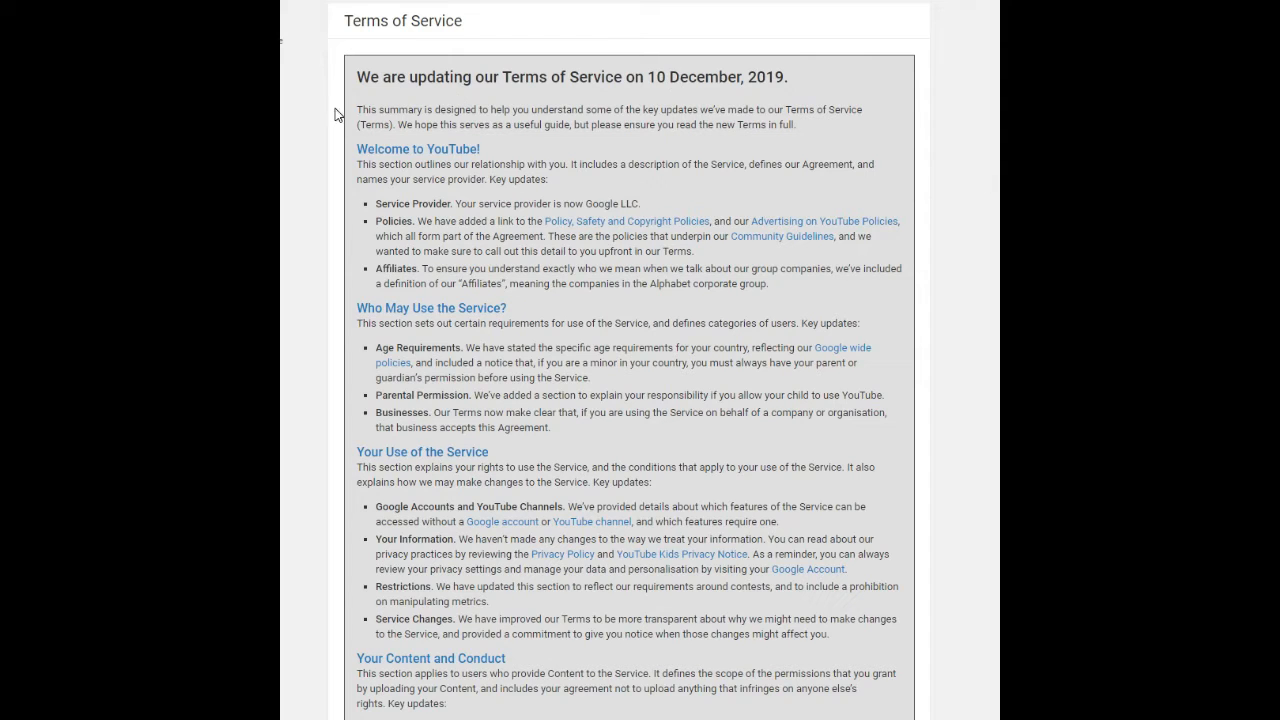
mouse_move(808, 88)
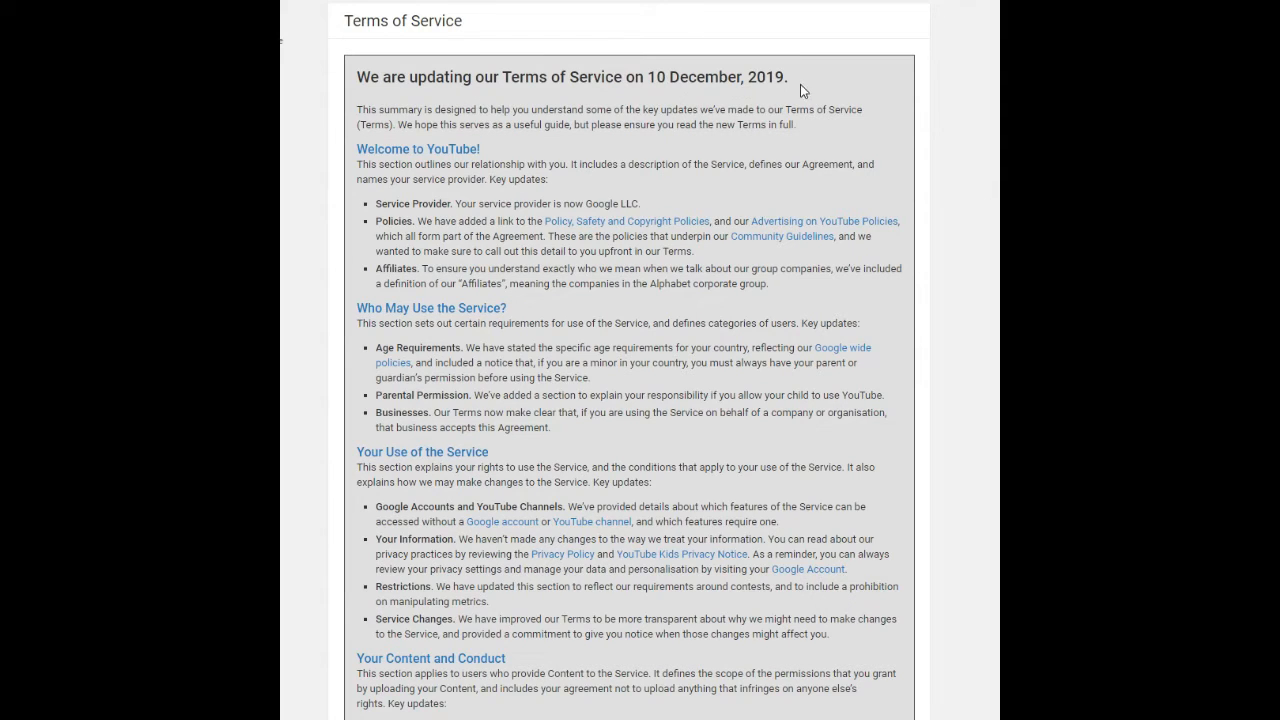
scroll(down, 3)
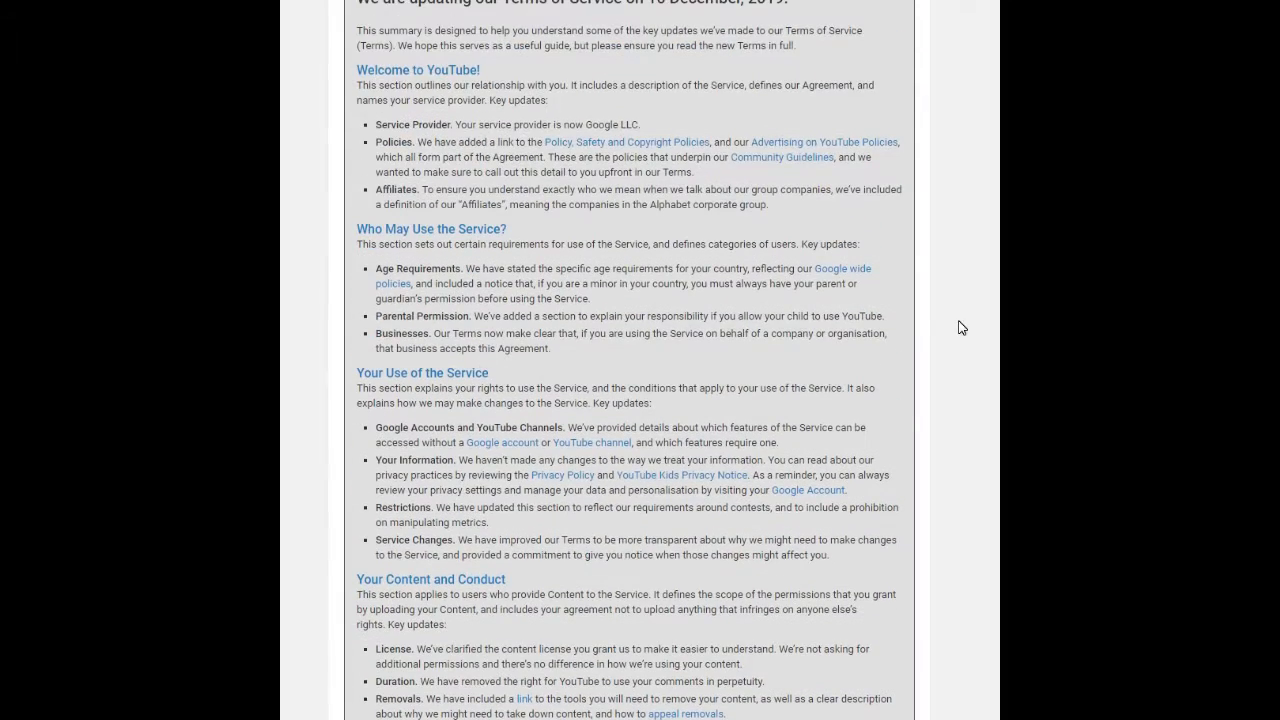
mouse_move(432, 136)
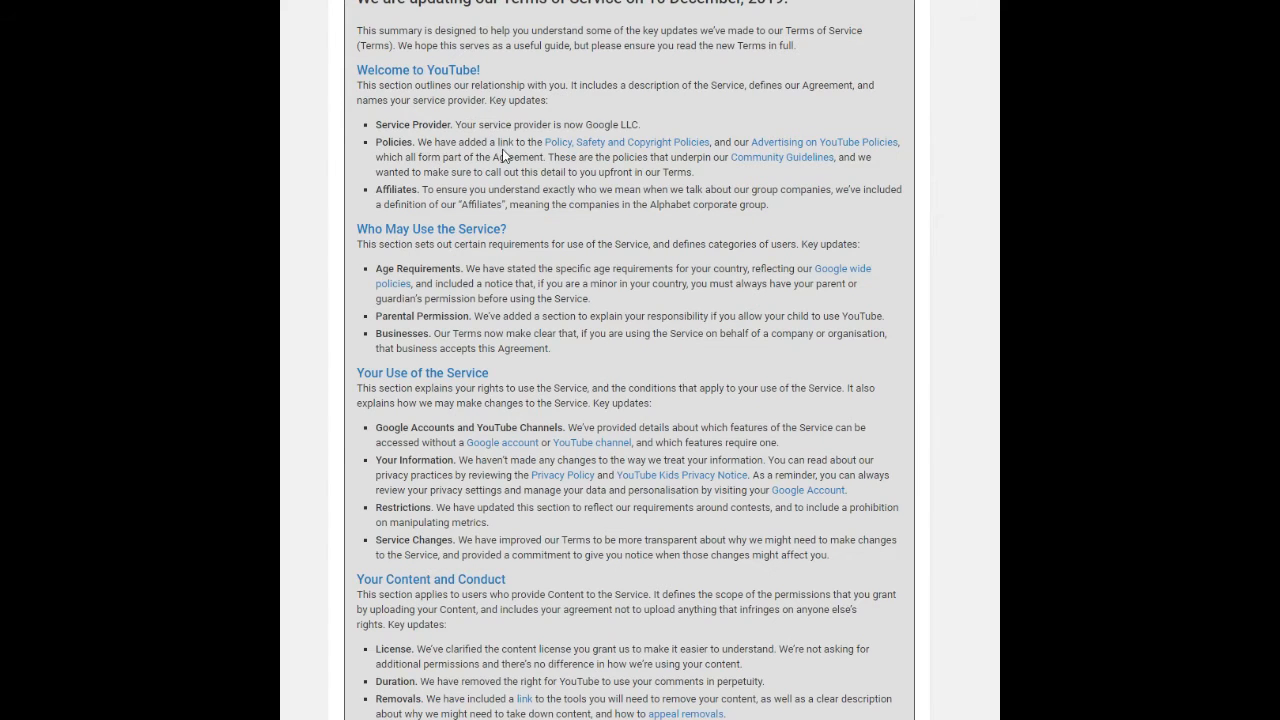
mouse_move(768, 160)
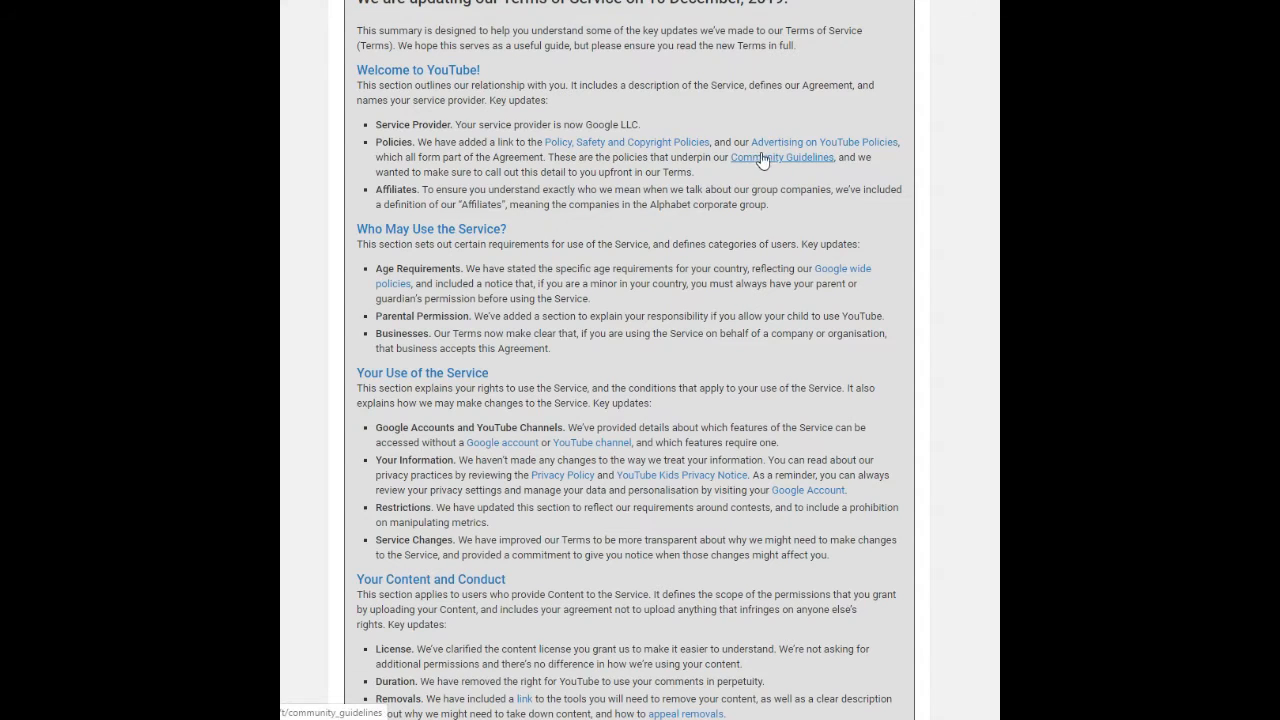
mouse_move(508, 148)
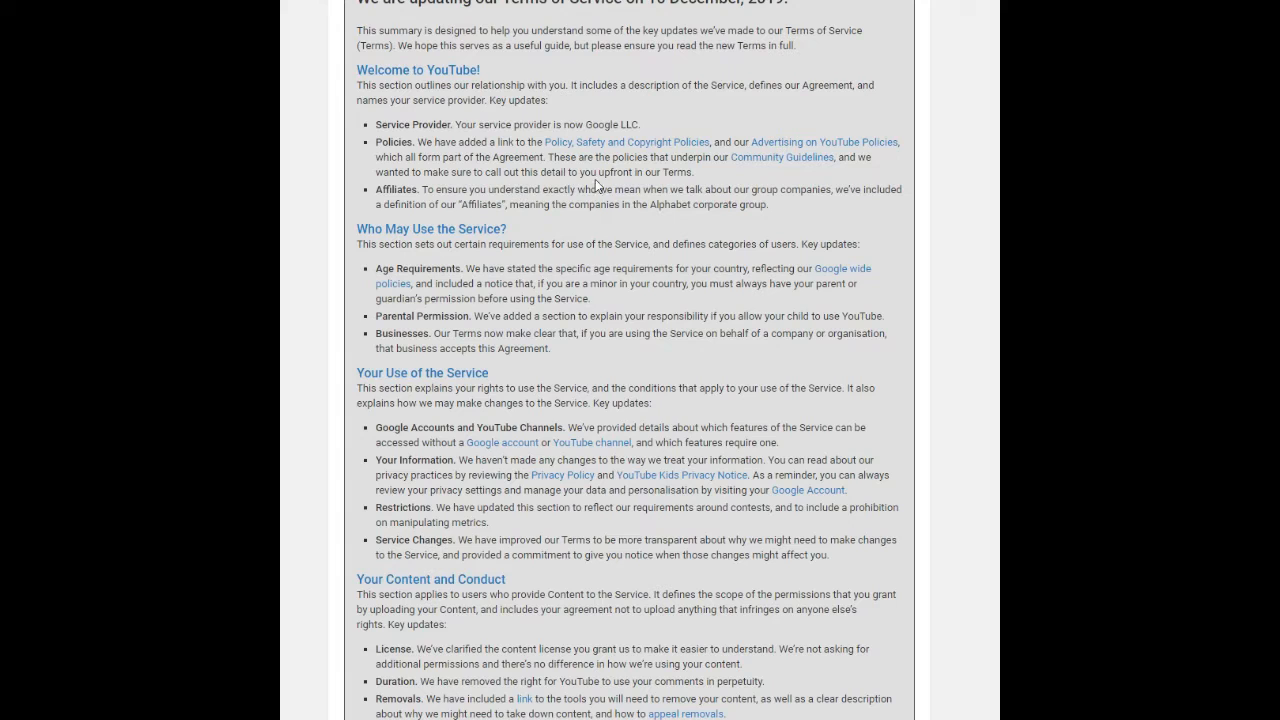
mouse_move(684, 176)
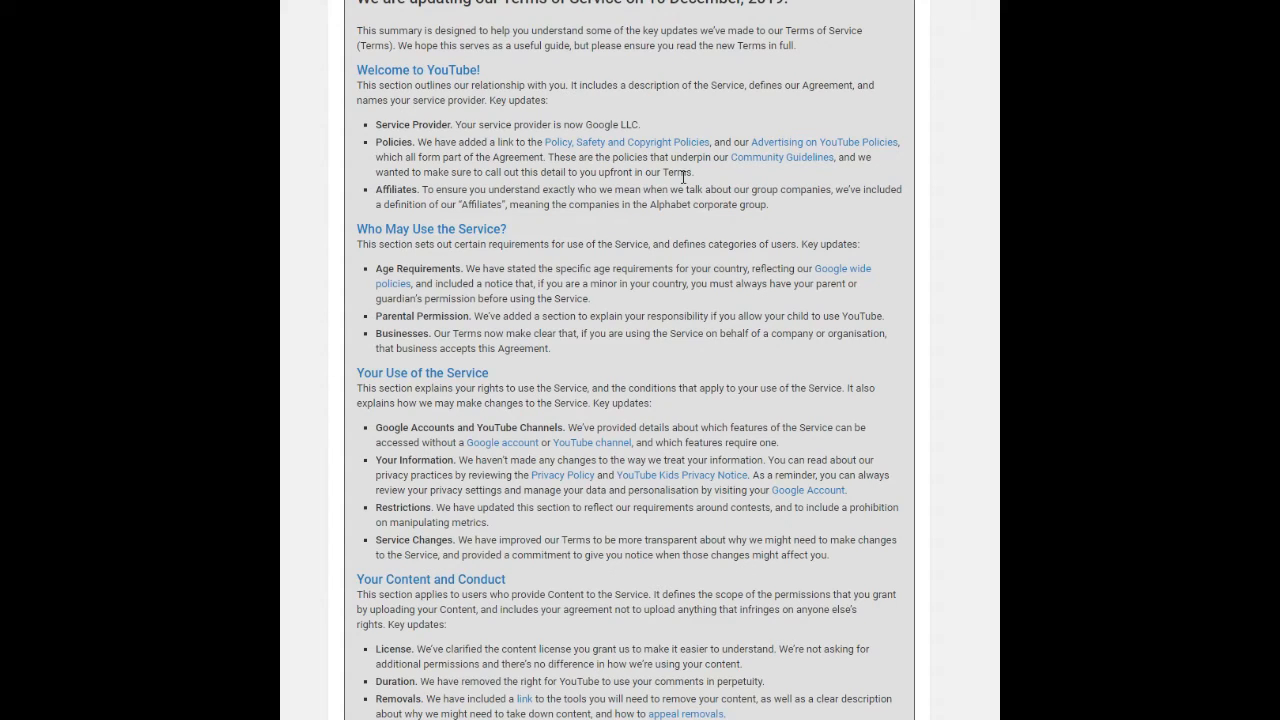
mouse_move(456, 216)
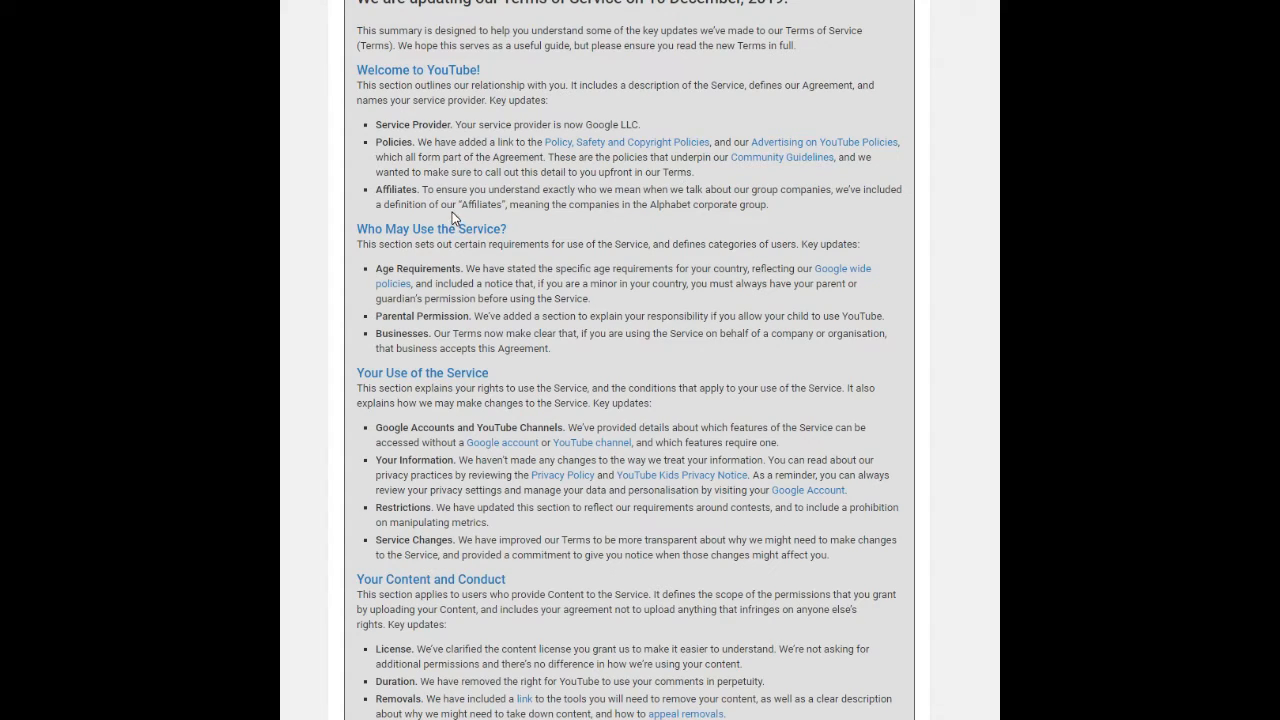
mouse_move(324, 216)
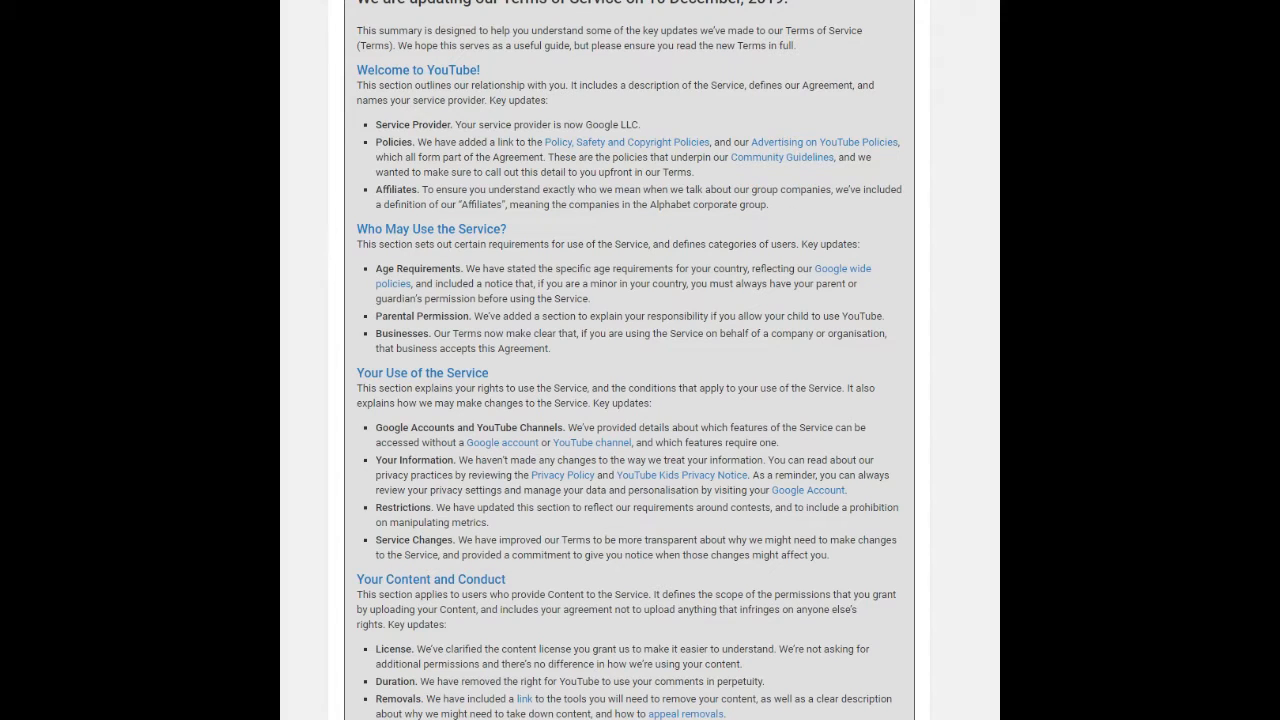
scroll(down, 3)
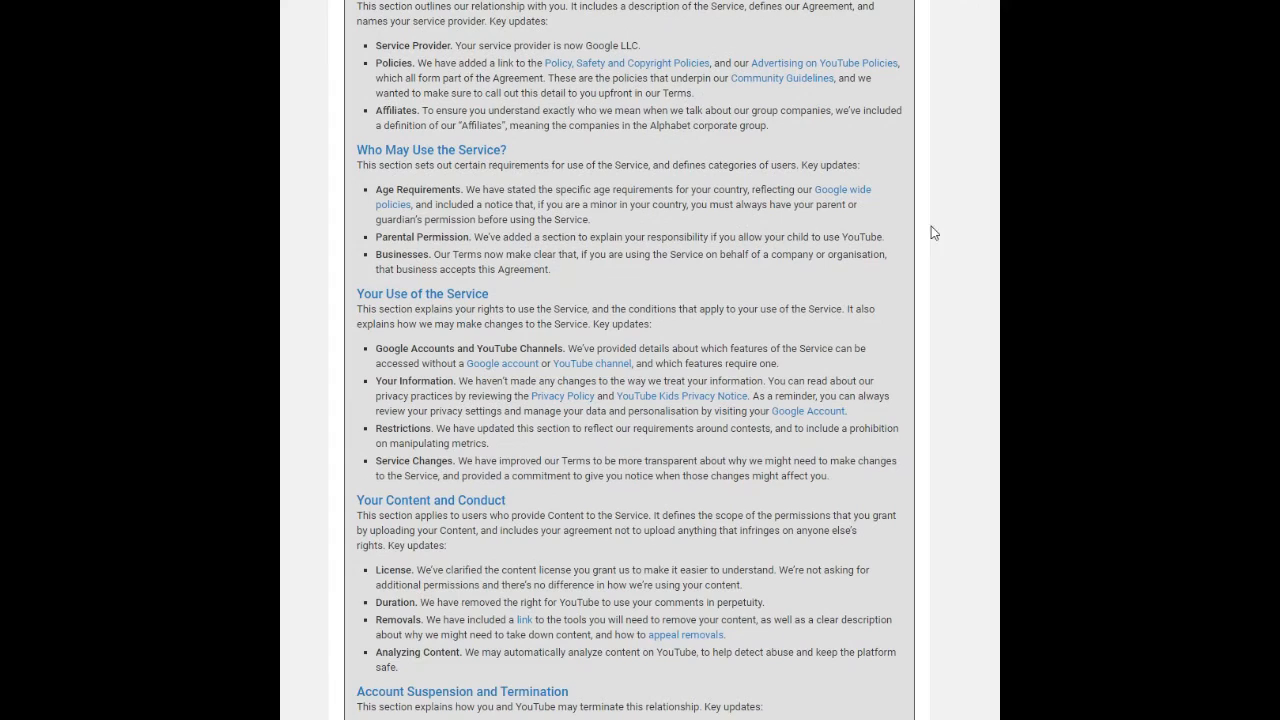
mouse_move(464, 176)
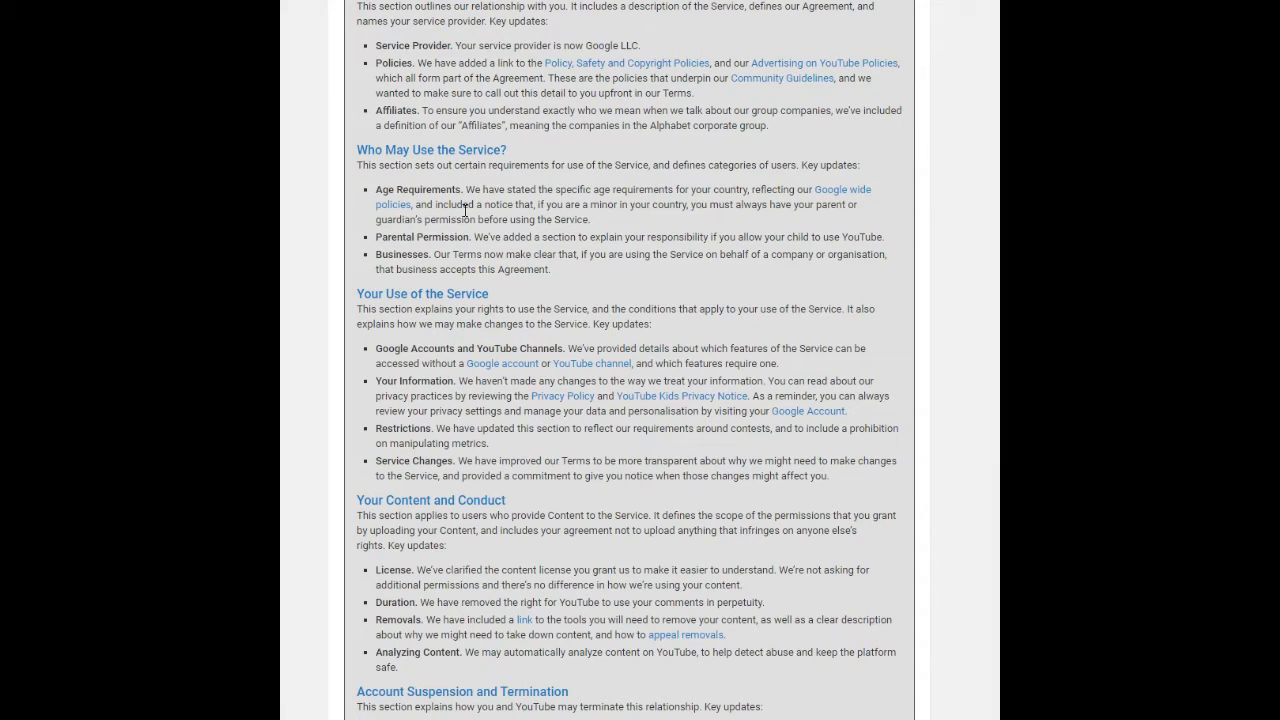
mouse_move(726, 206)
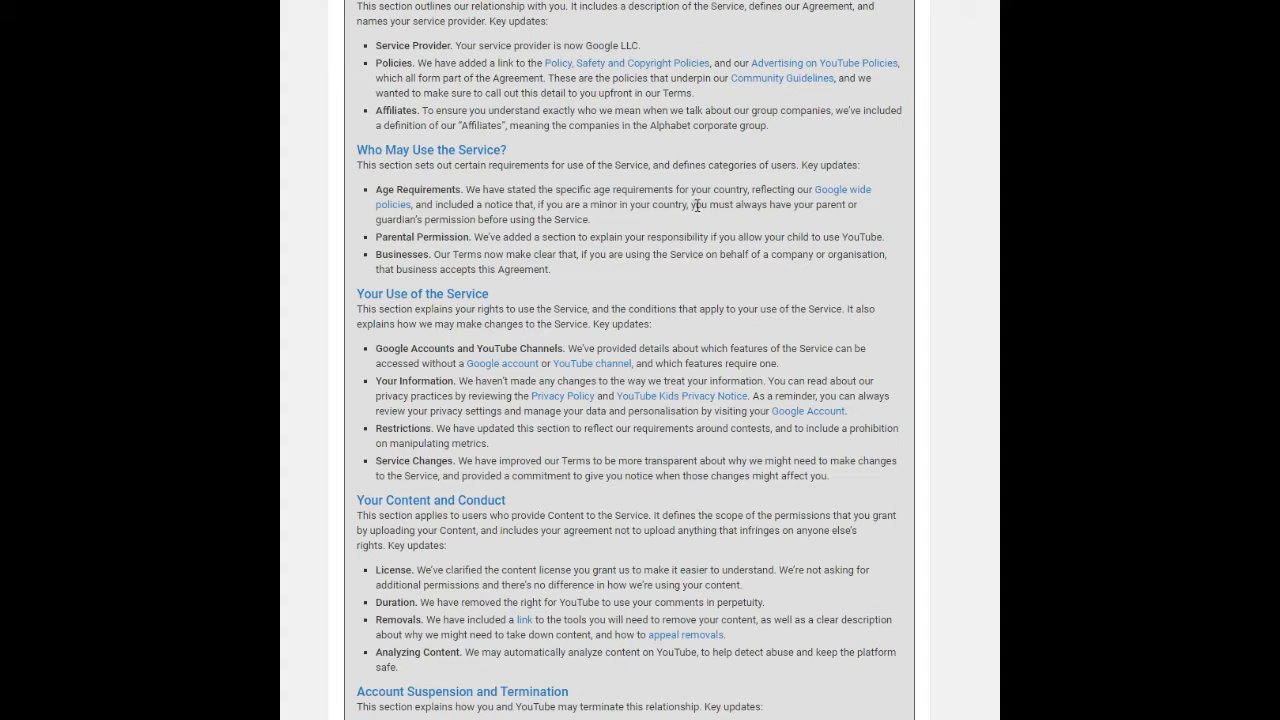
mouse_move(572, 218)
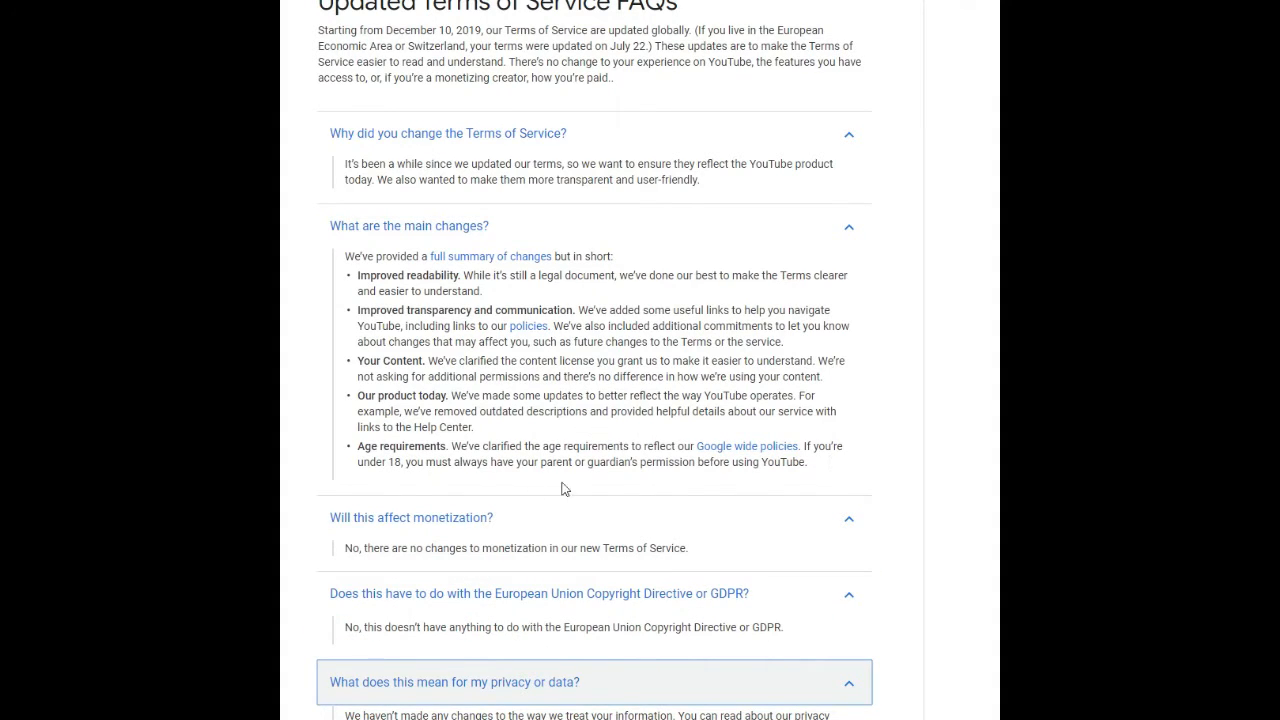
mouse_move(544, 108)
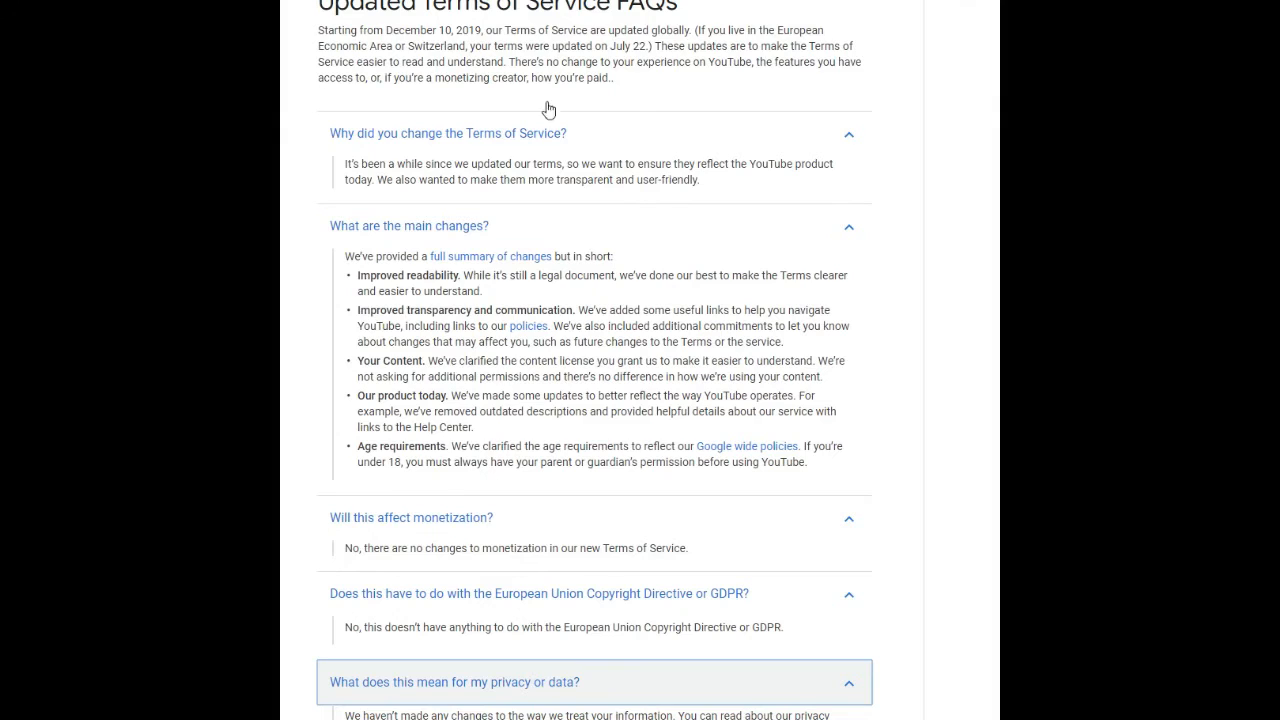
Scroll the Updated Terms of Service FAQs page to view its answered questions
scroll(down, 3)
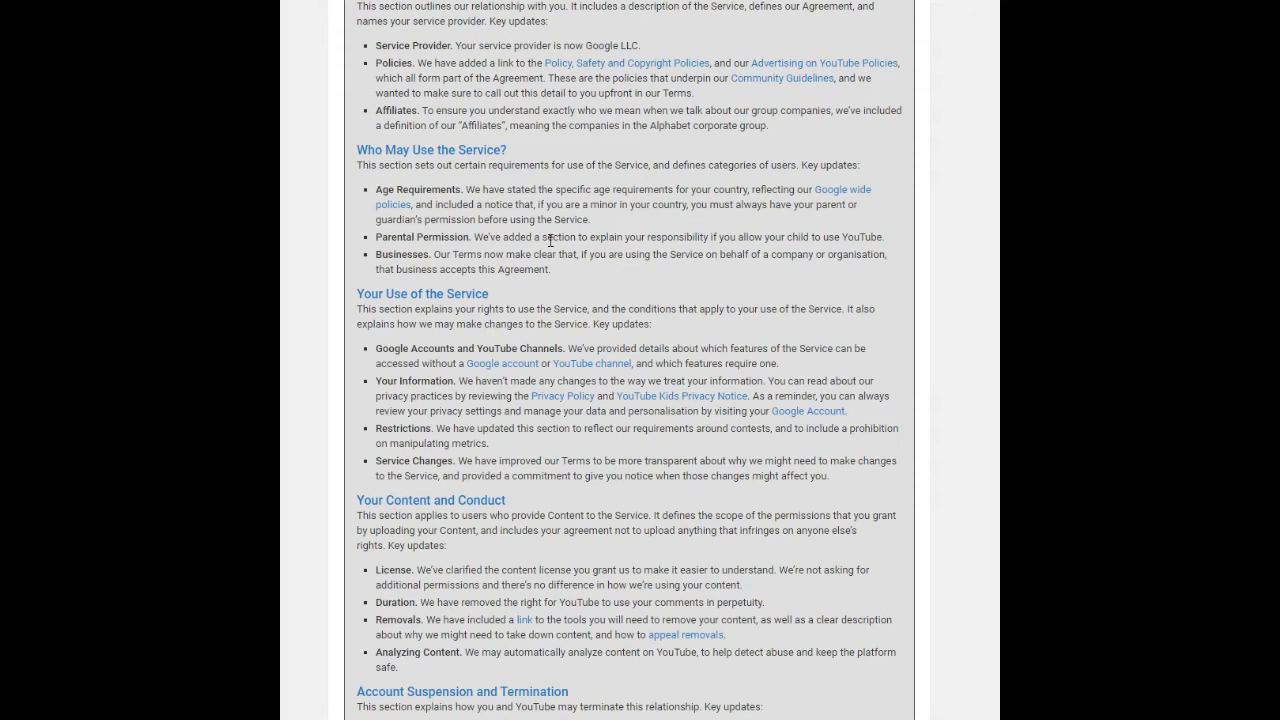
mouse_move(726, 252)
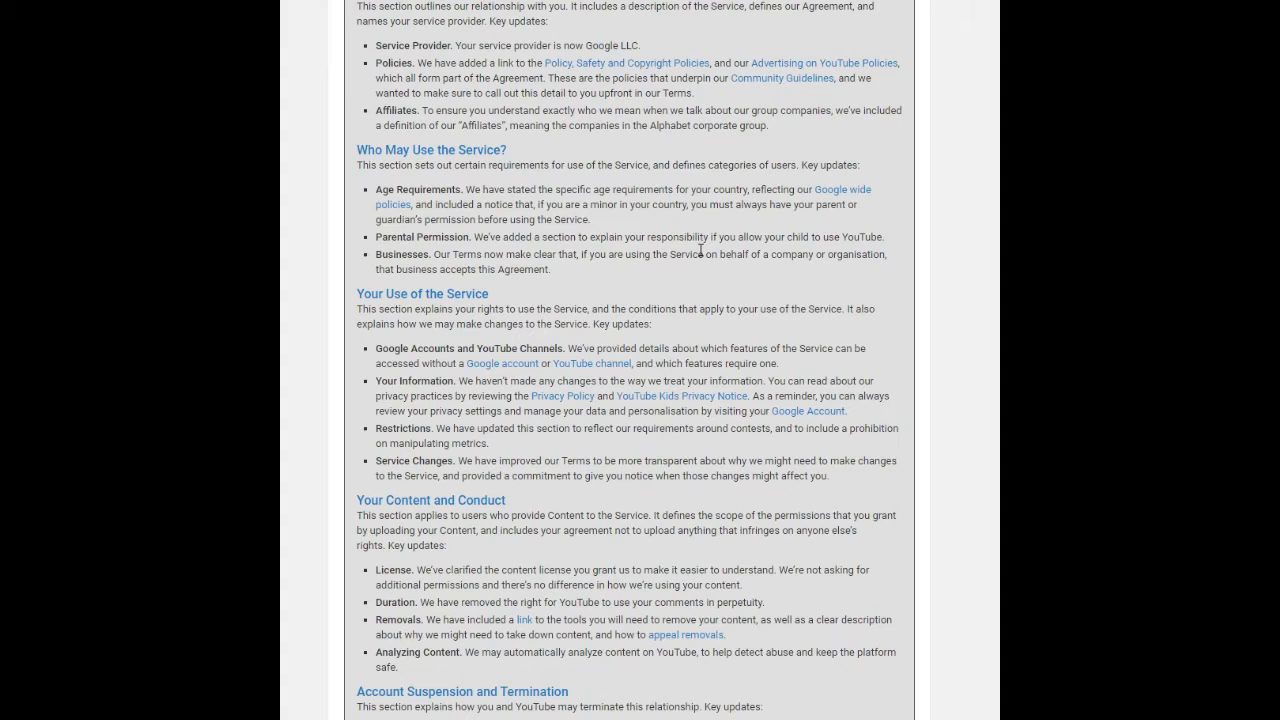
Scroll the summary through Your Content and Conduct and Account Suspension to Other Legal Terms
scroll(down, 3)
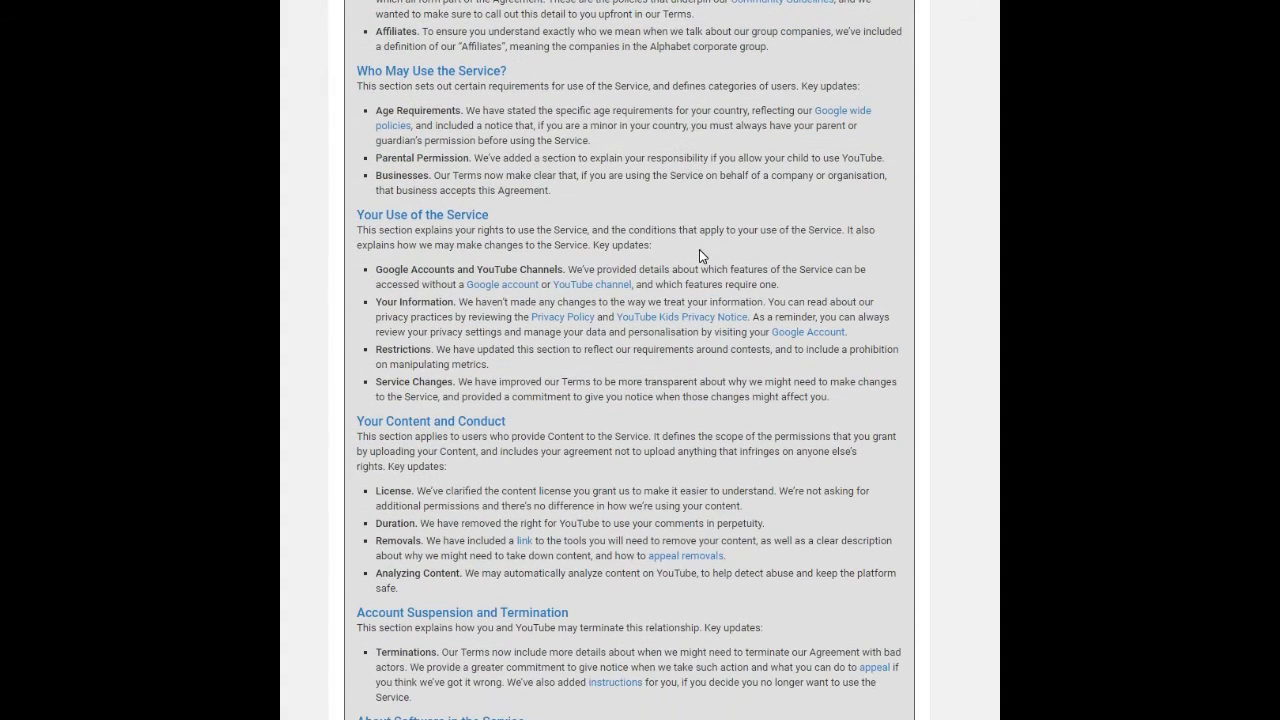
mouse_move(448, 312)
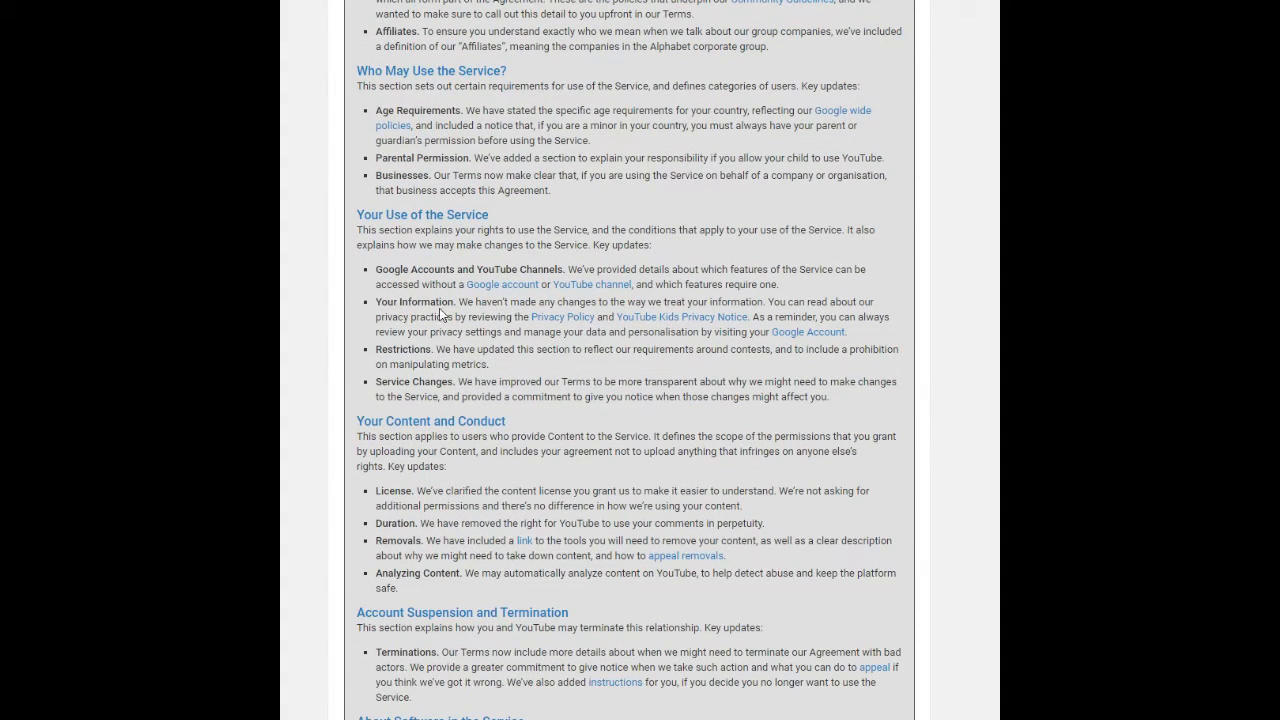
mouse_move(432, 332)
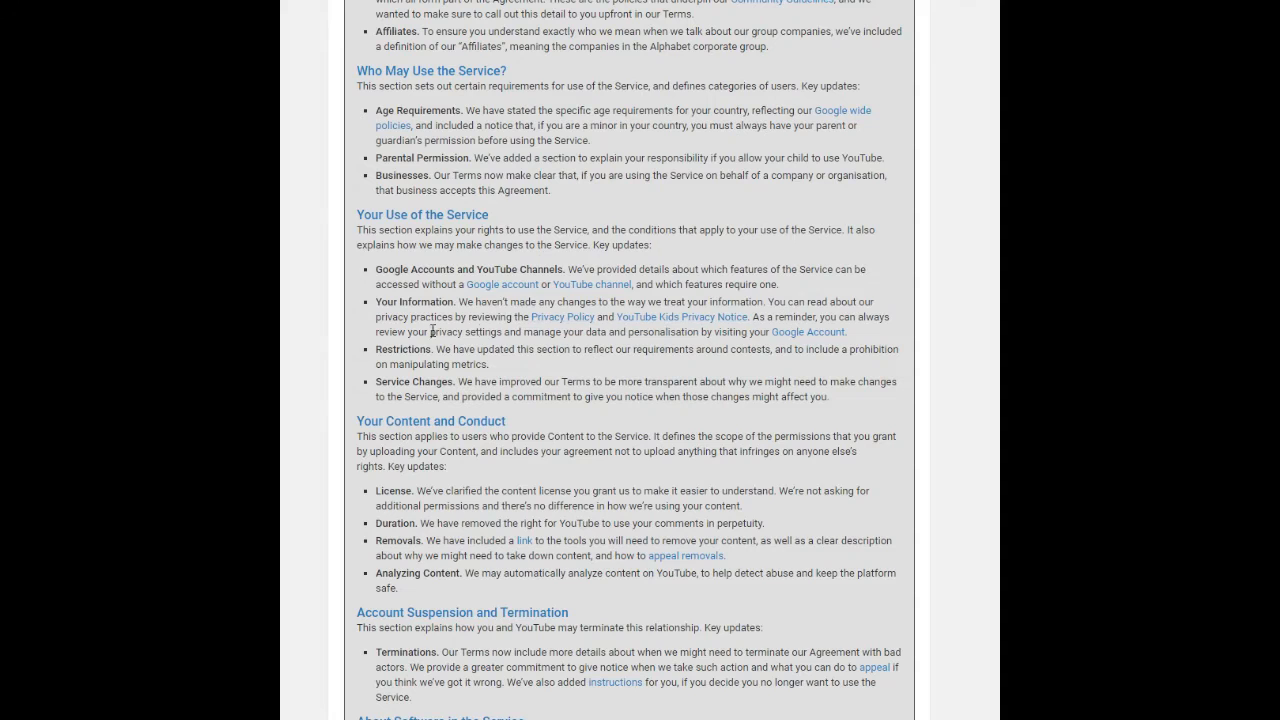
mouse_move(472, 348)
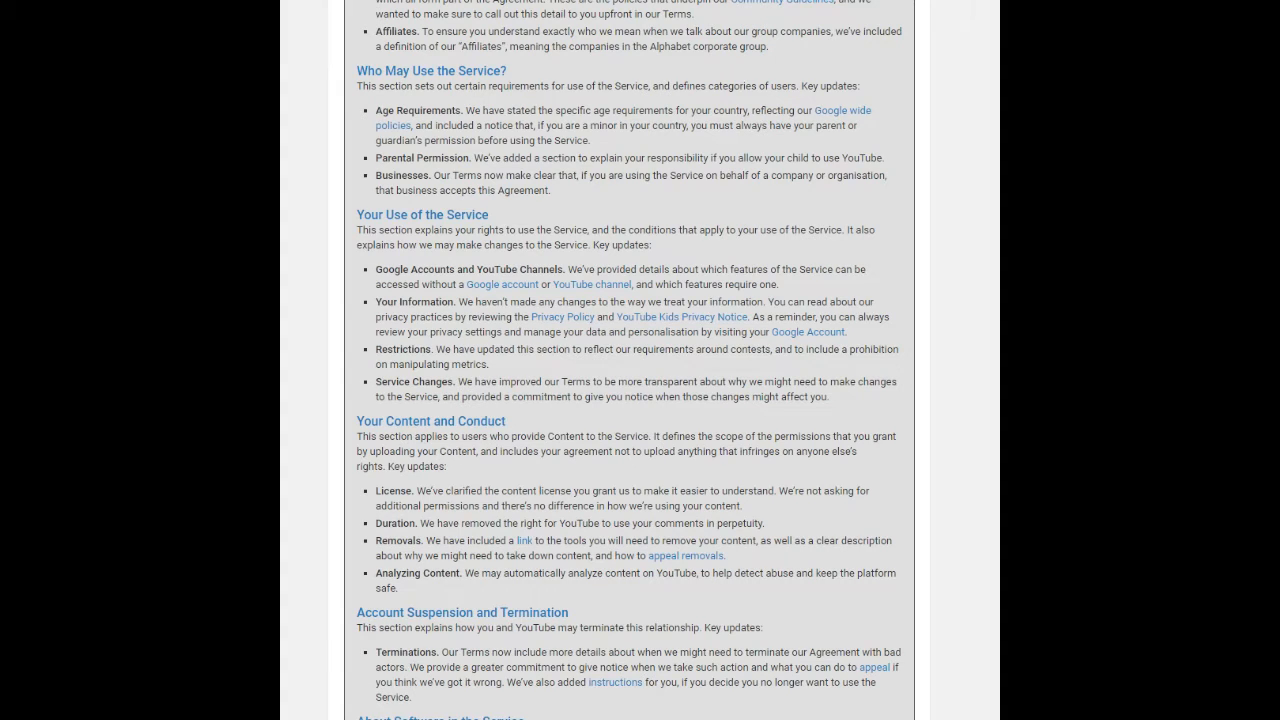
scroll(down, 3)
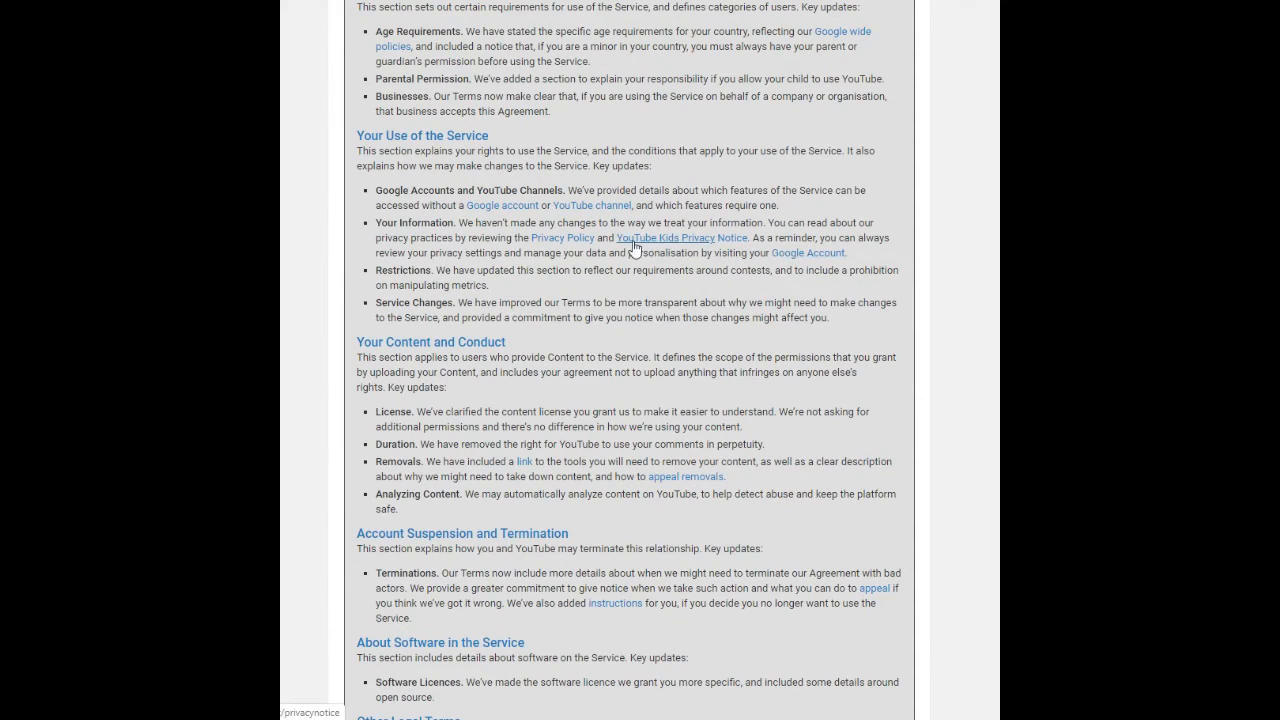
mouse_move(476, 288)
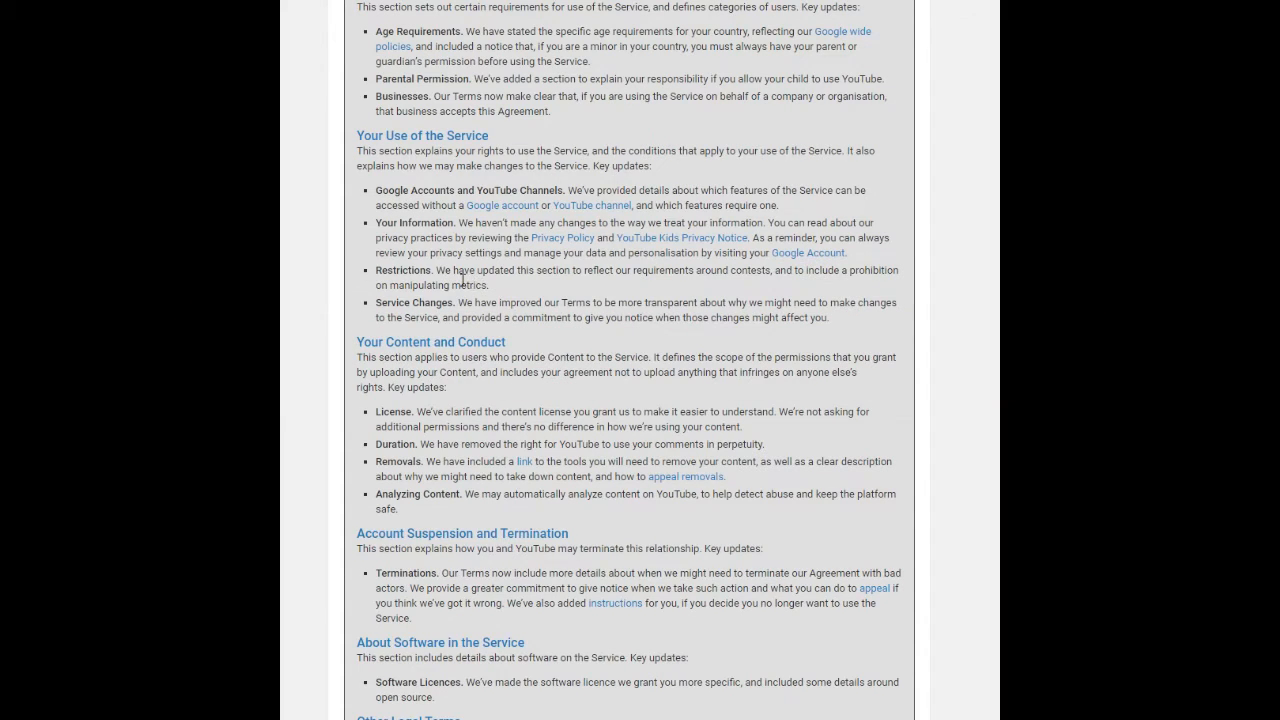
mouse_move(512, 284)
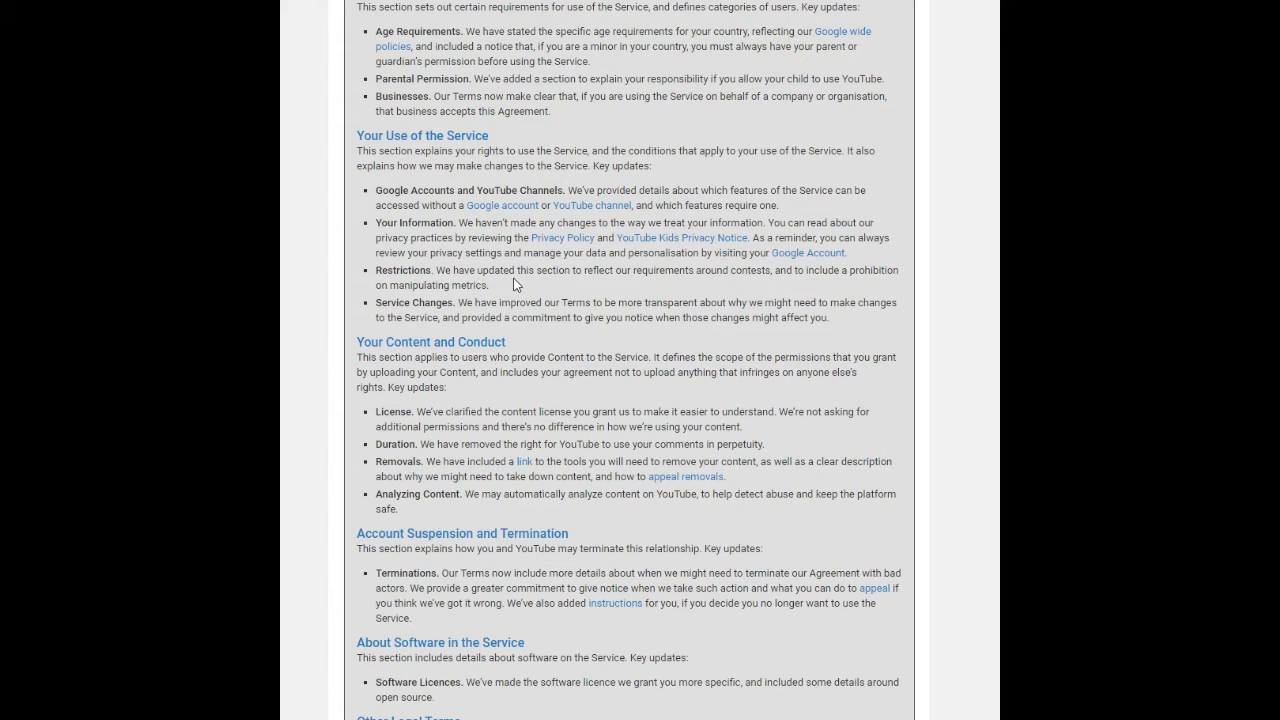
mouse_move(516, 286)
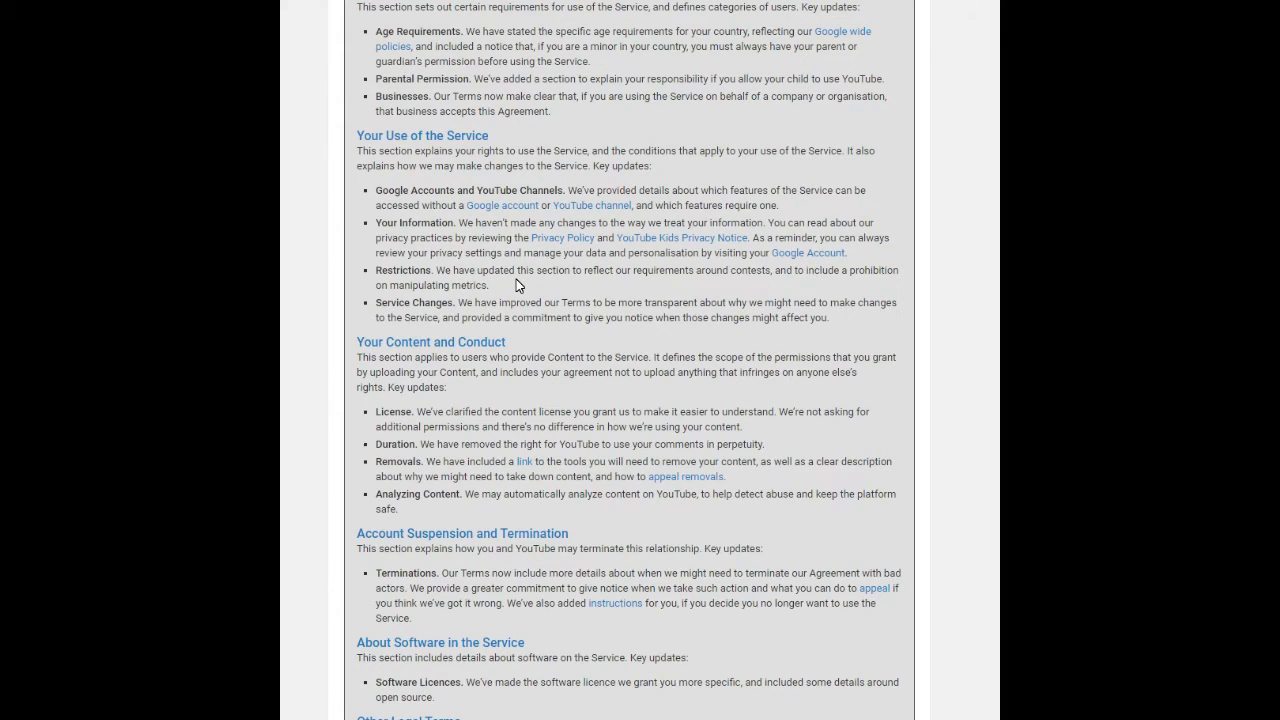
mouse_move(660, 288)
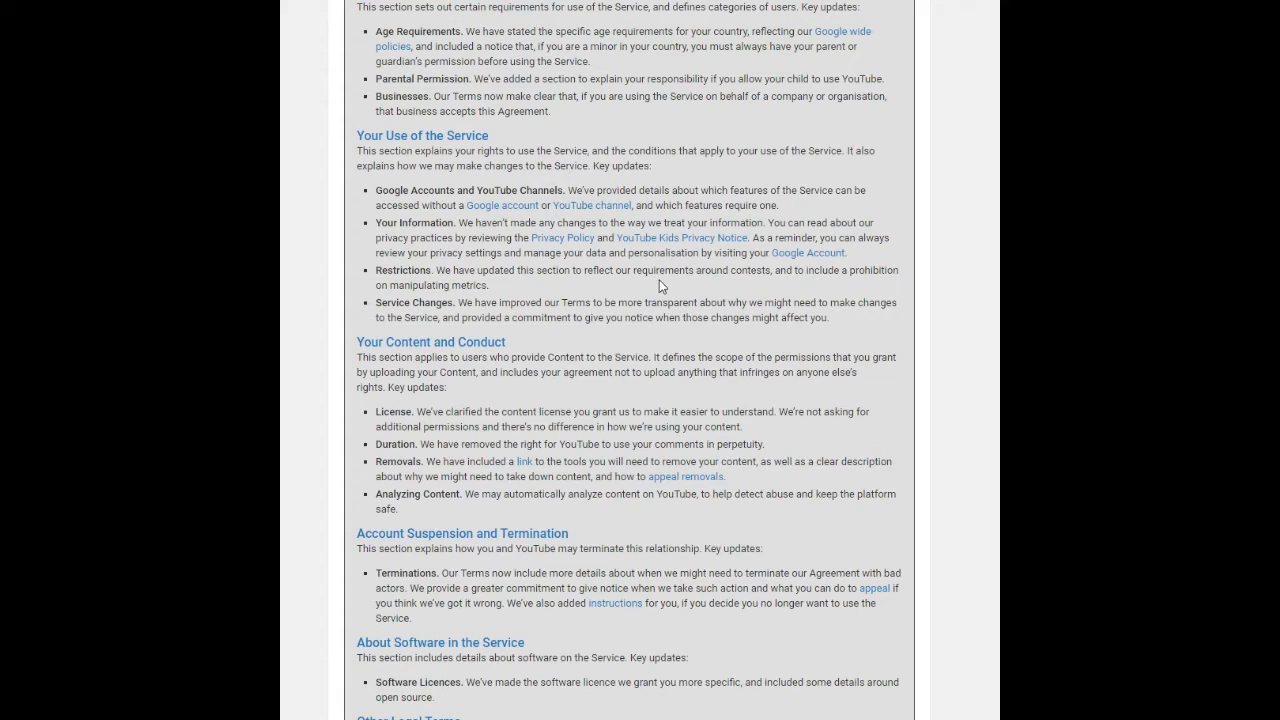
mouse_move(760, 288)
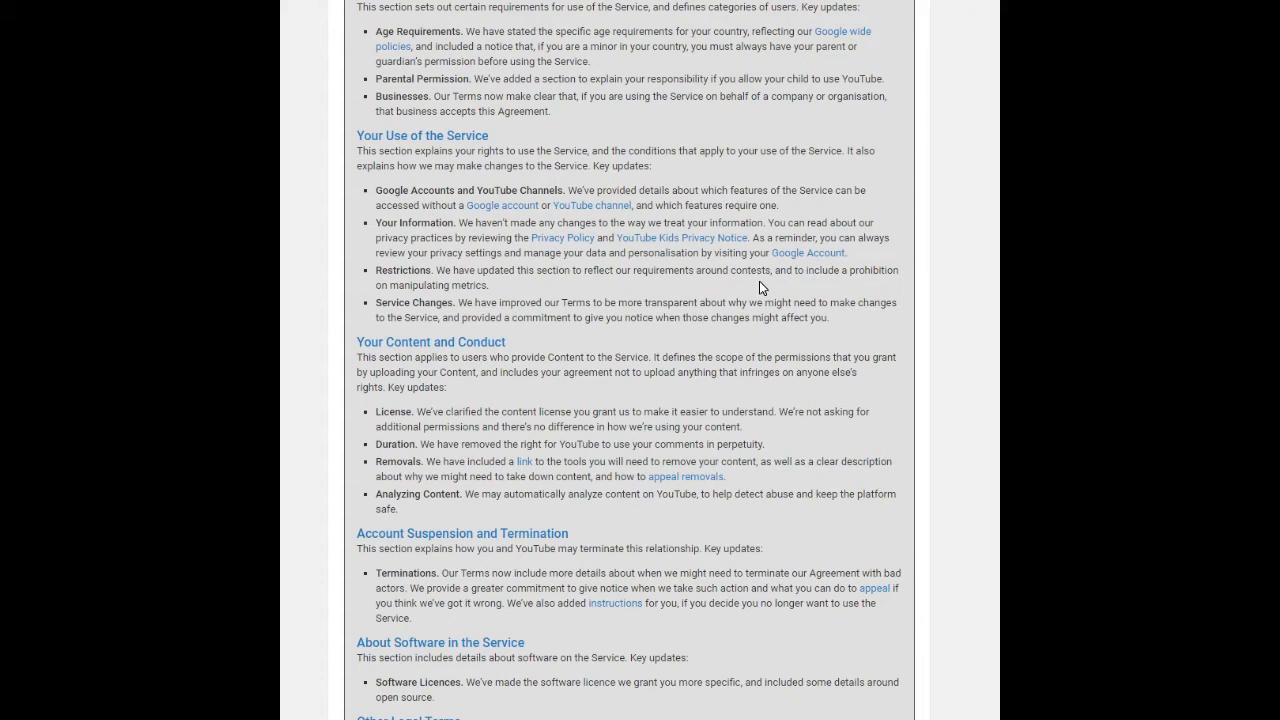
mouse_move(786, 284)
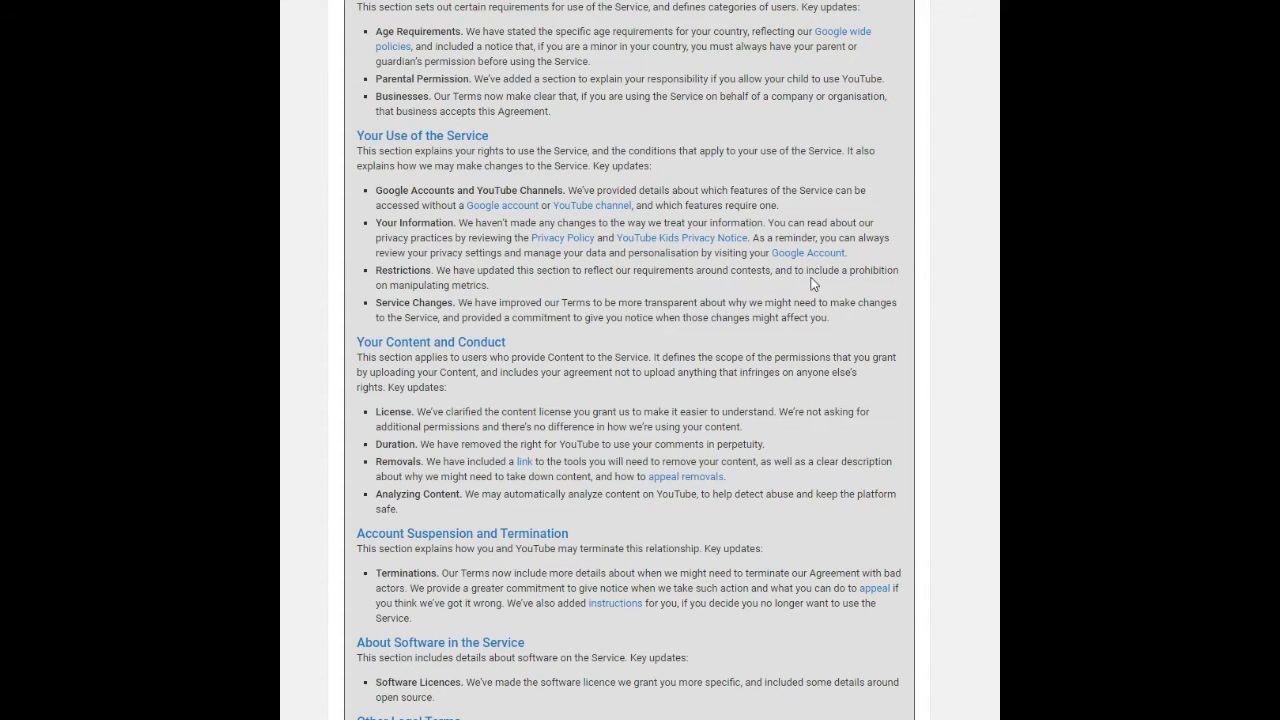
mouse_move(484, 302)
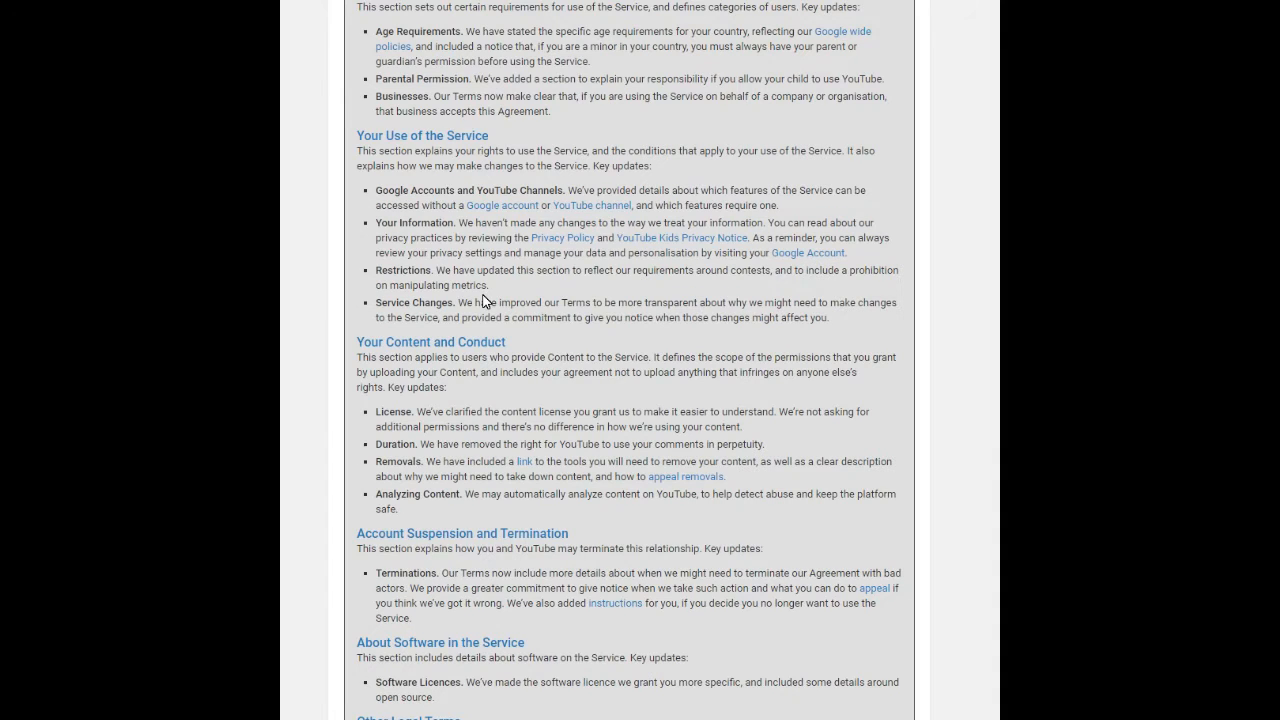
scroll(down, 3)
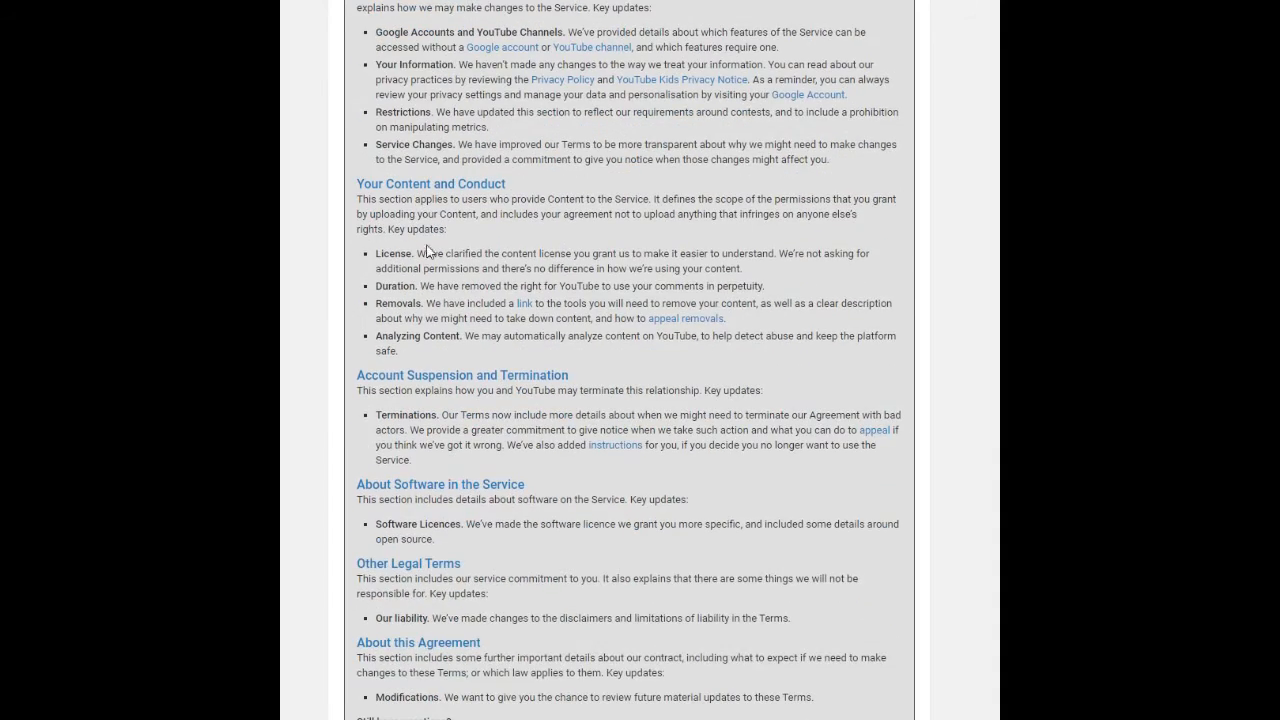
mouse_move(678, 214)
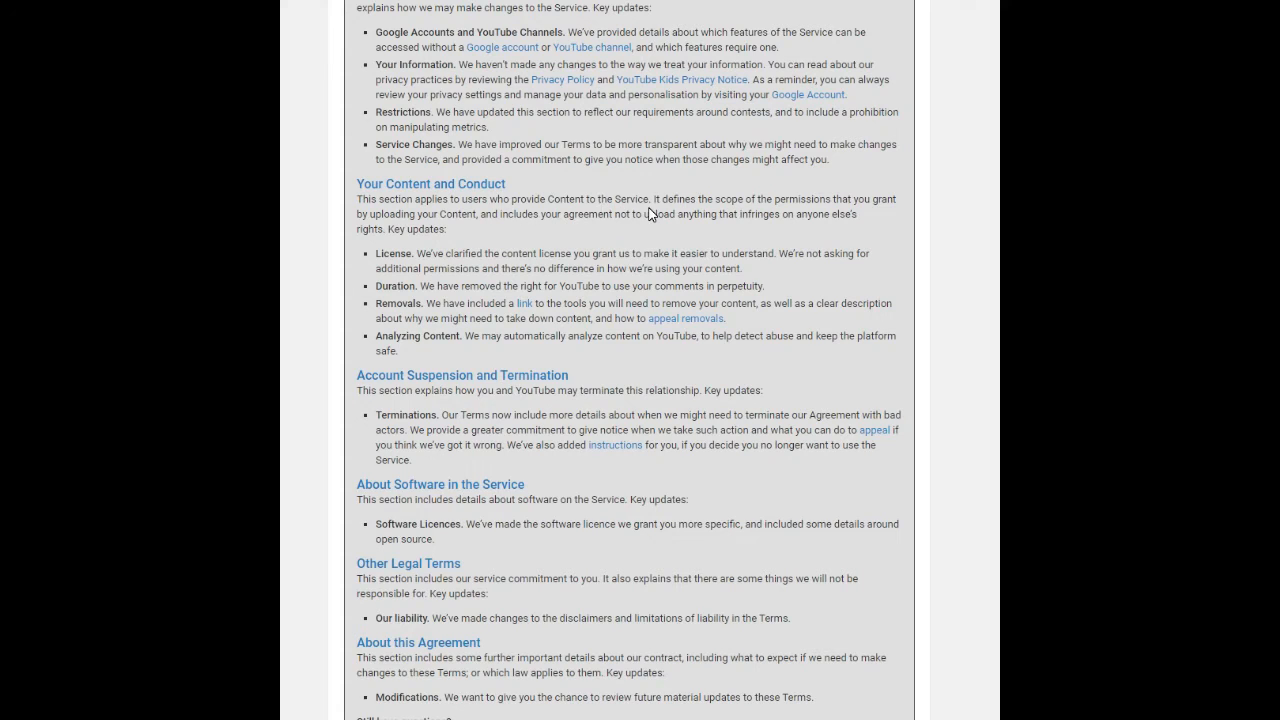
mouse_move(876, 210)
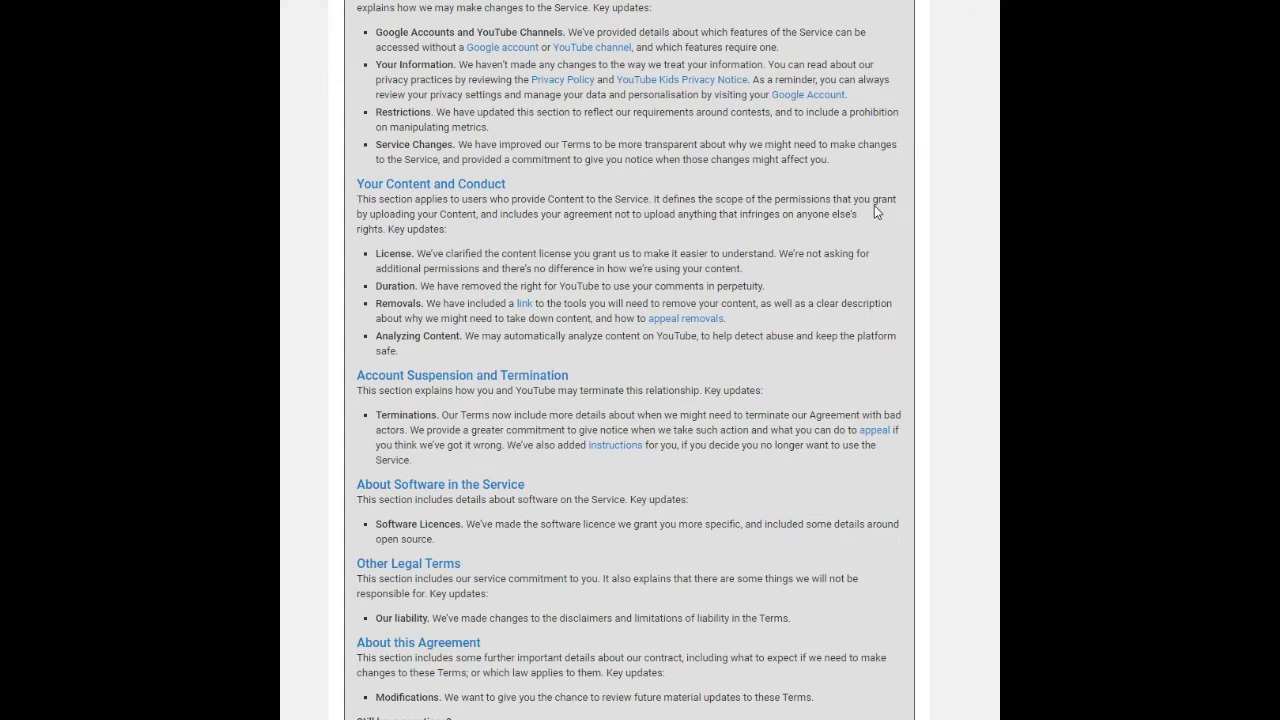
mouse_move(516, 232)
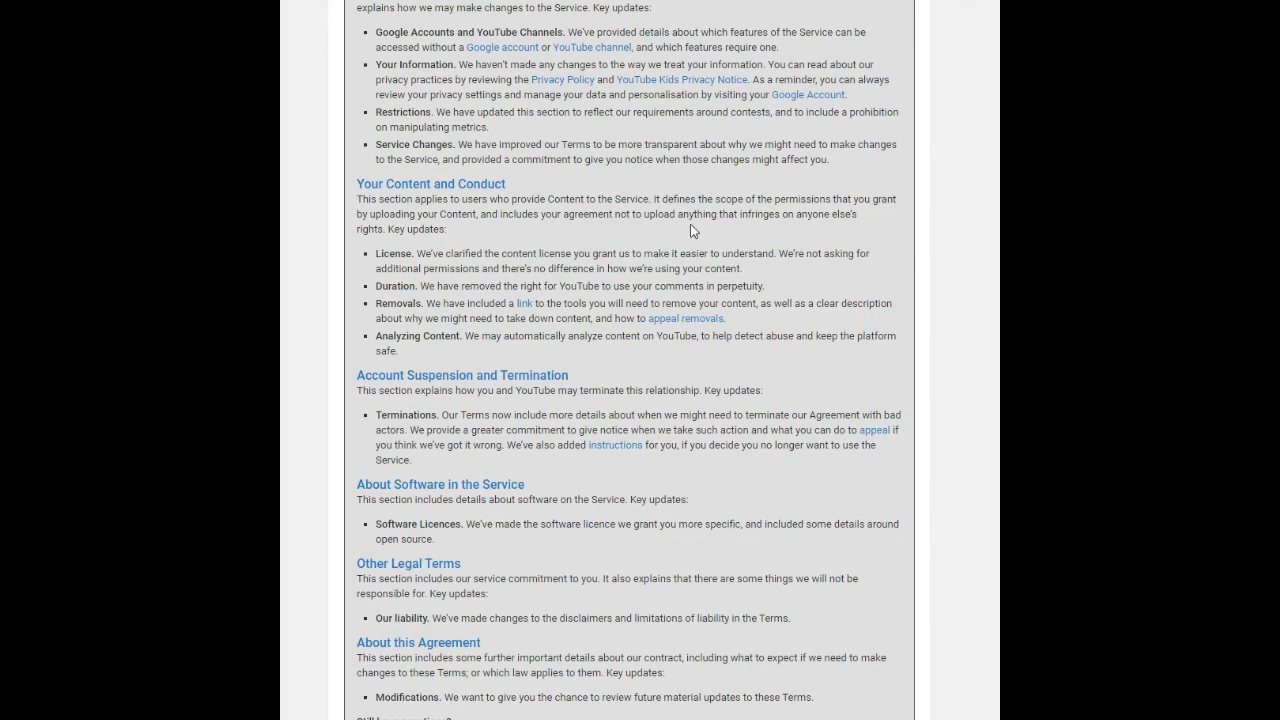
mouse_move(848, 232)
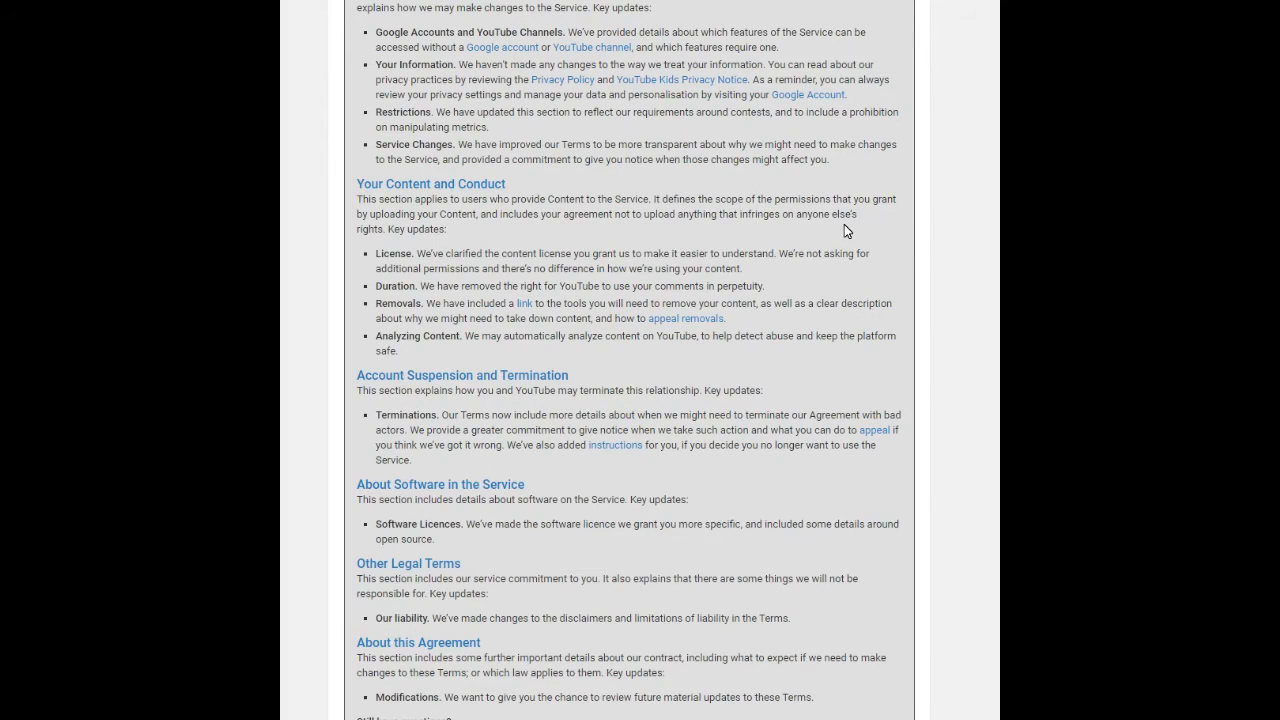
mouse_move(670, 232)
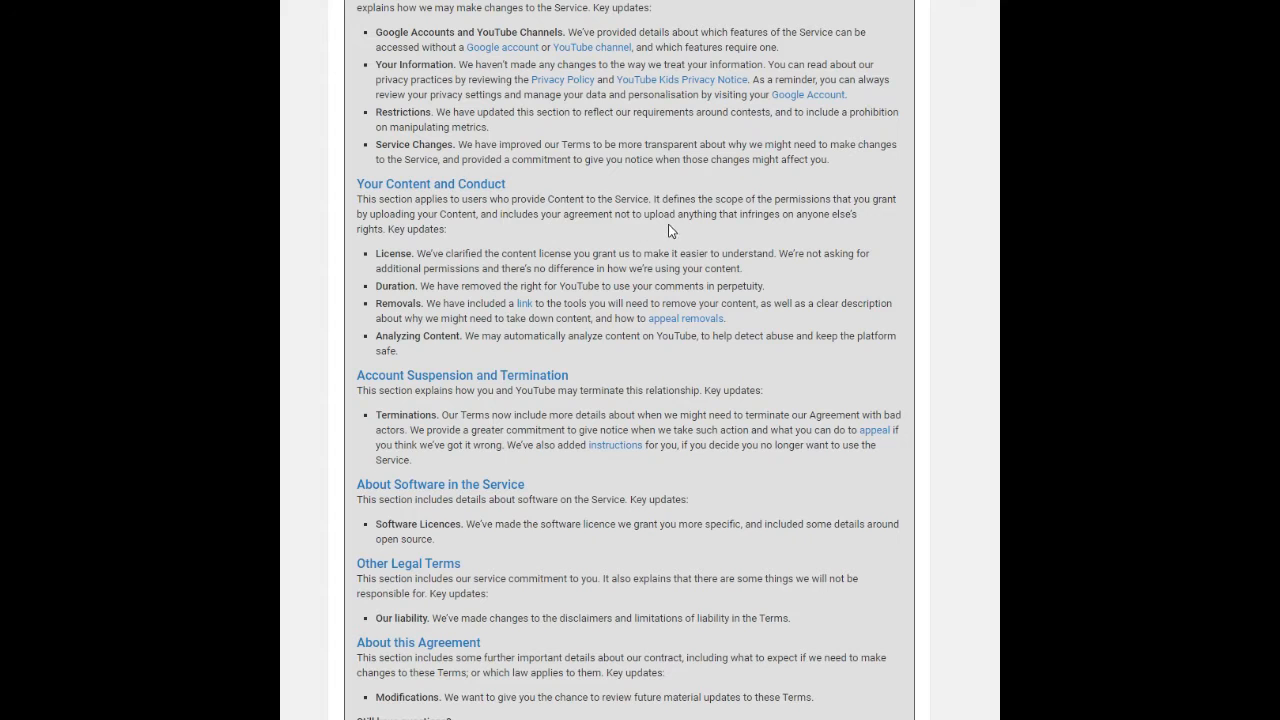
mouse_move(740, 236)
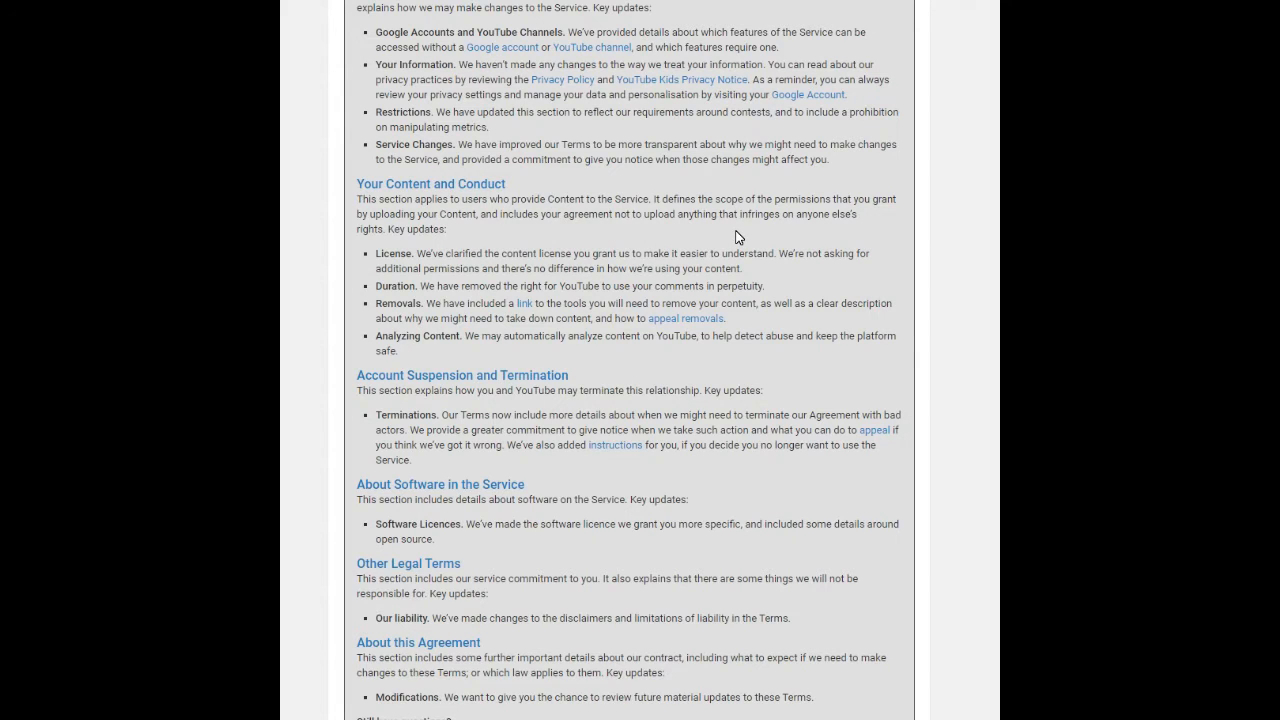
mouse_move(792, 230)
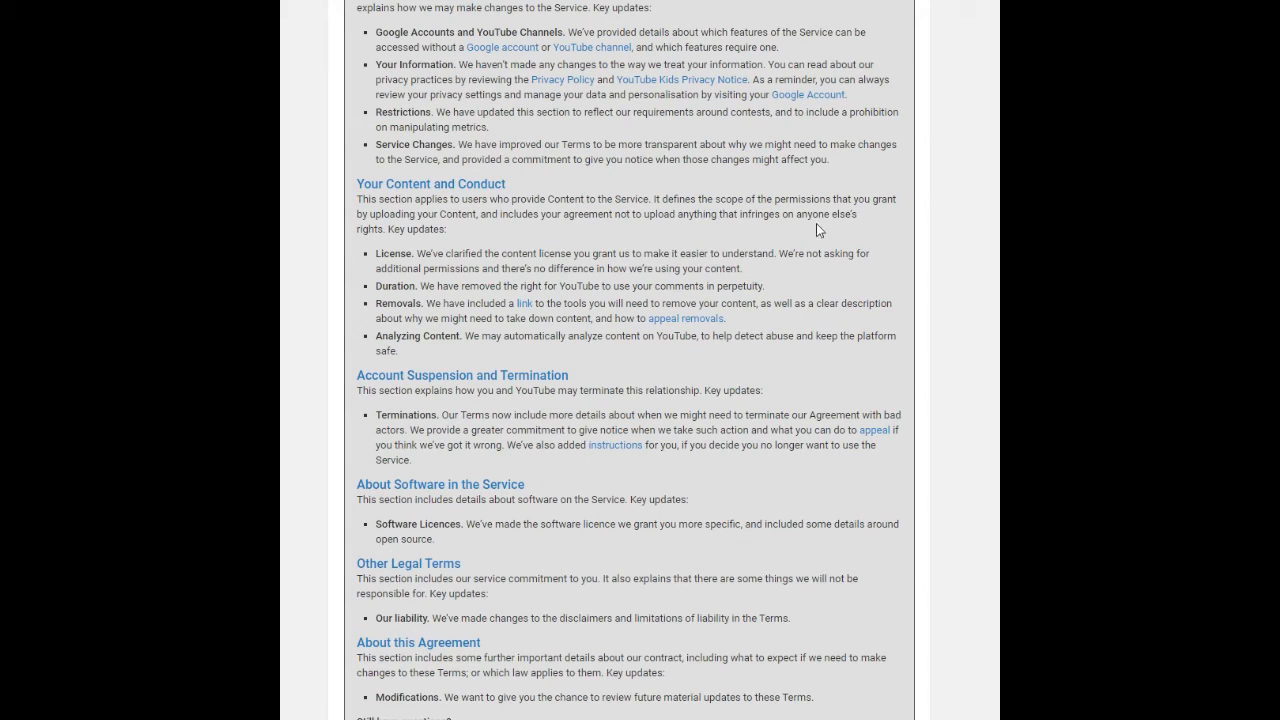
mouse_move(376, 262)
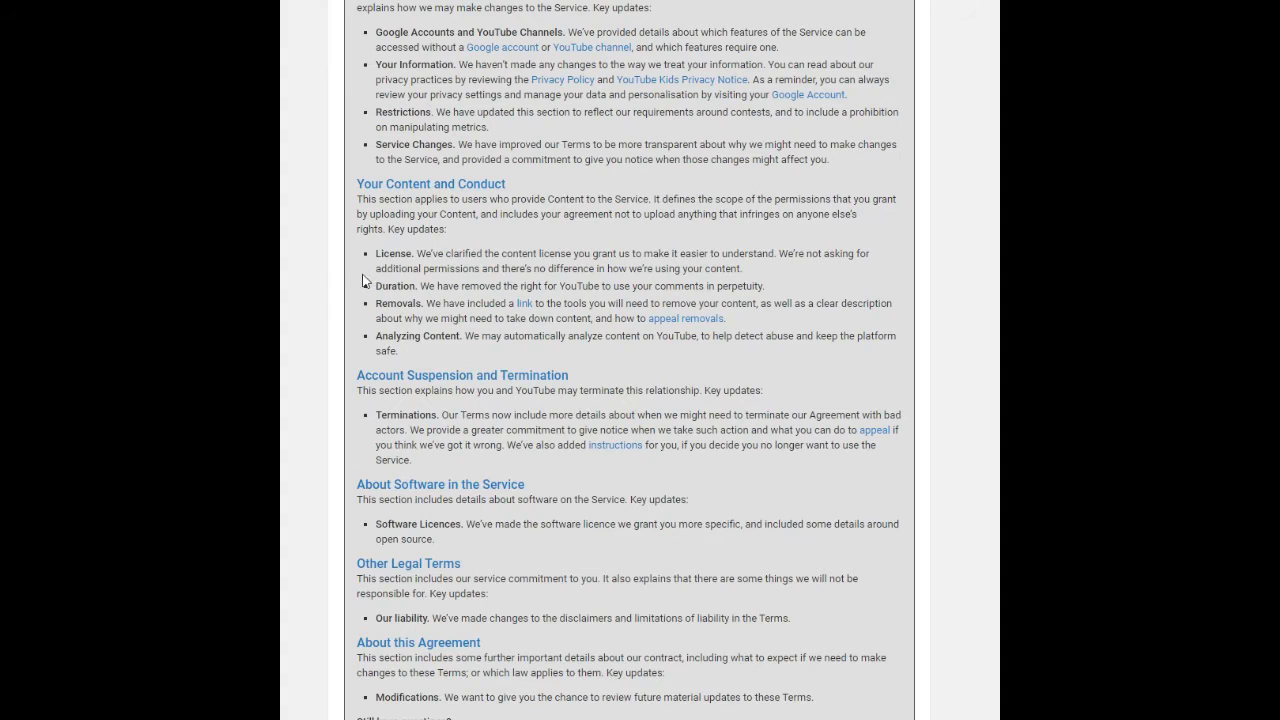
scroll(down, 3)
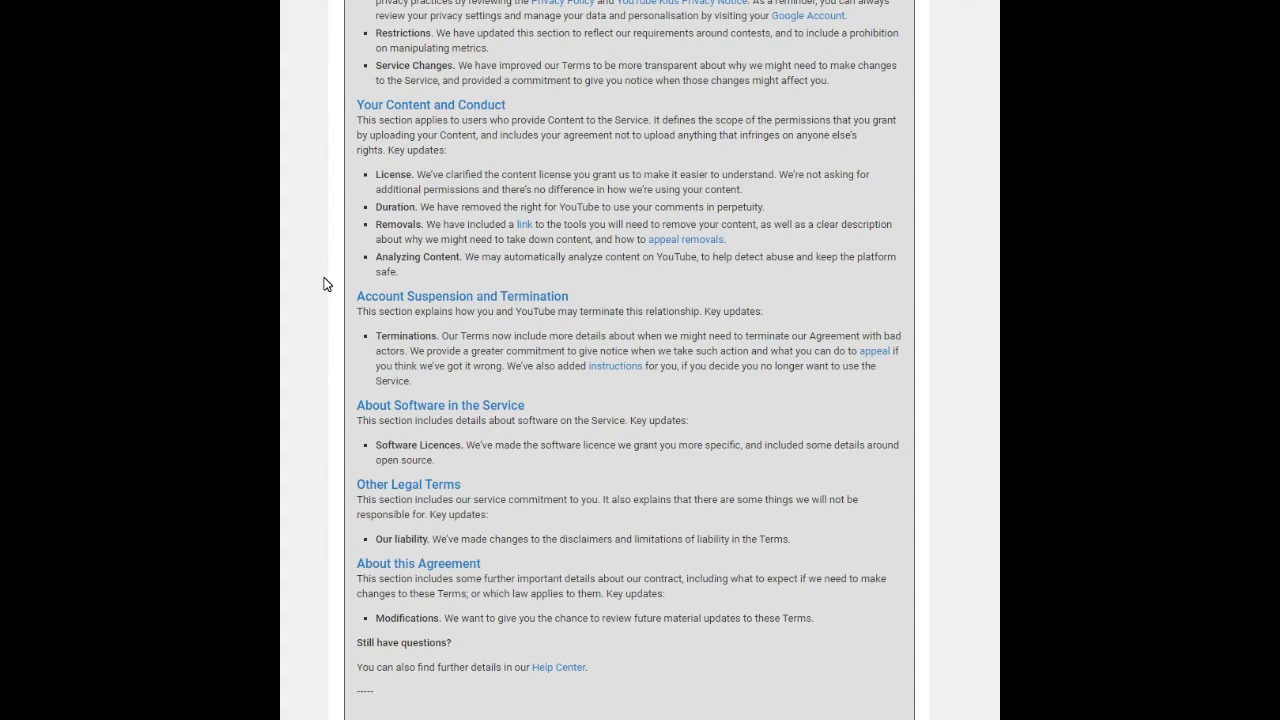
mouse_move(538, 224)
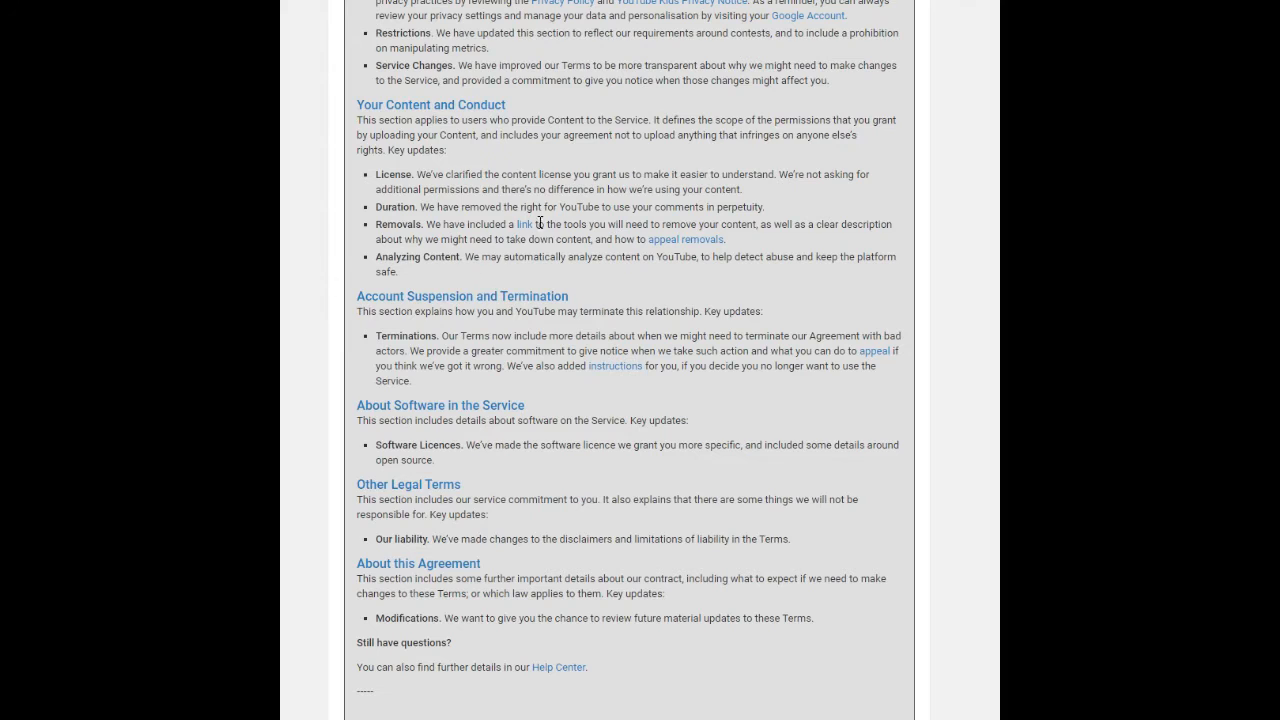
mouse_move(608, 256)
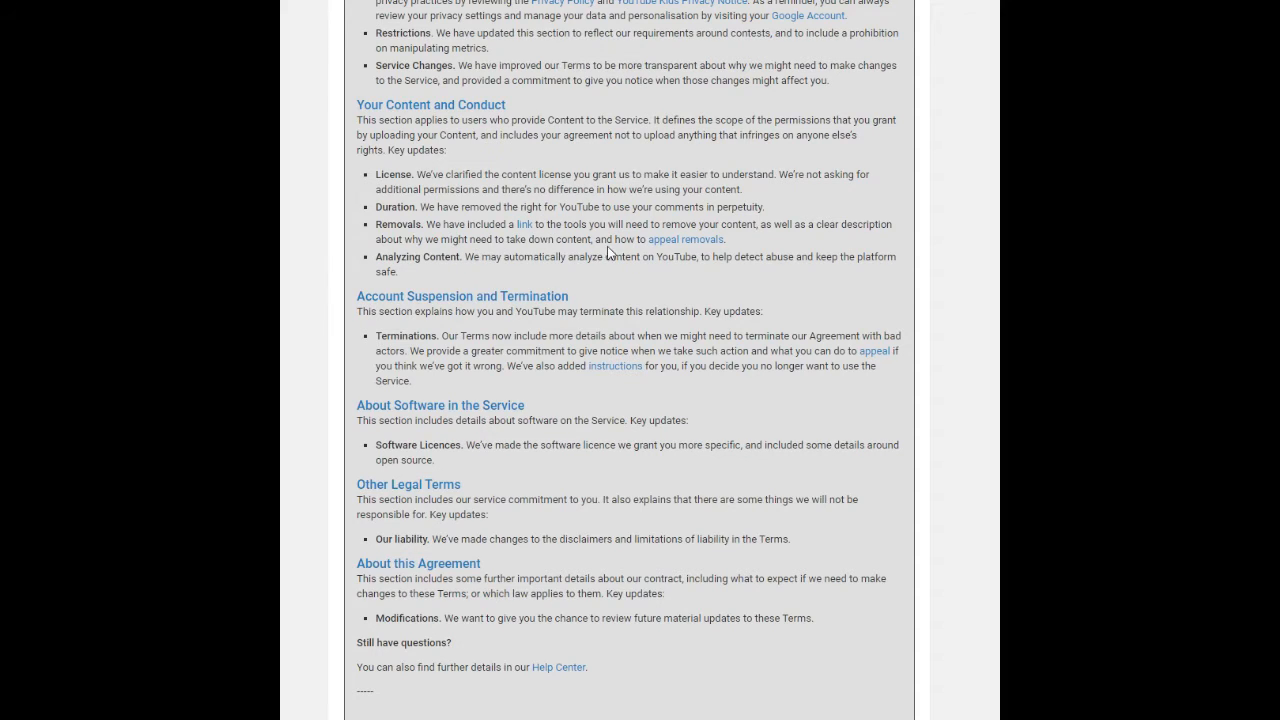
mouse_move(672, 248)
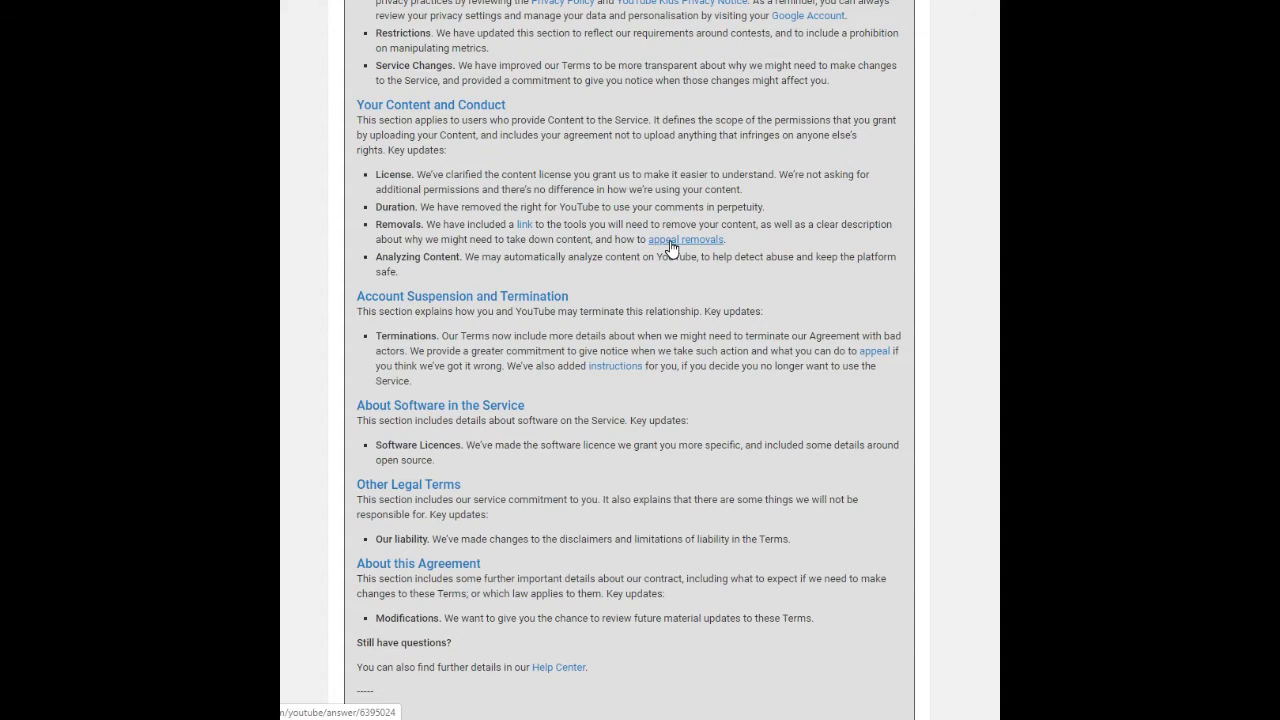
scroll(down, 3)
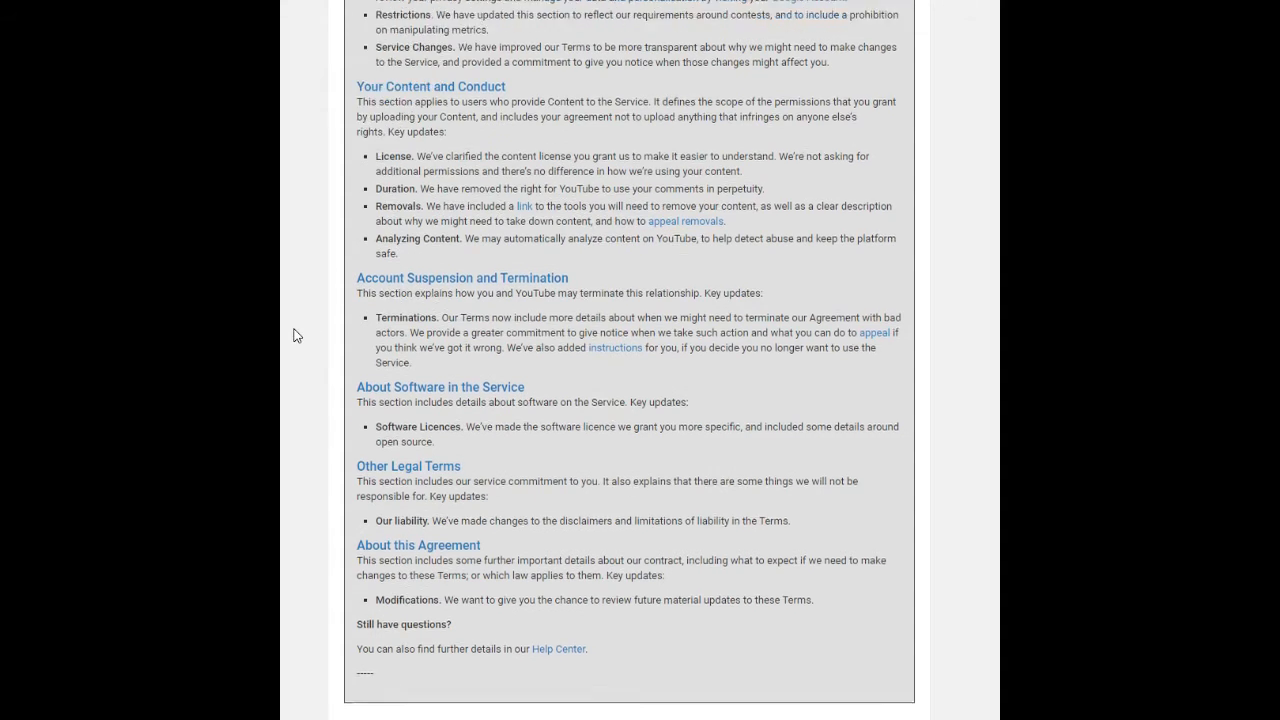
Scroll past the summary's end and view the FAQs page with the main changes answer expanded
scroll(down, 3)
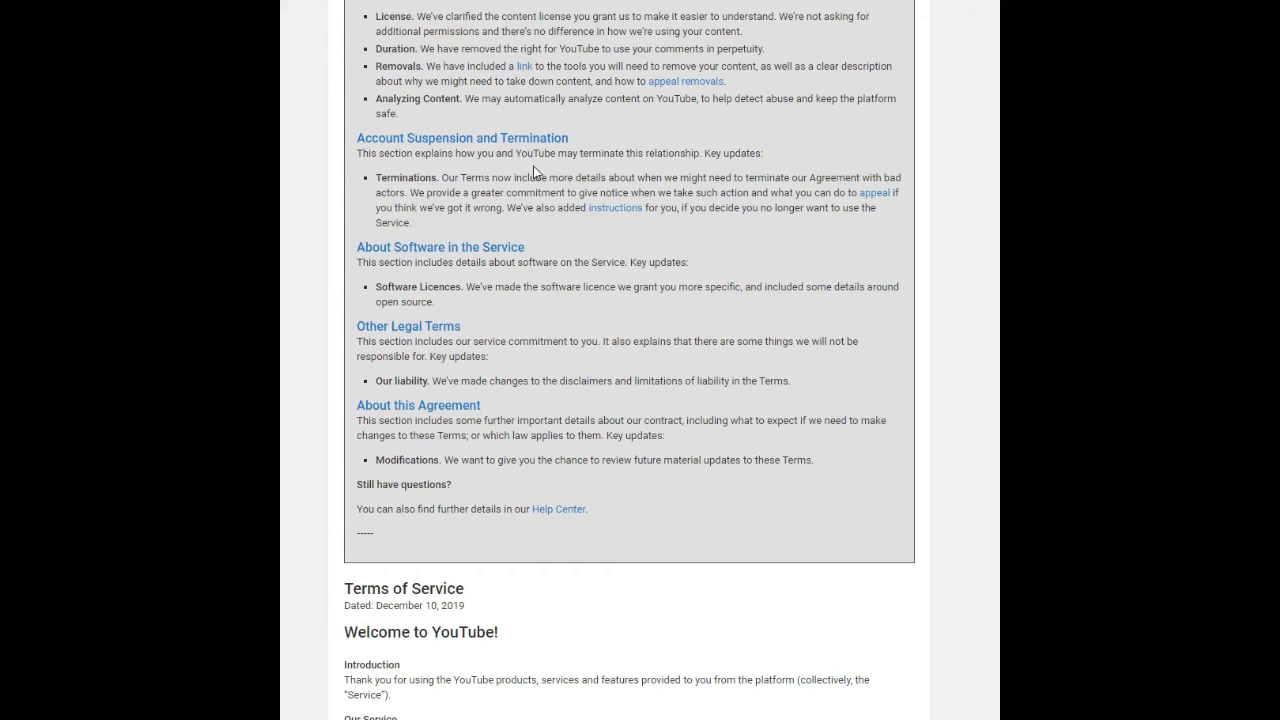
mouse_move(712, 168)
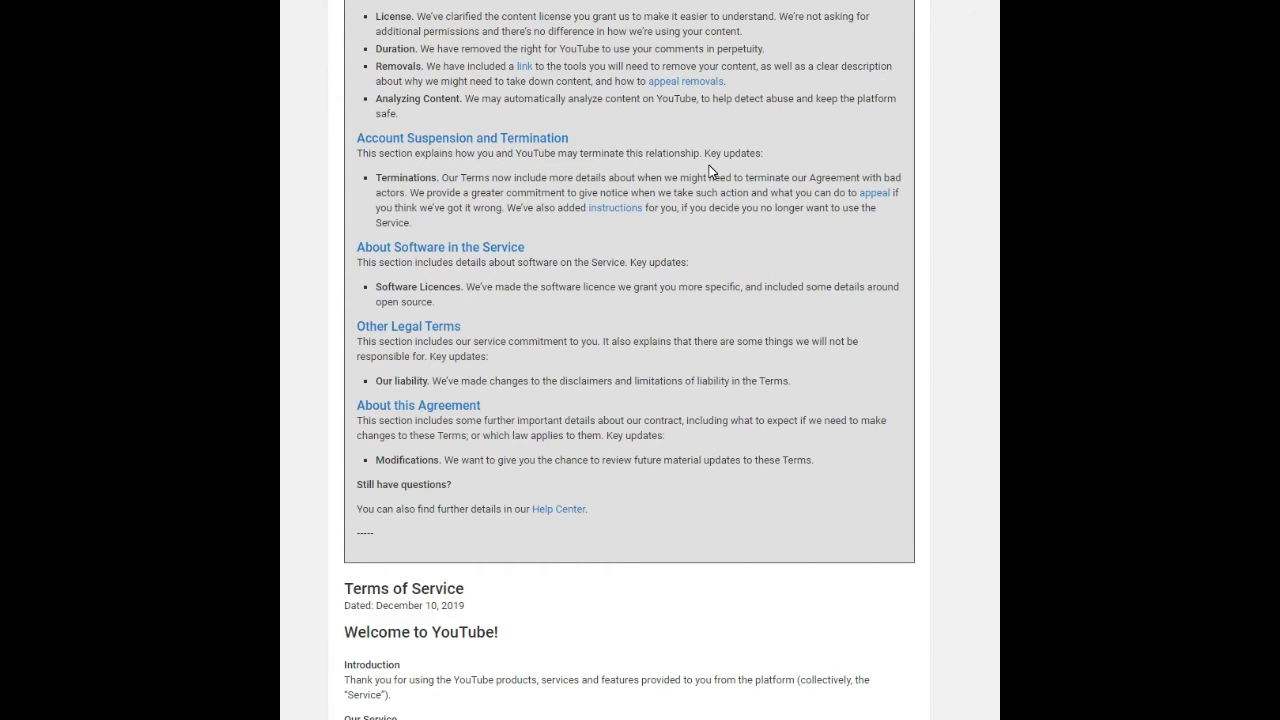
mouse_move(480, 192)
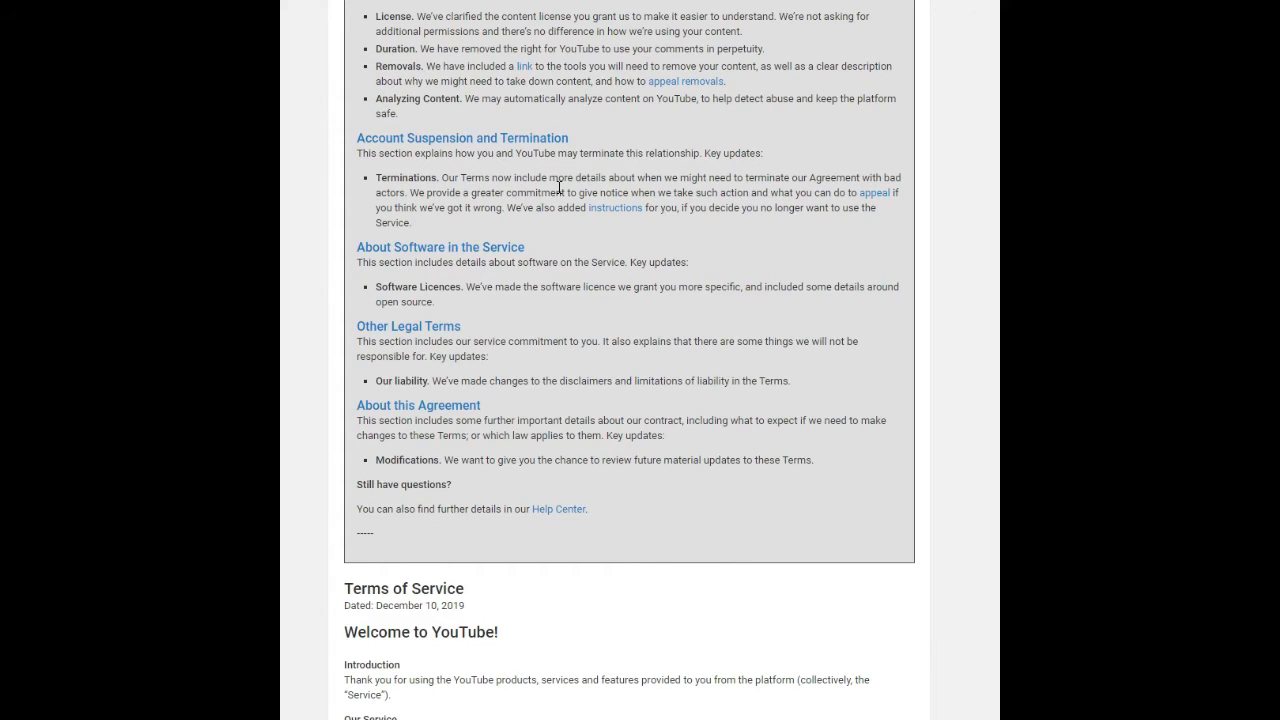
mouse_move(680, 190)
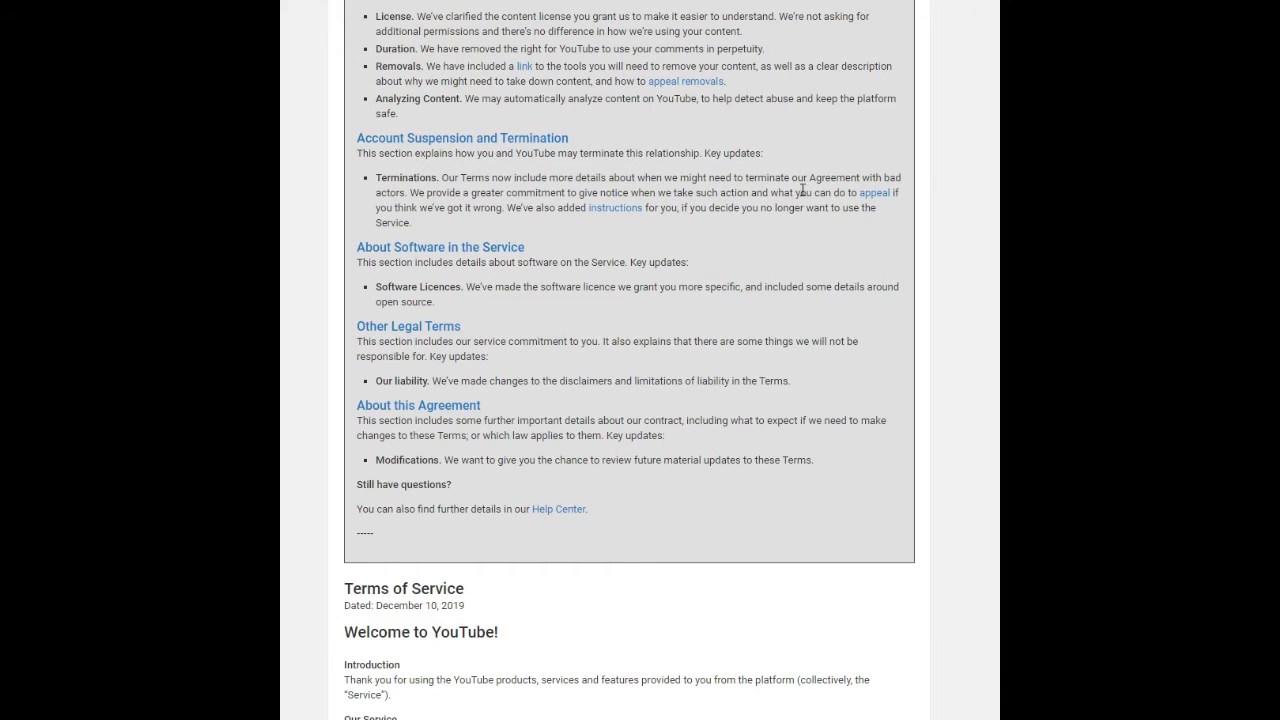
mouse_move(434, 230)
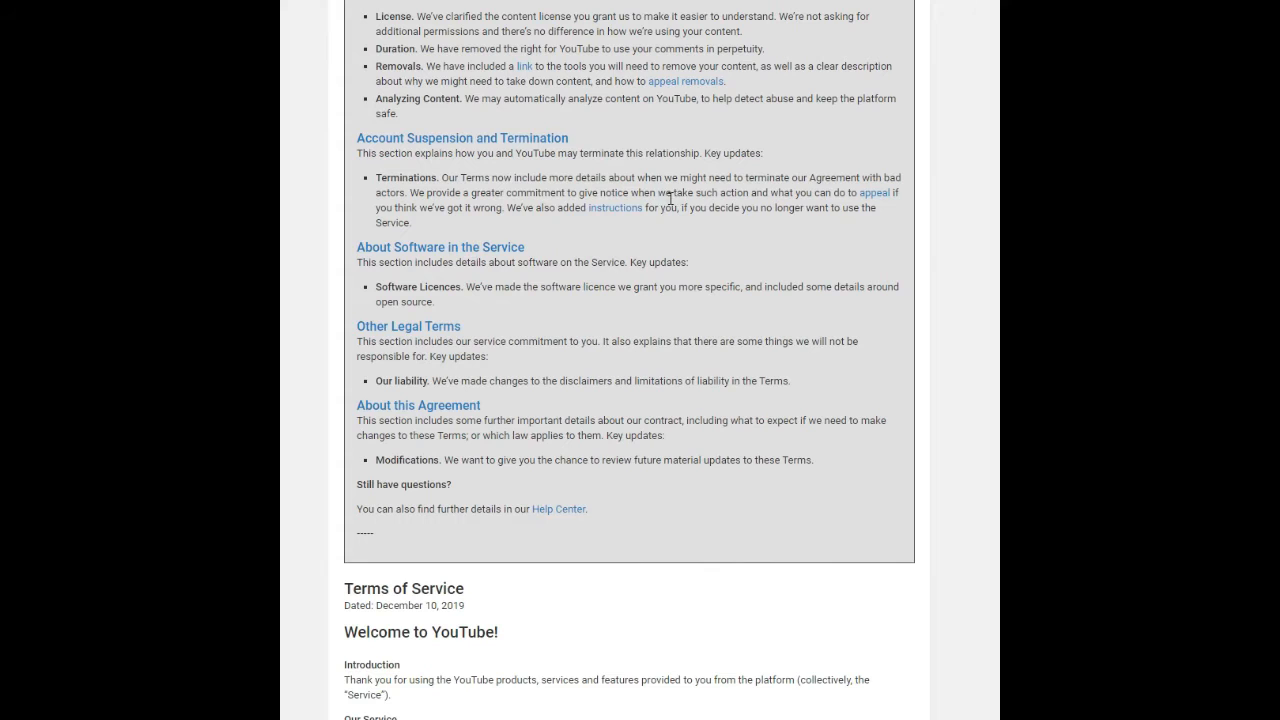
mouse_move(828, 206)
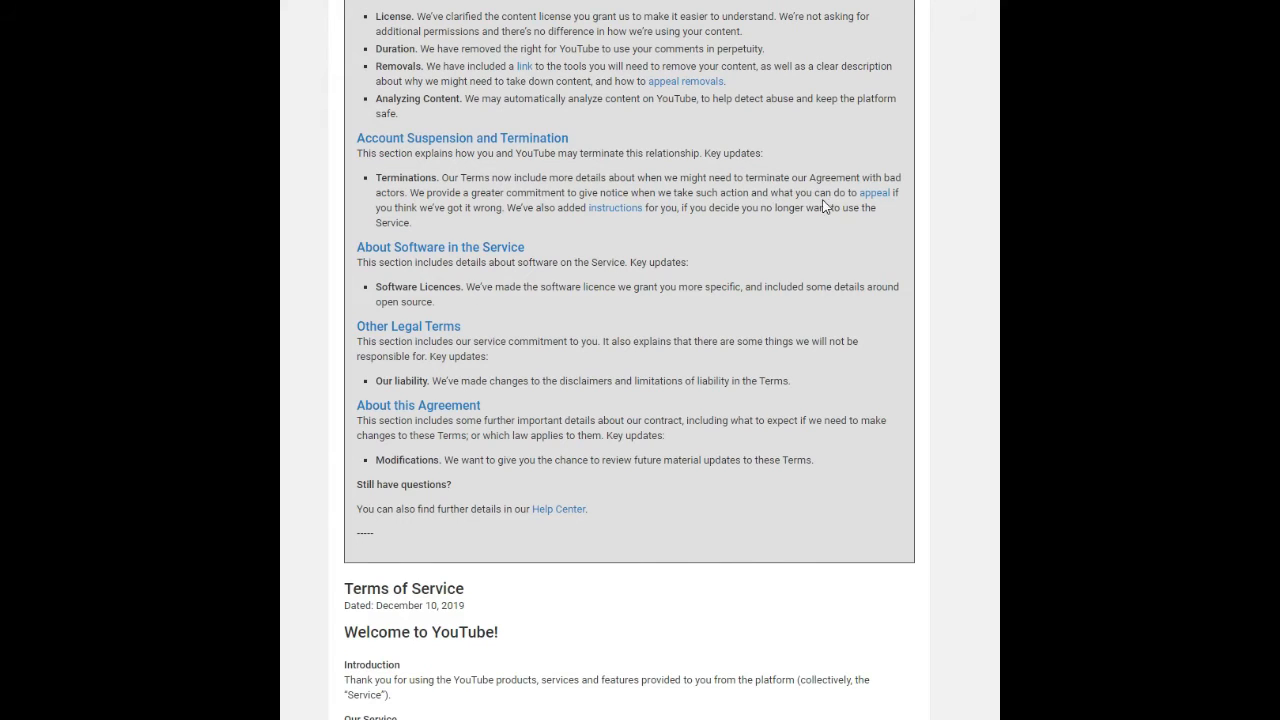
mouse_move(420, 220)
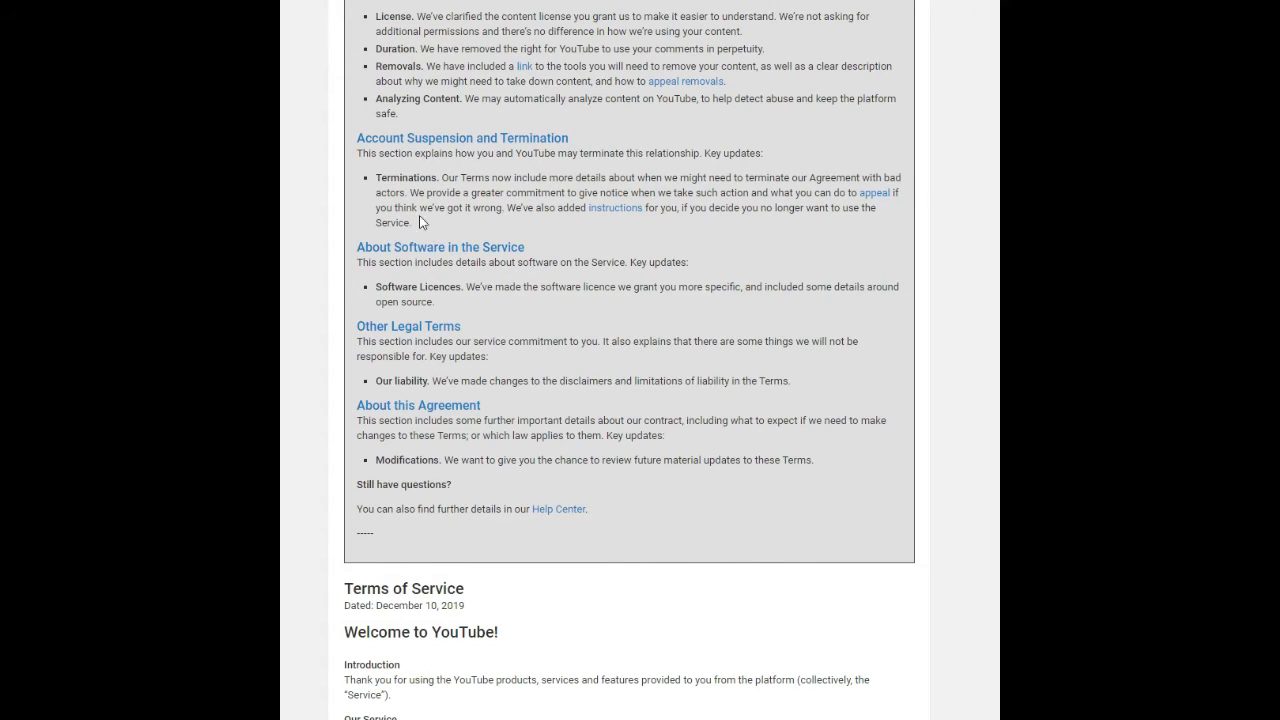
mouse_move(578, 224)
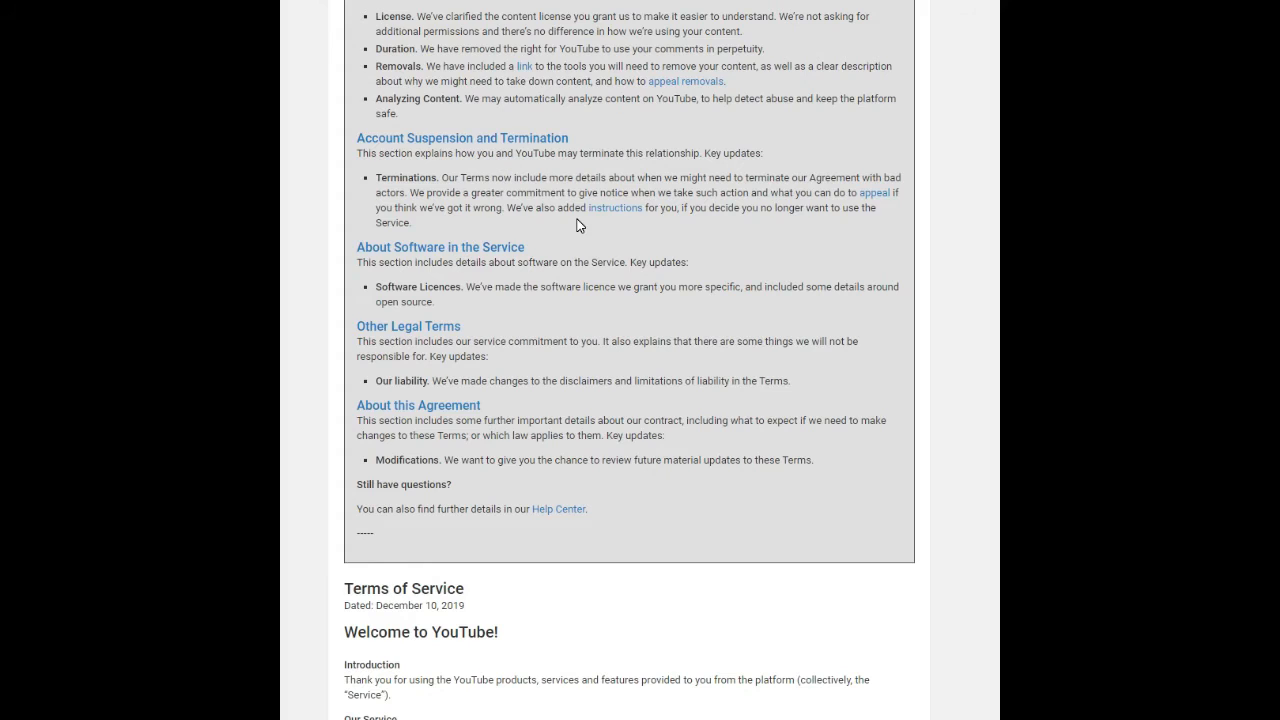
mouse_move(660, 222)
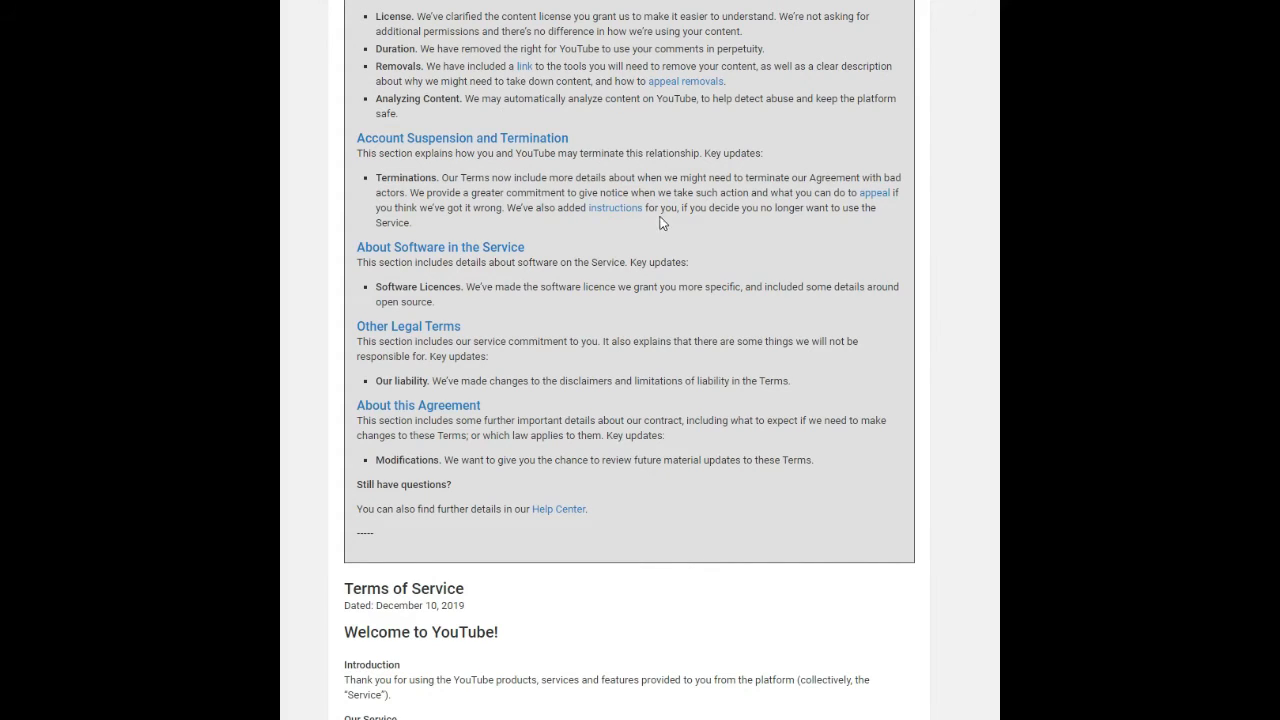
mouse_move(820, 224)
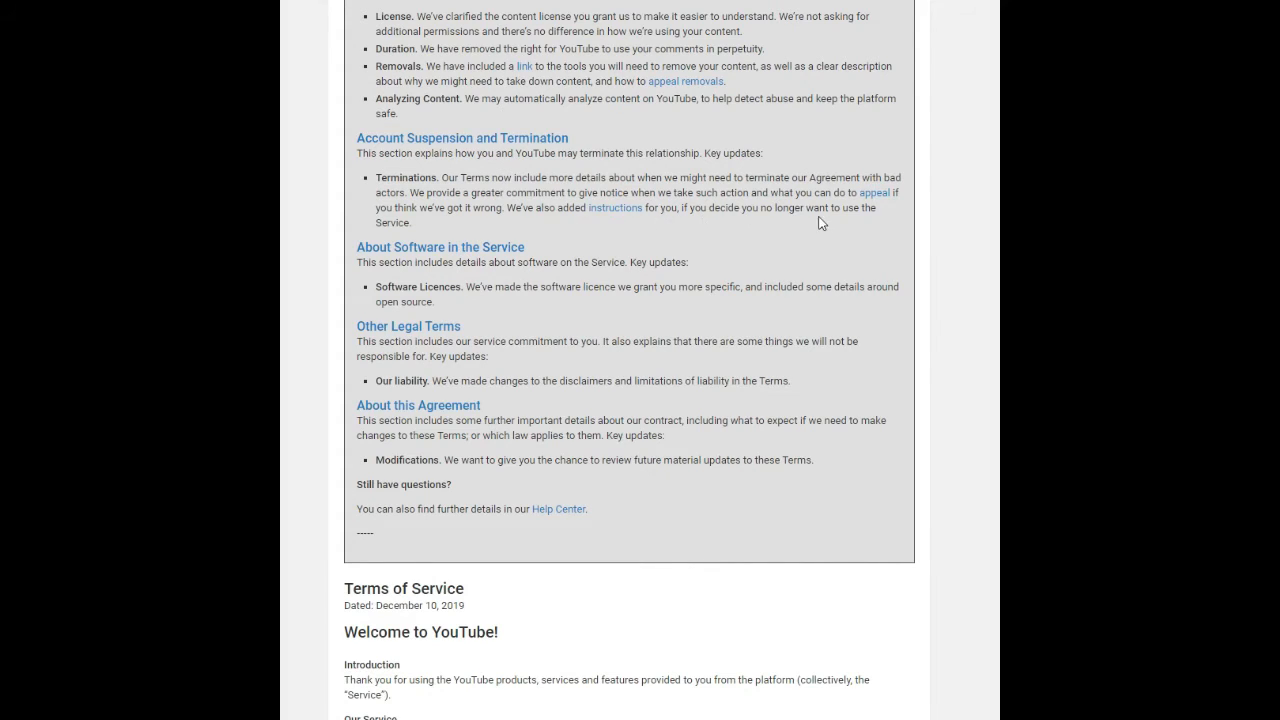
mouse_move(632, 236)
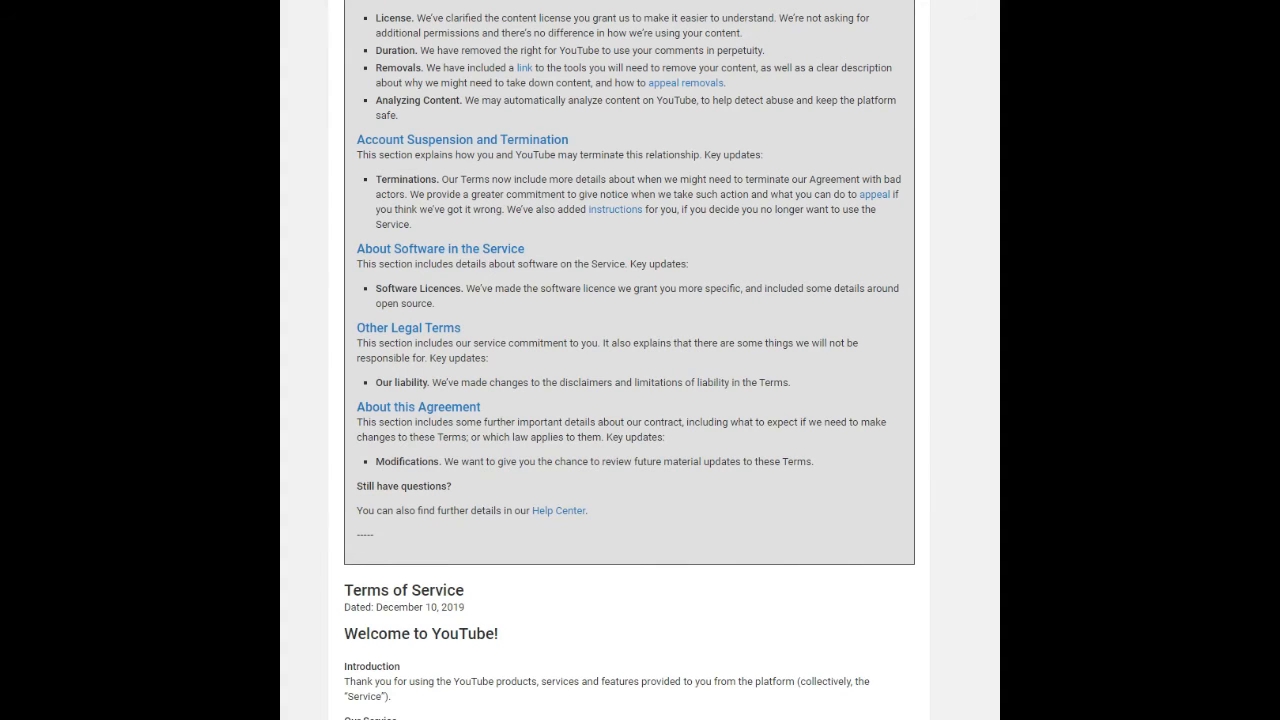
scroll(down, 3)
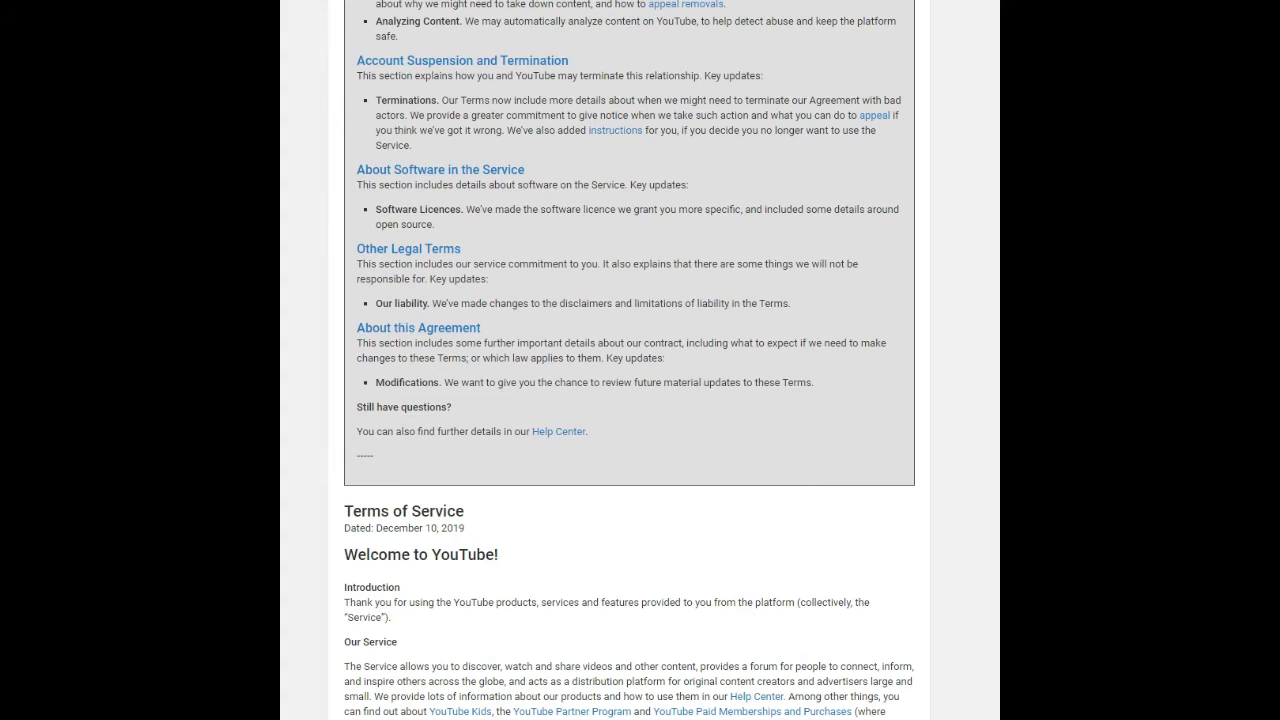
scroll(up, 3)
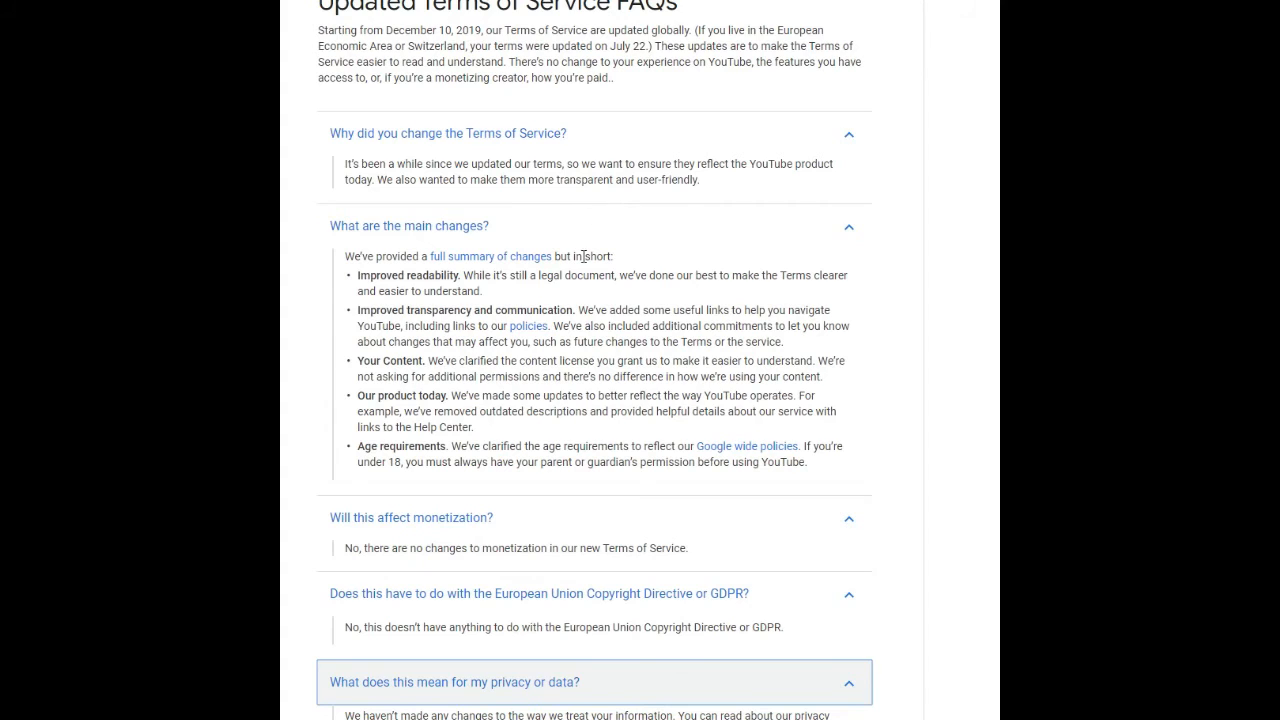
Read the FAQ answers to the end, marking the 'under 18' age phrase, and return to the top
scroll(down, 3)
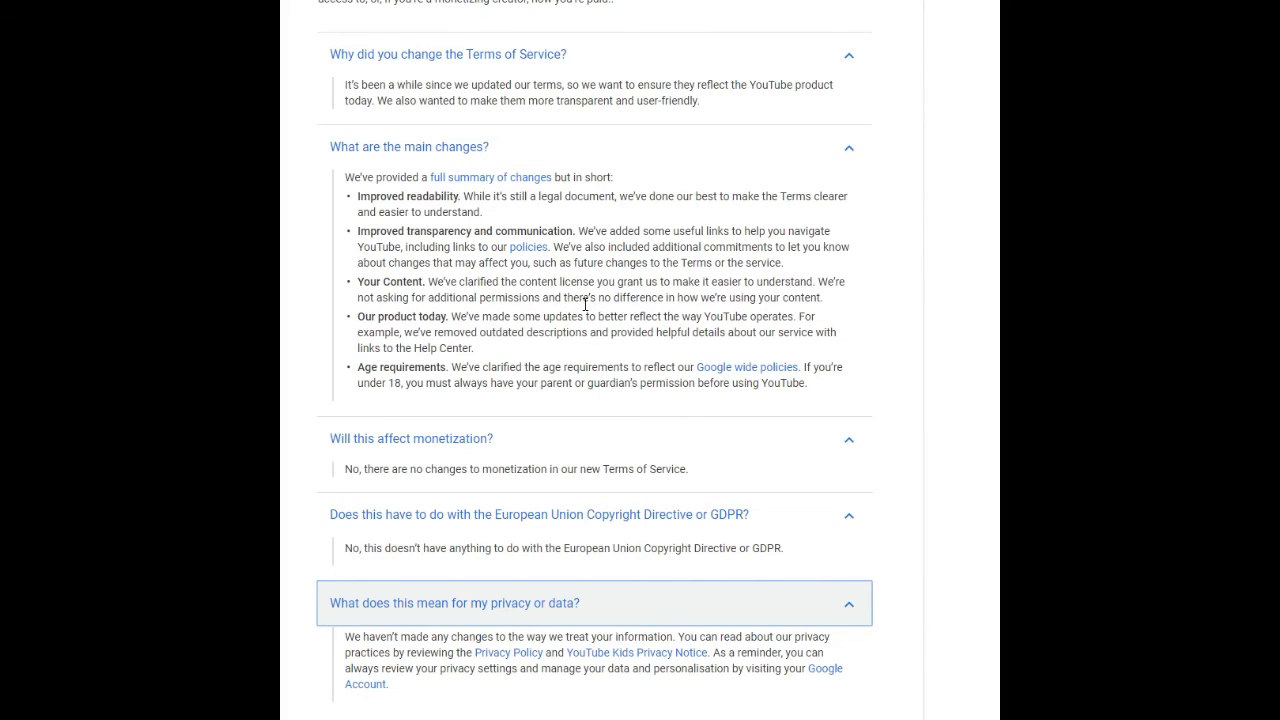
mouse_move(776, 304)
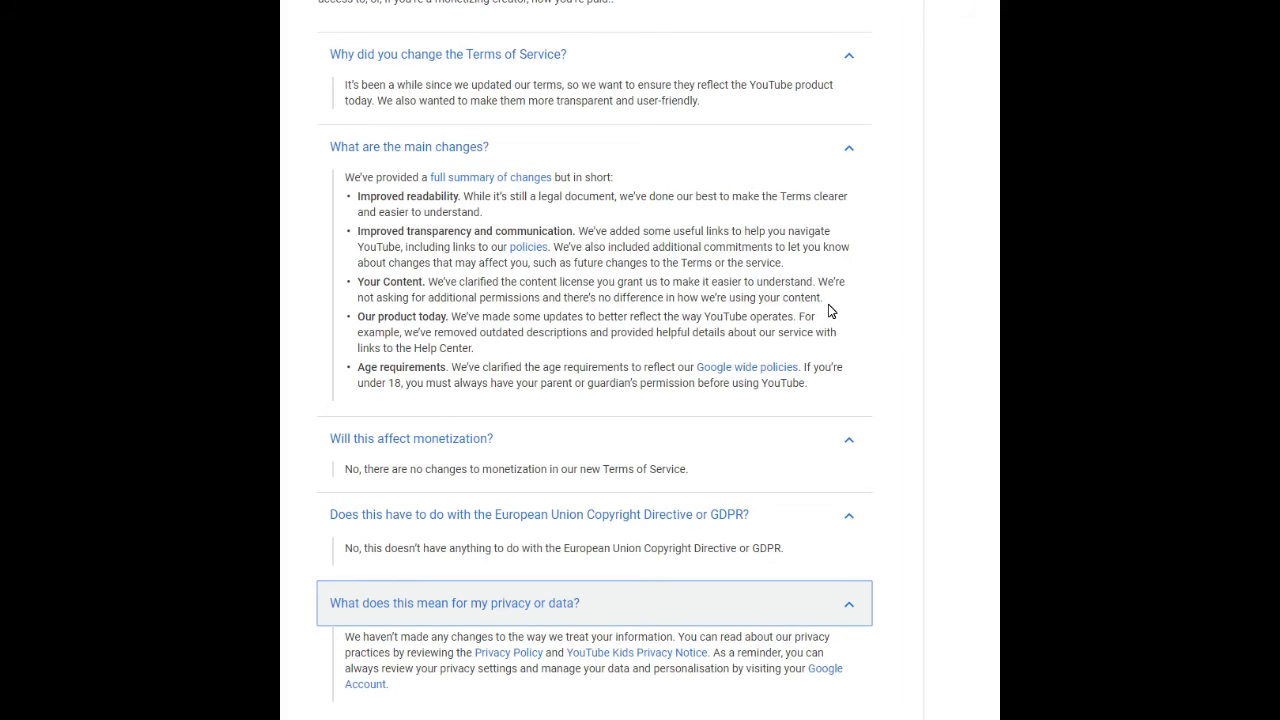
mouse_move(728, 248)
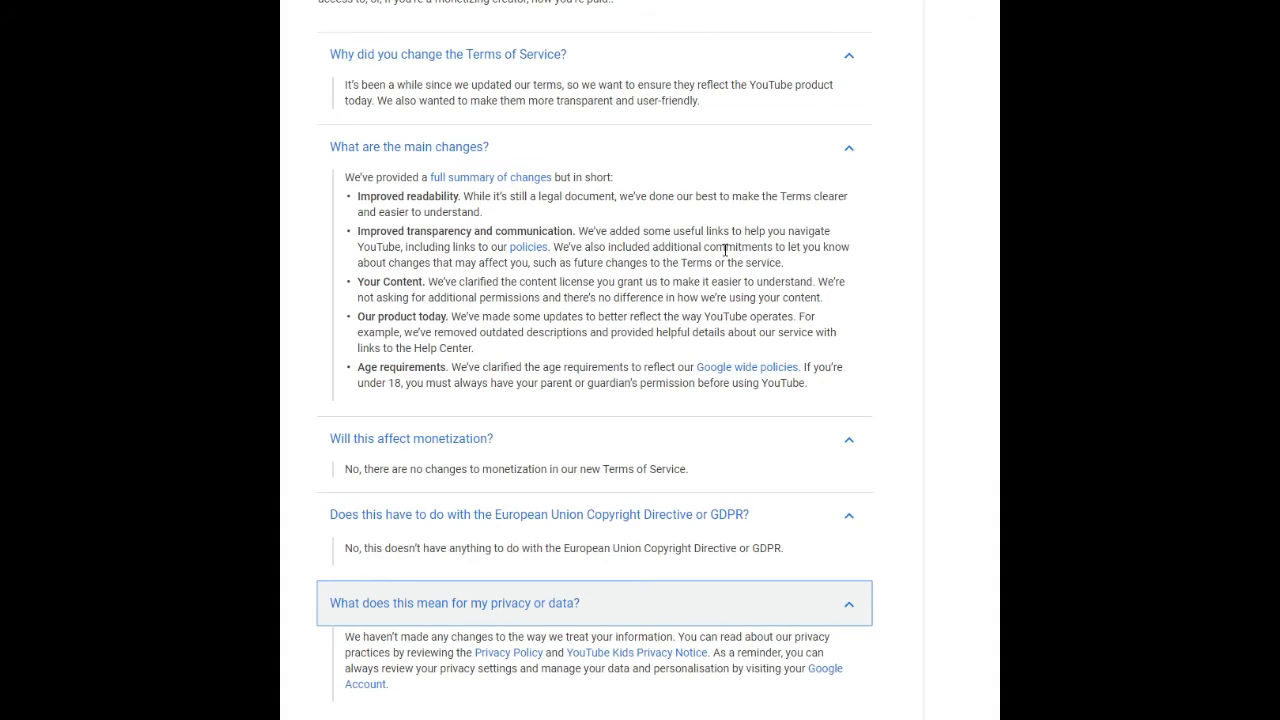
mouse_move(606, 48)
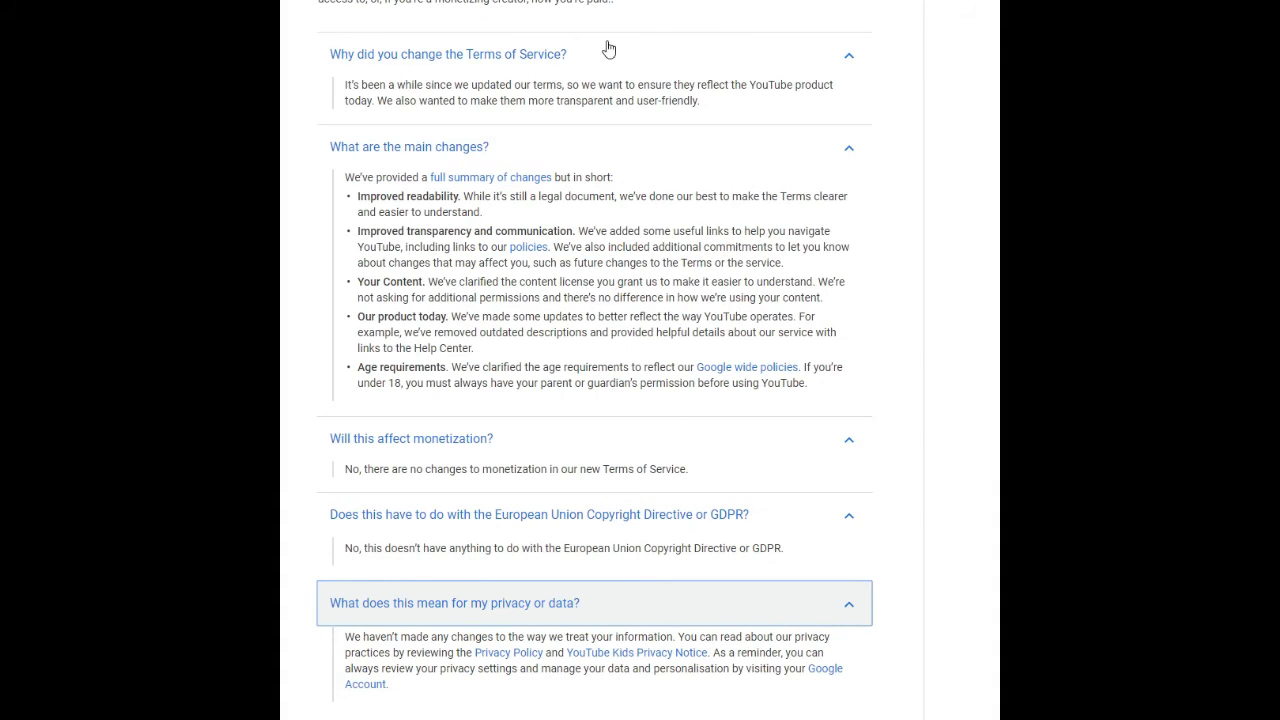
scroll(down, 3)
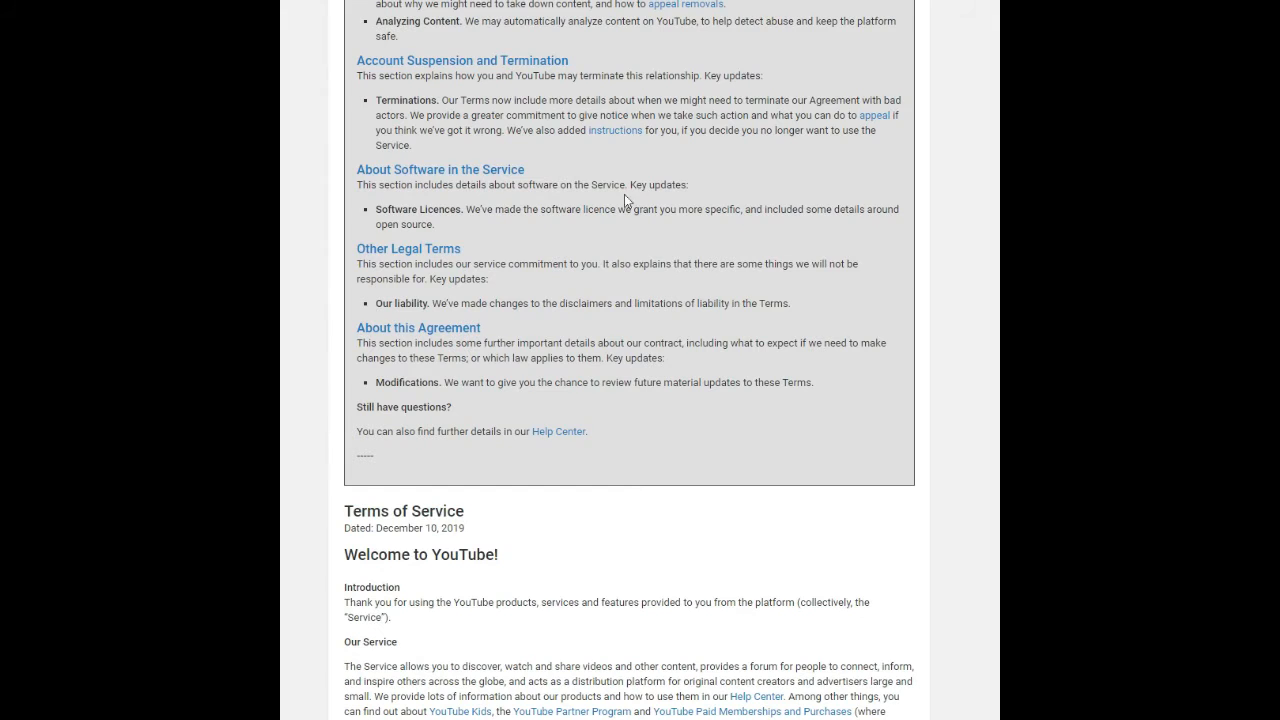
mouse_move(328, 132)
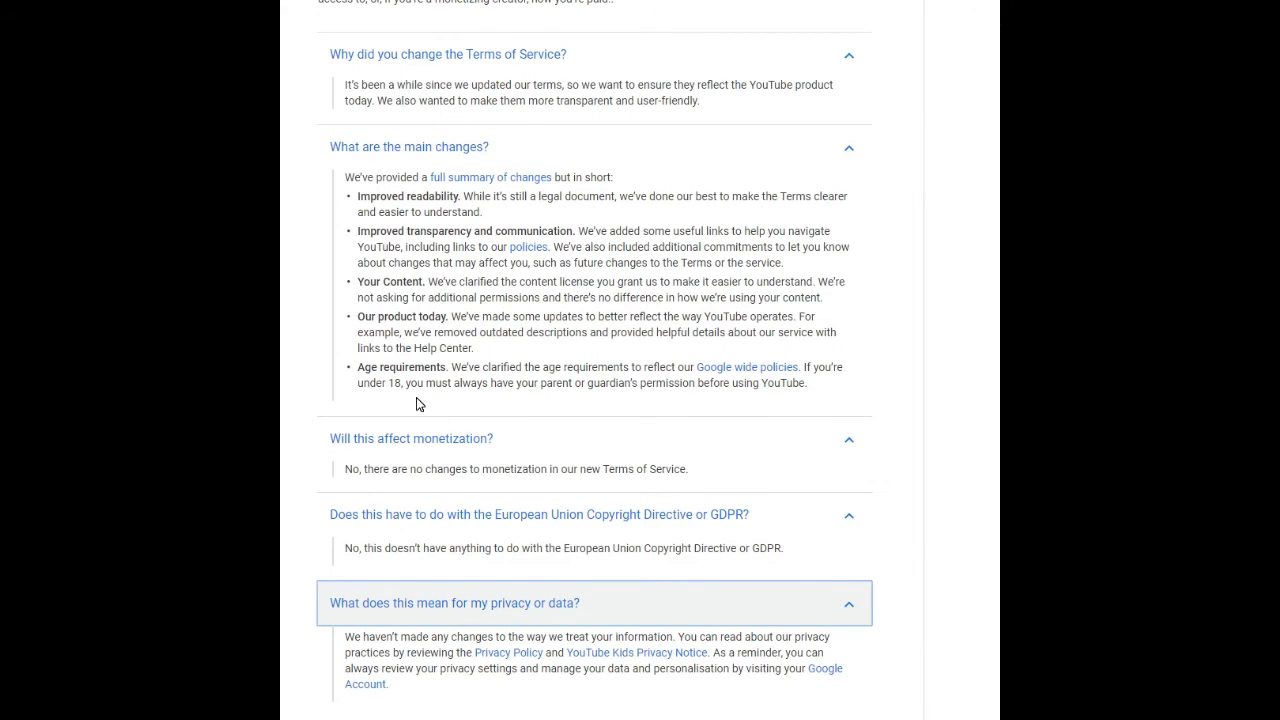
double_click(372, 384)
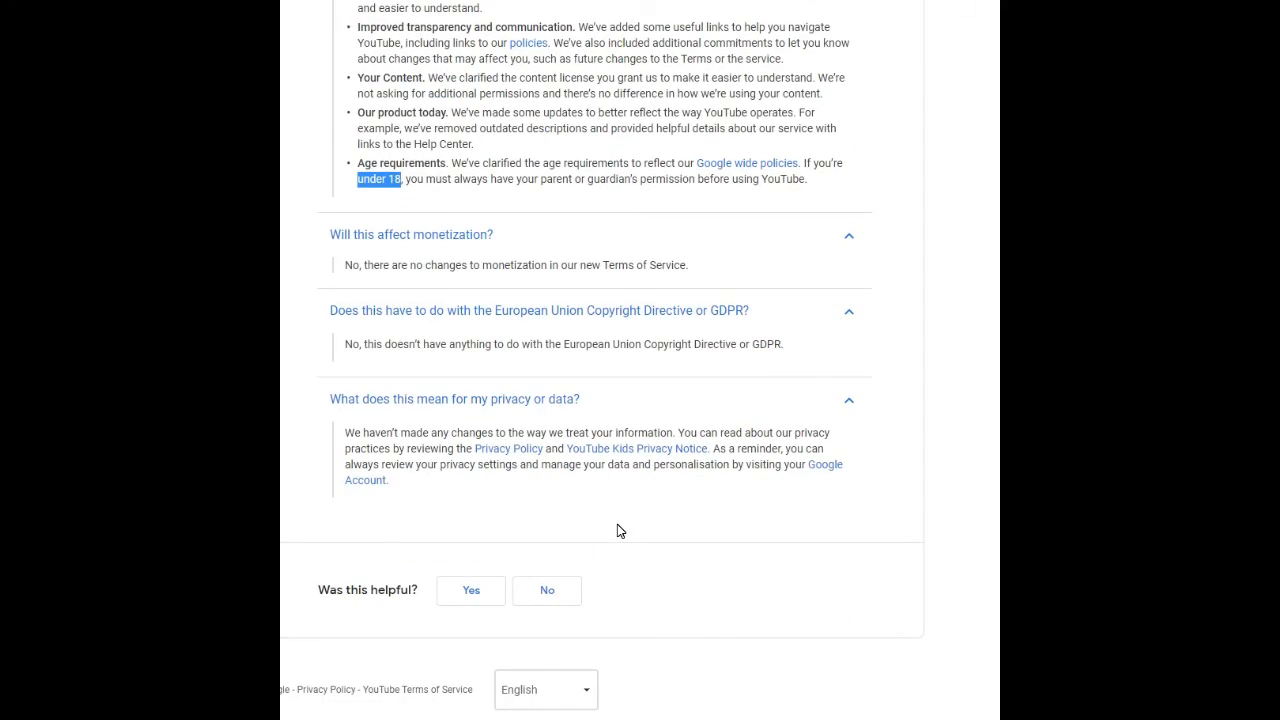
scroll(up, 3)
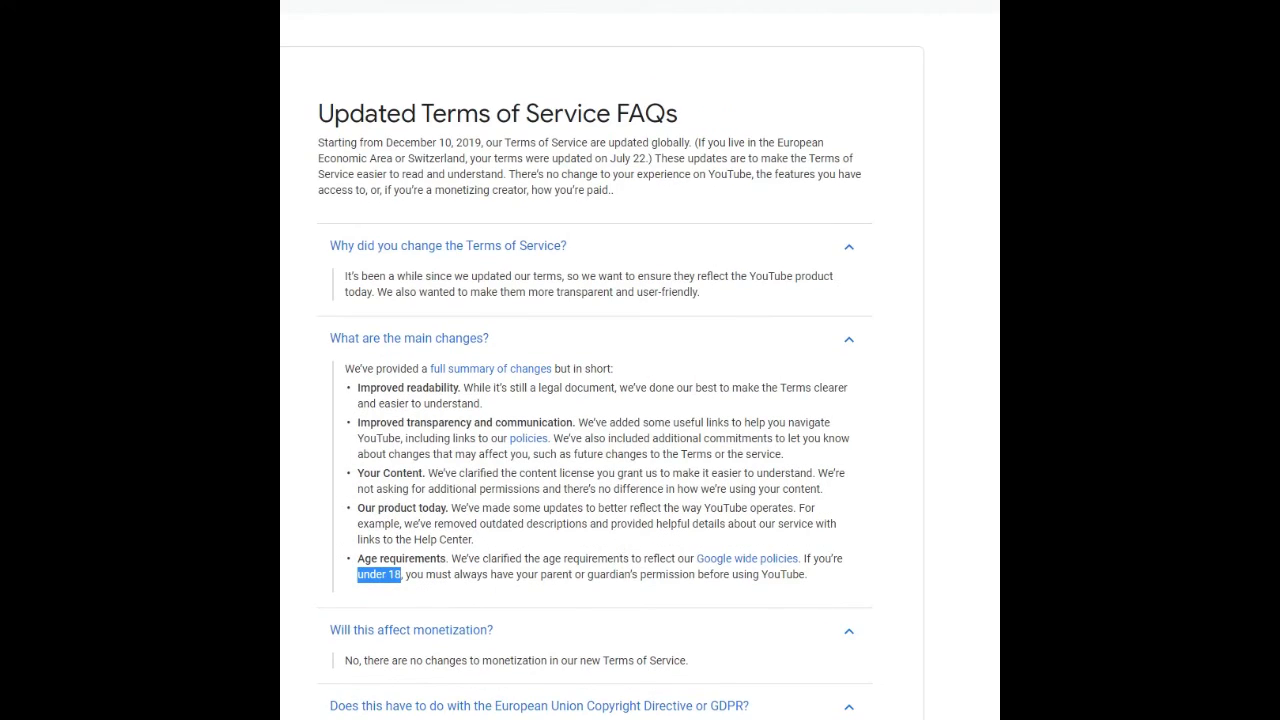
scroll(down, 3)
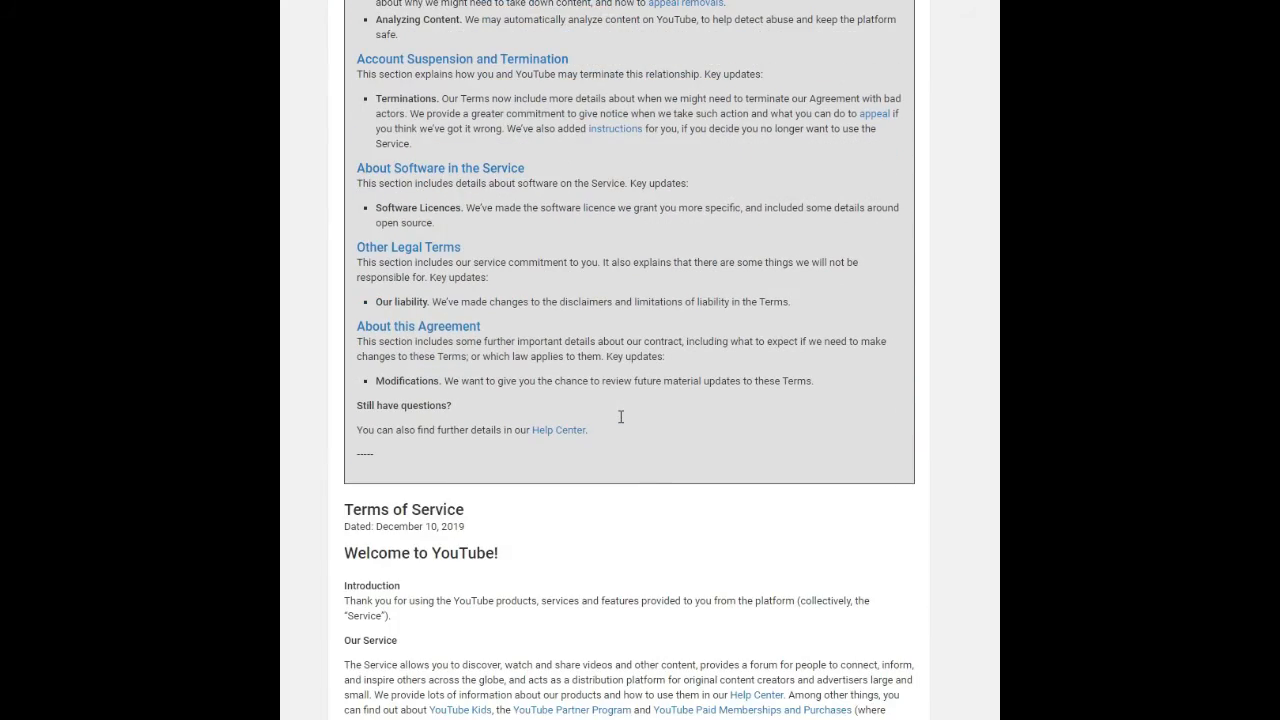
scroll(down, 3)
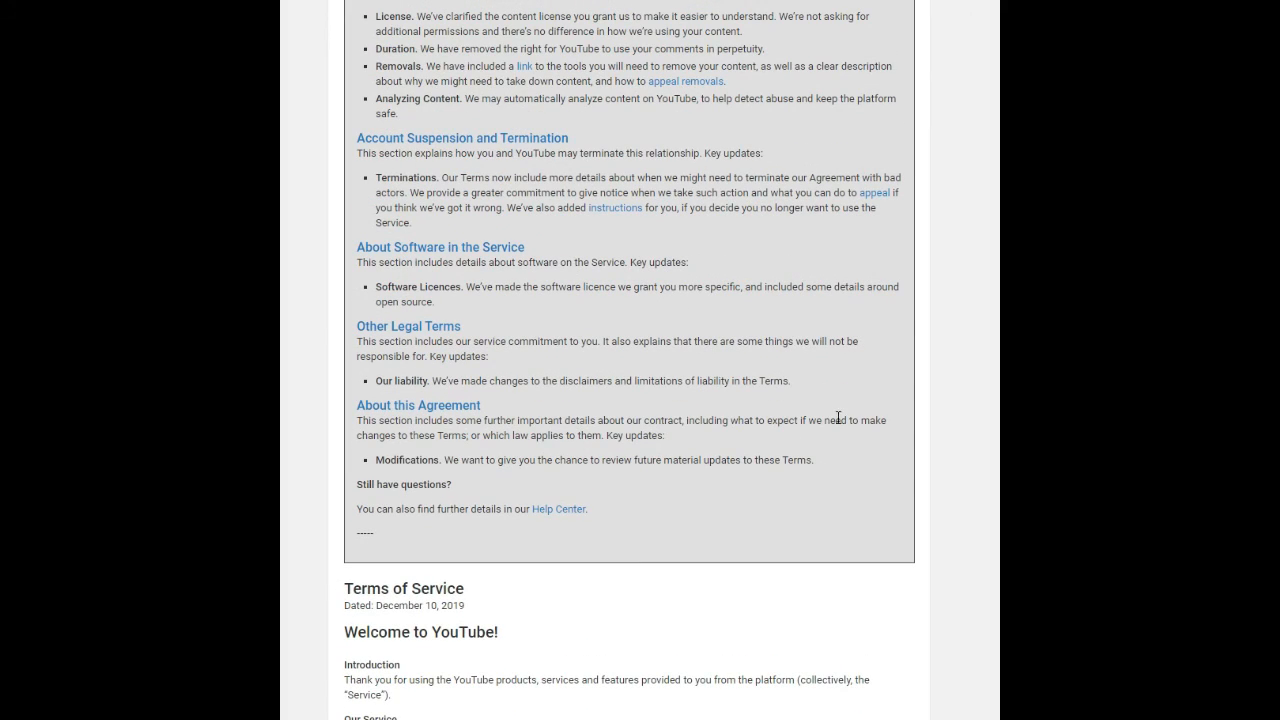
mouse_move(996, 432)
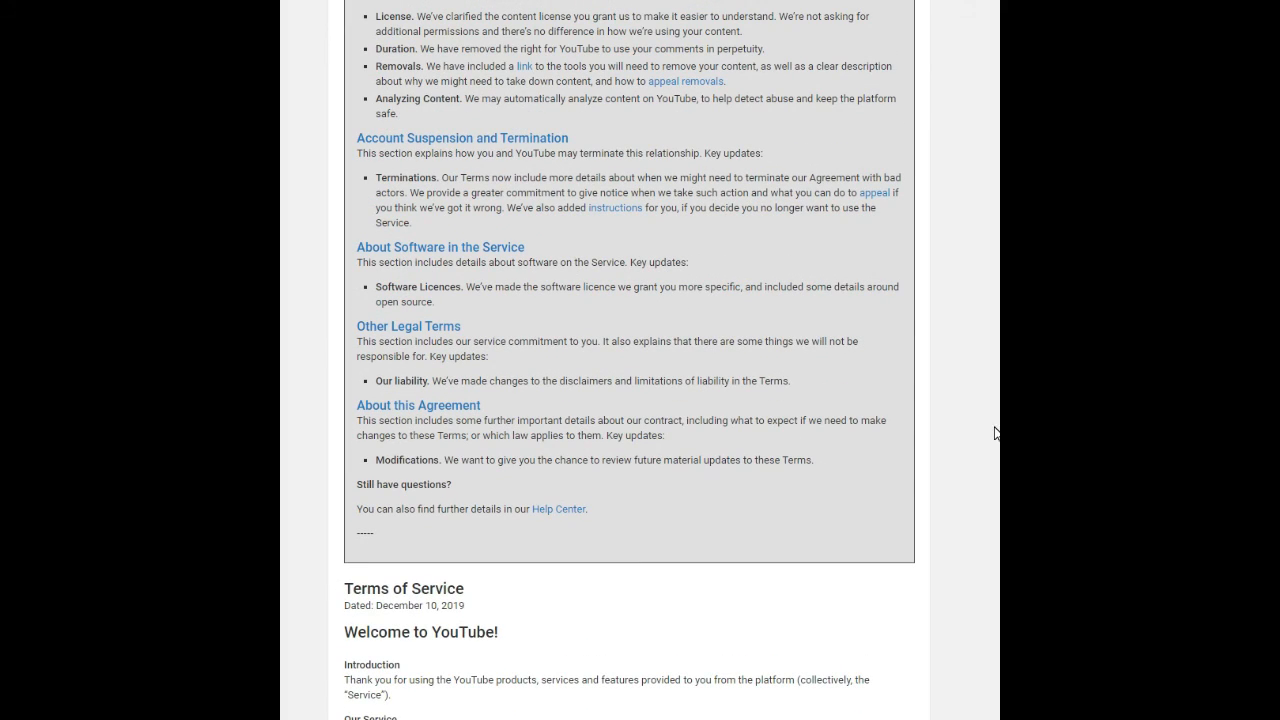
scroll(up, 3)
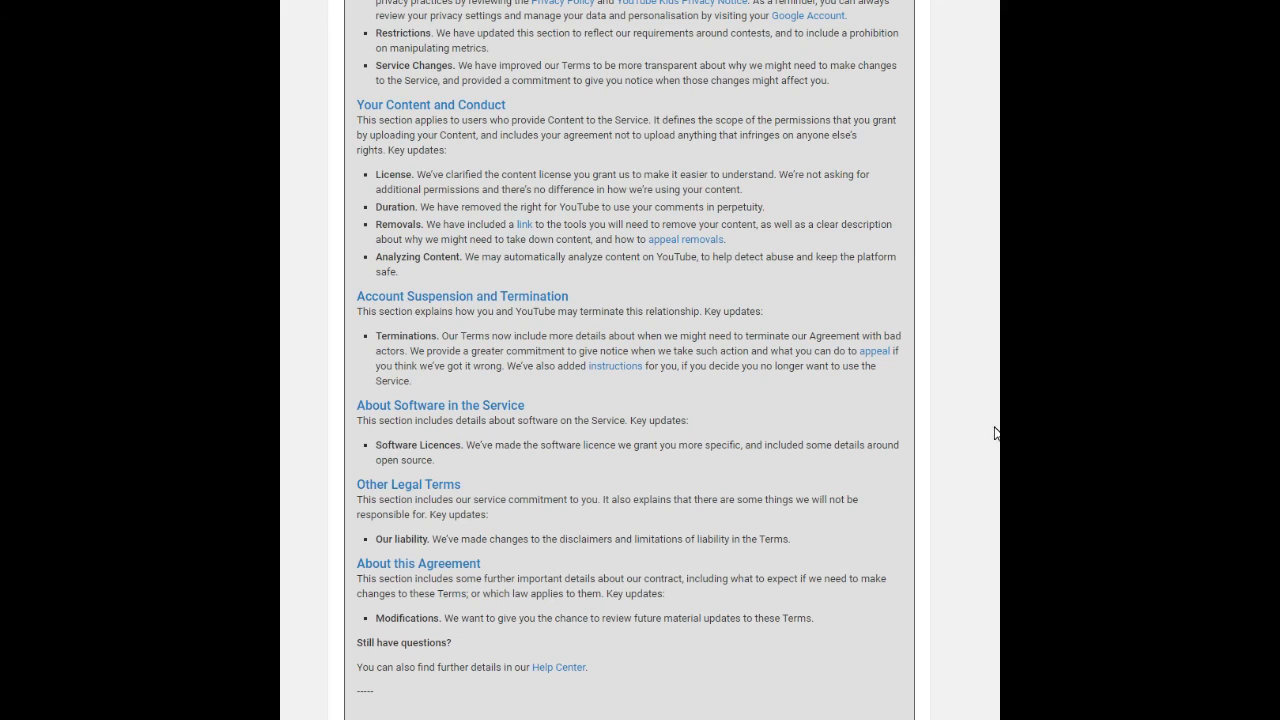
scroll(down, 3)
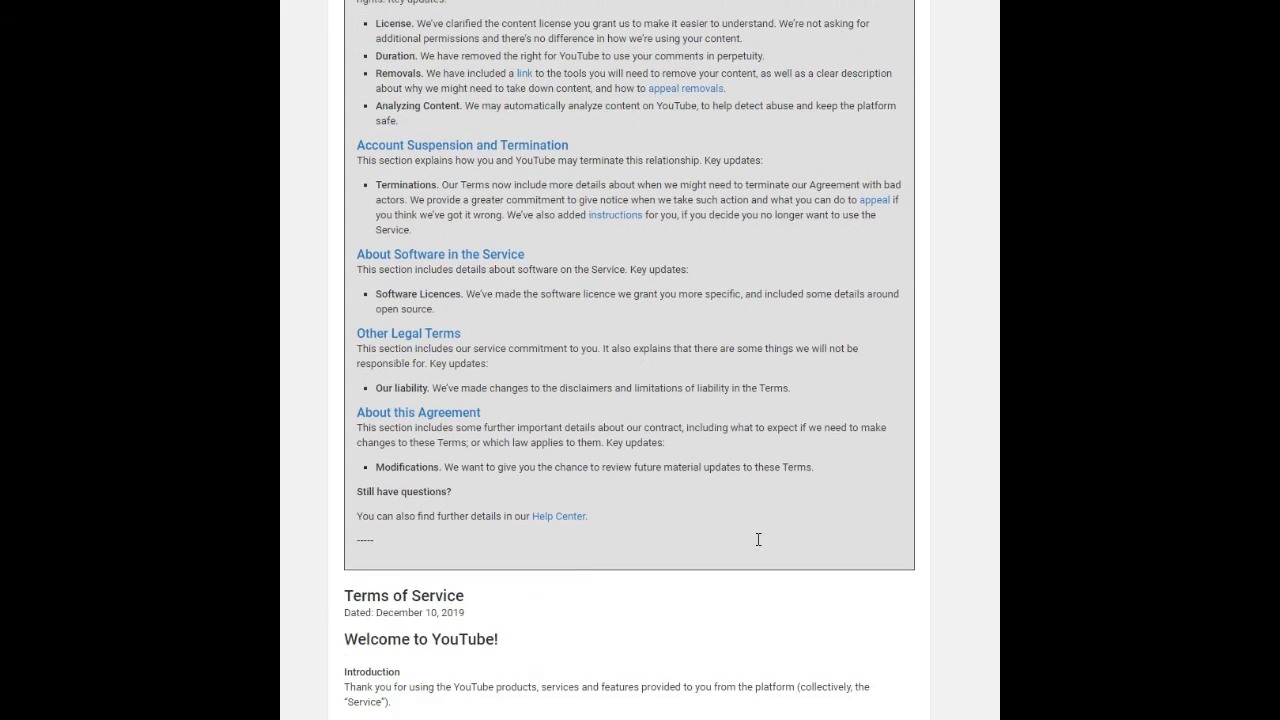